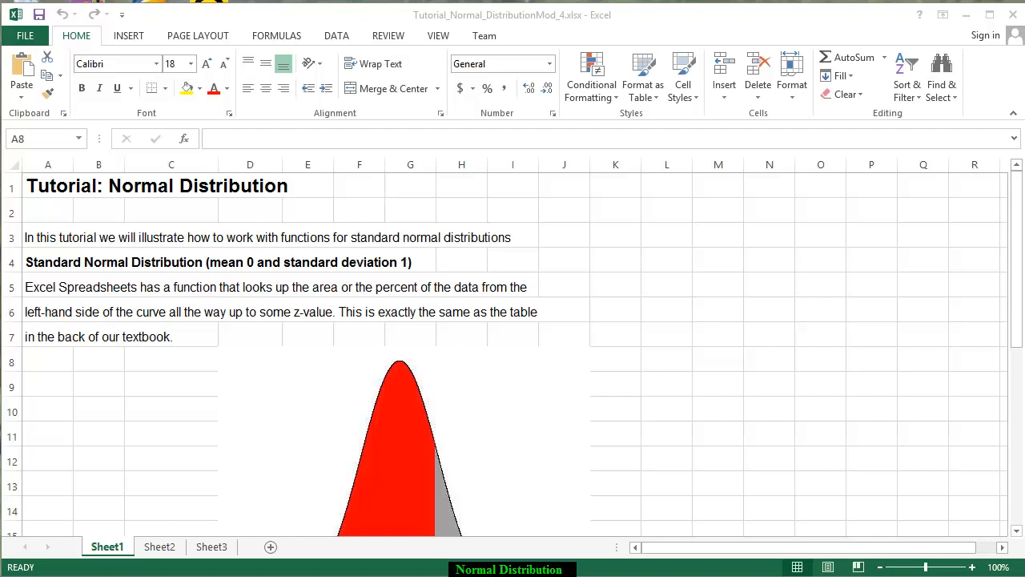
{"action": "mouse_move", "coordinate": [679, 511]}
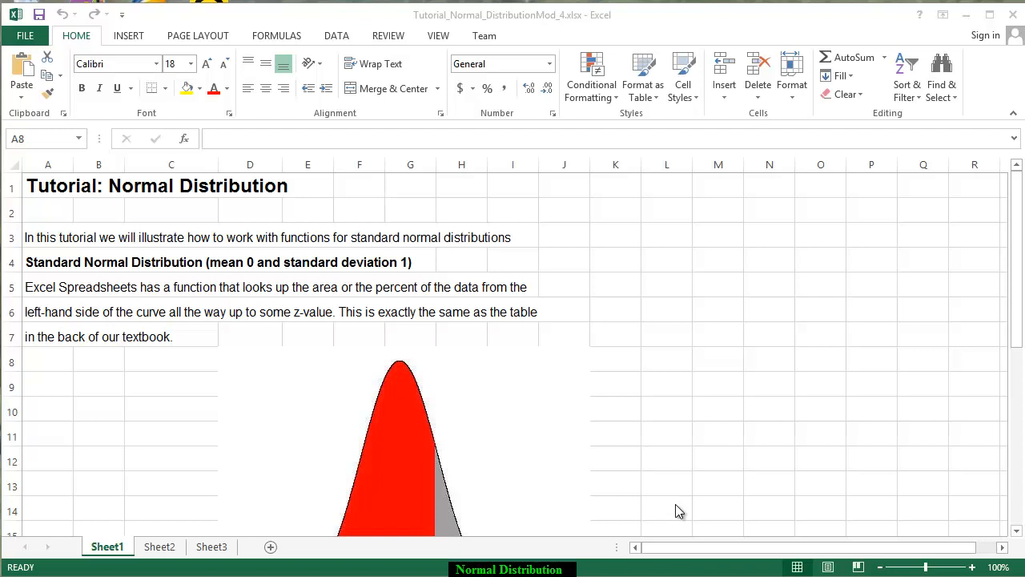
{"action": "mouse_move", "coordinate": [403, 468]}
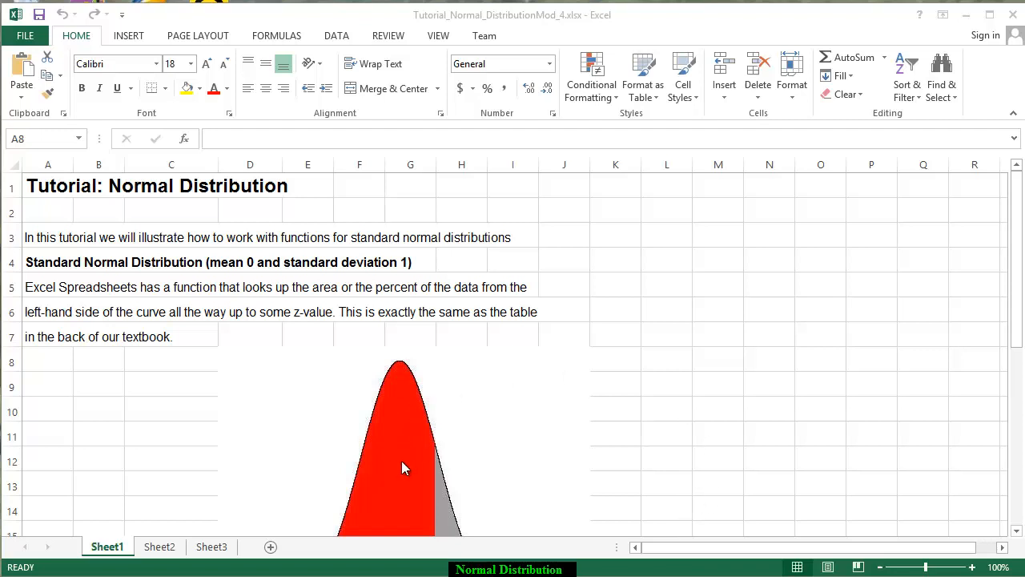
{"action": "mouse_move", "coordinate": [1016, 515]}
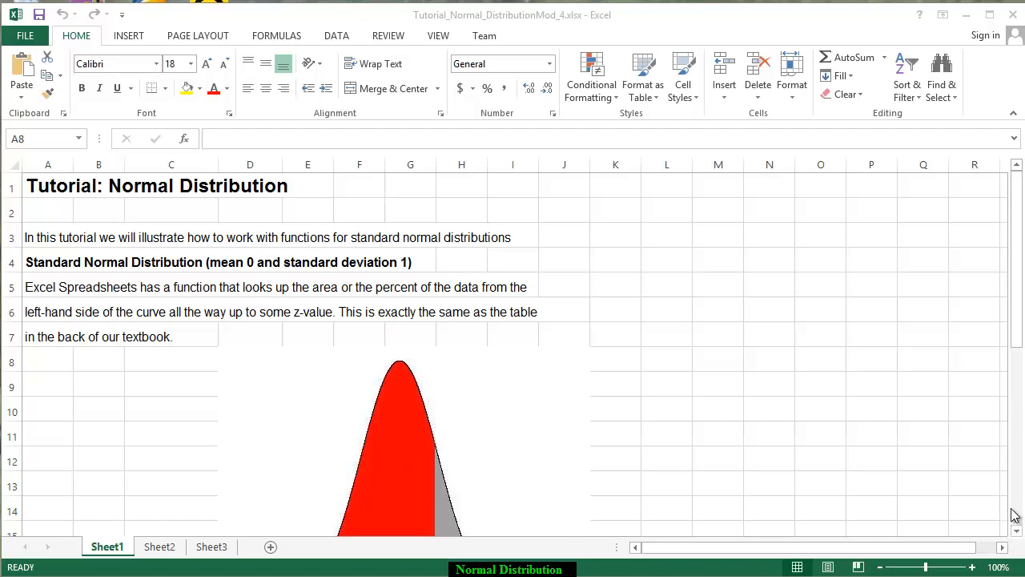
Scroll down Sheet1 to reach the z = 1.5 example rows
{"action": "left_click", "coordinate": [48, 358]}
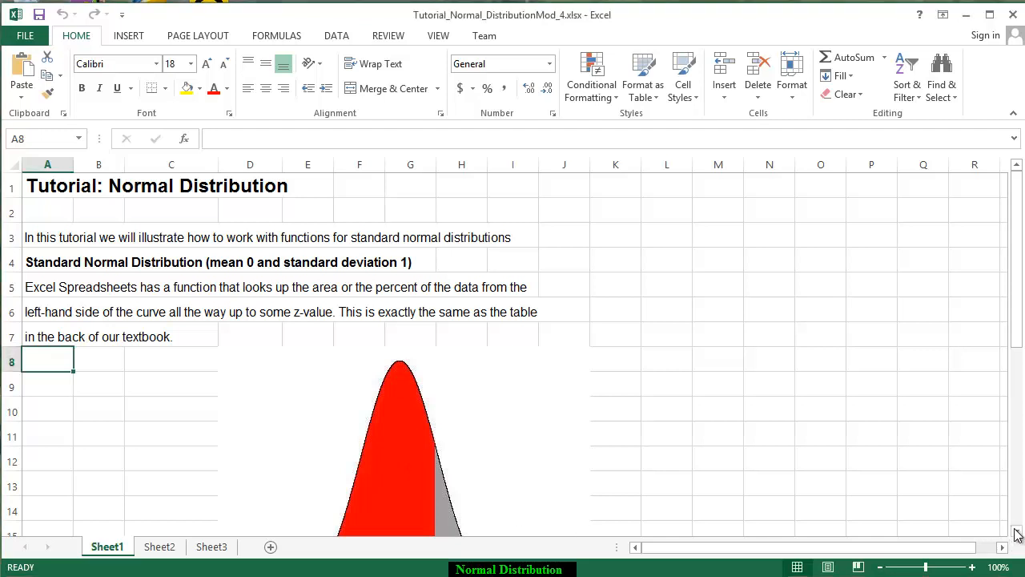
{"action": "scroll", "scroll_direction": "down", "scroll_amount": 3}
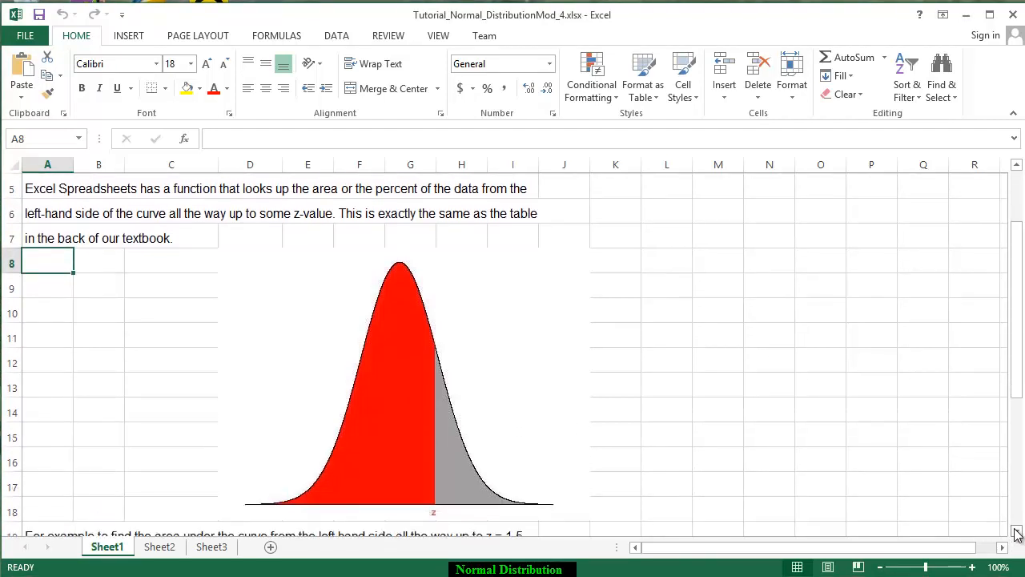
{"action": "scroll", "scroll_direction": "down", "scroll_amount": 3}
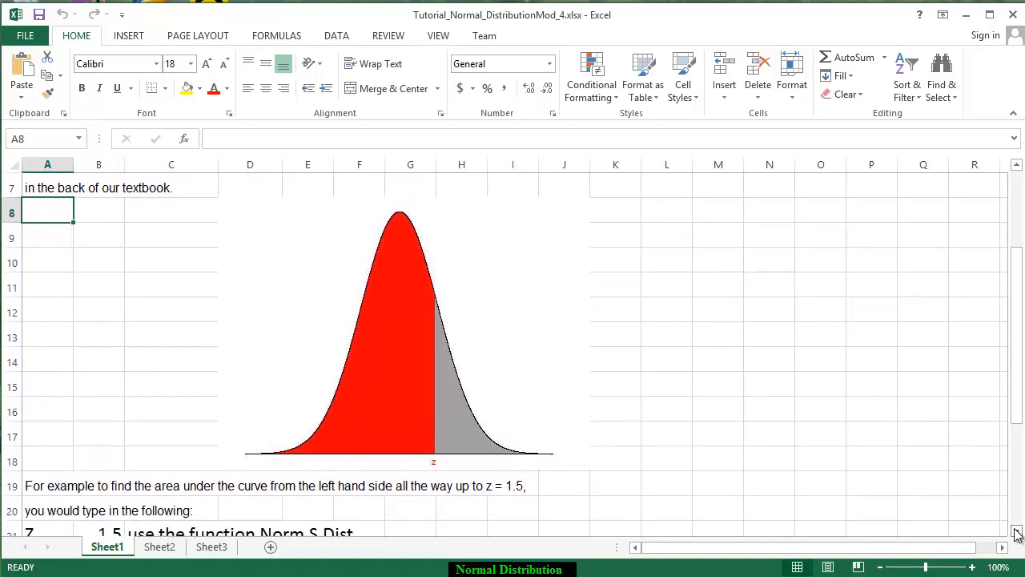
{"action": "mouse_move", "coordinate": [564, 356]}
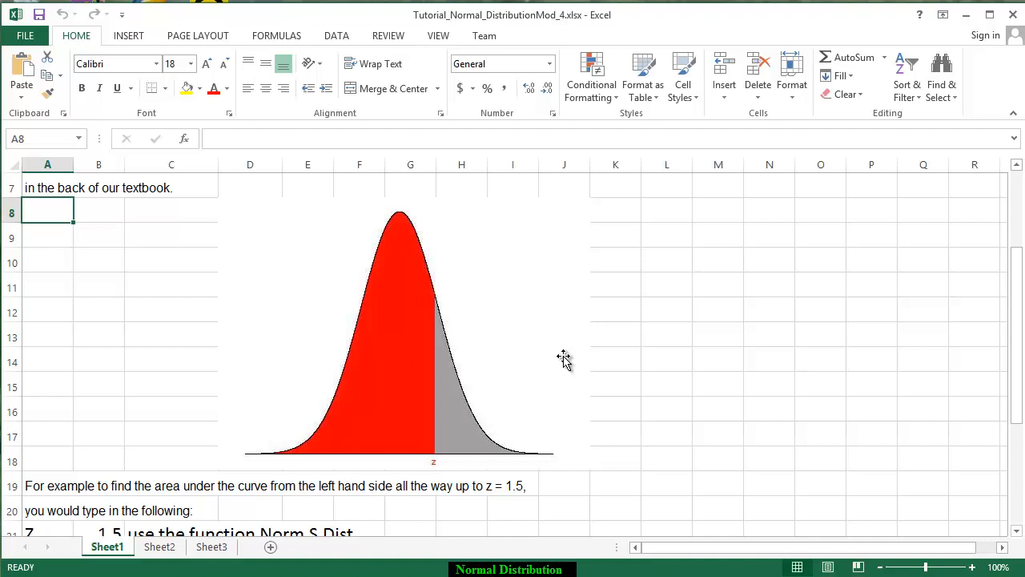
{"action": "mouse_move", "coordinate": [344, 426]}
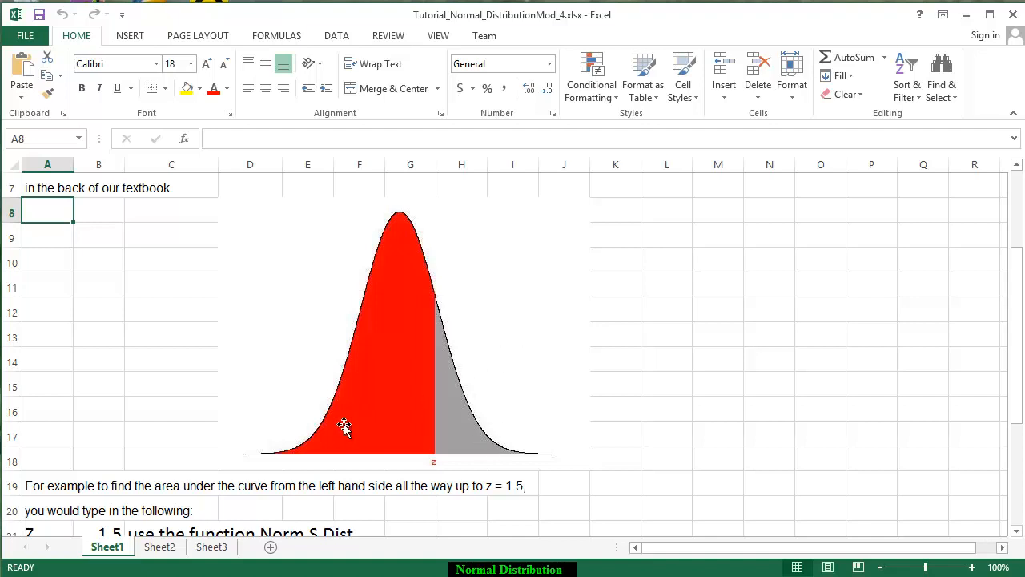
{"action": "mouse_move", "coordinate": [291, 456]}
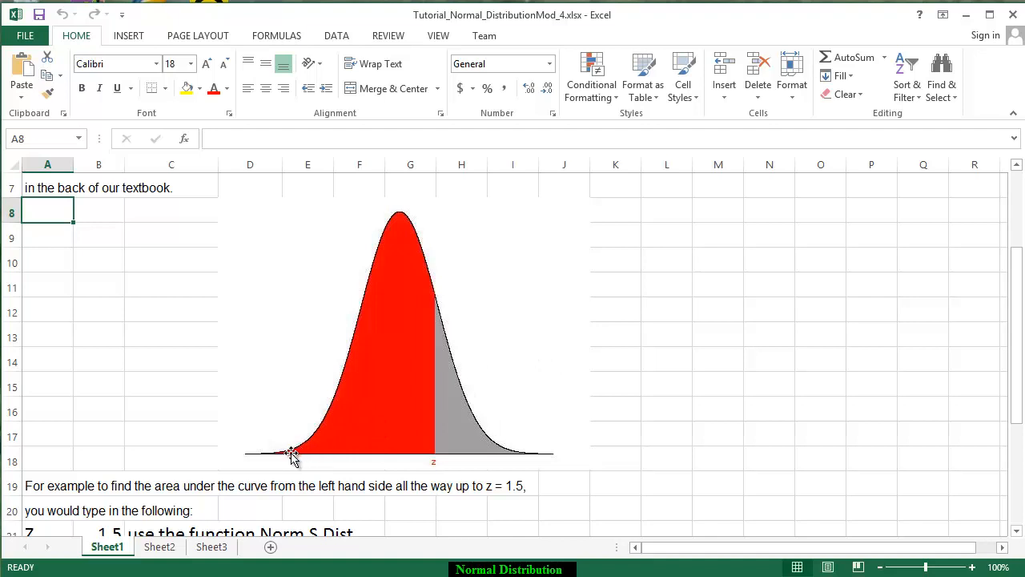
{"action": "mouse_move", "coordinate": [442, 463]}
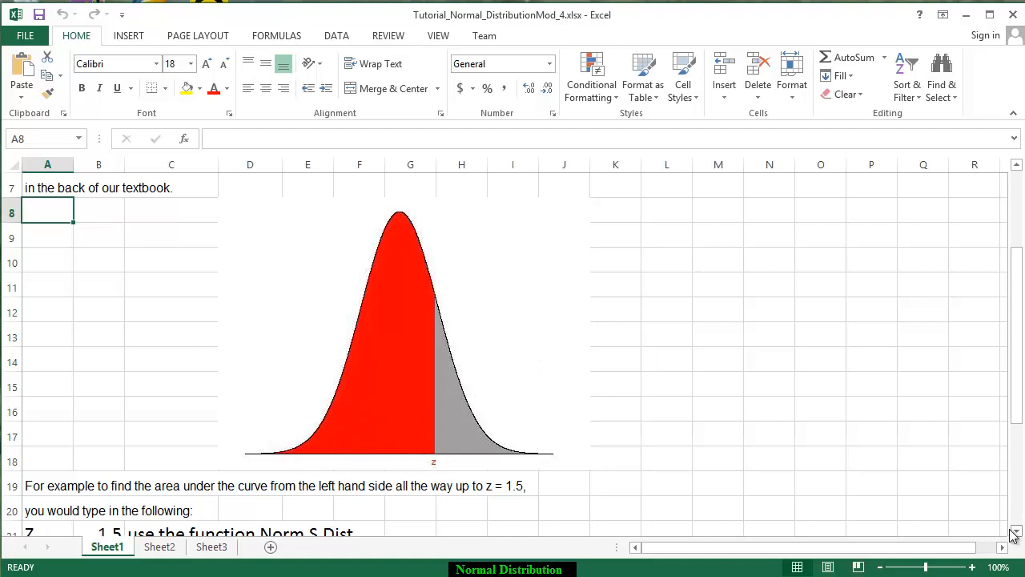
{"action": "scroll", "scroll_direction": "down", "scroll_amount": 3}
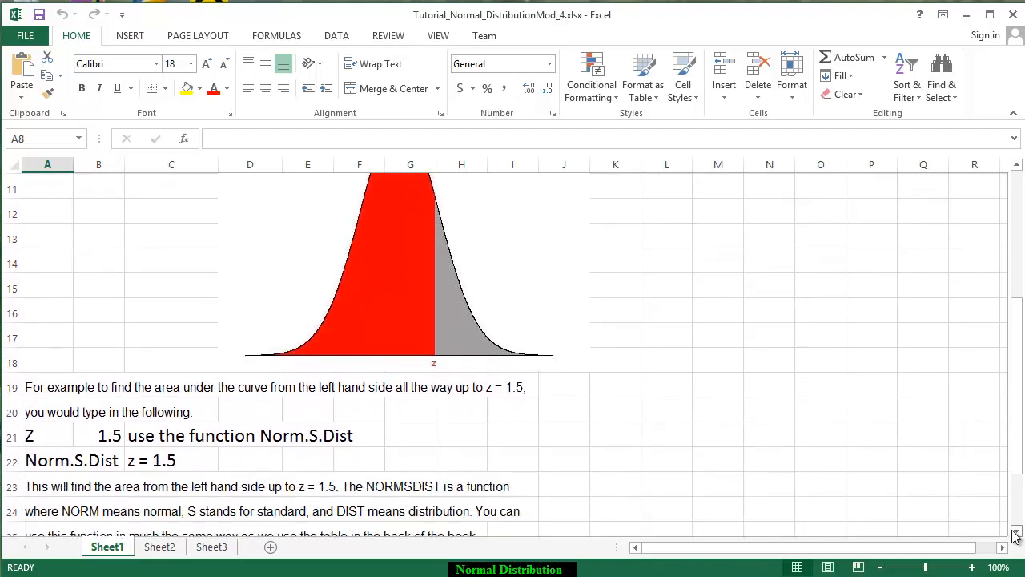
{"action": "scroll", "scroll_direction": "down", "scroll_amount": 3}
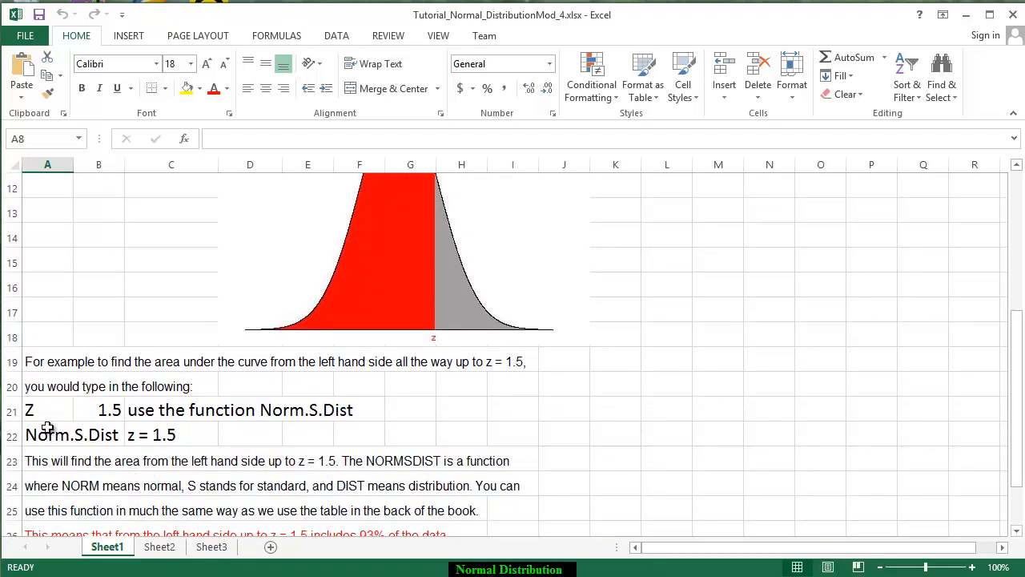
{"action": "mouse_move", "coordinate": [168, 419]}
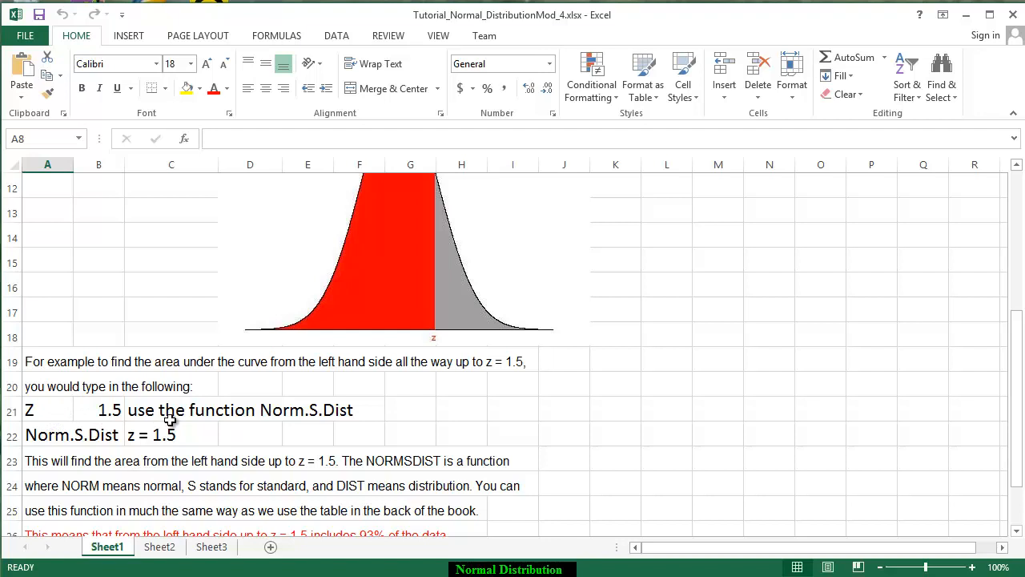
{"action": "mouse_move", "coordinate": [311, 419]}
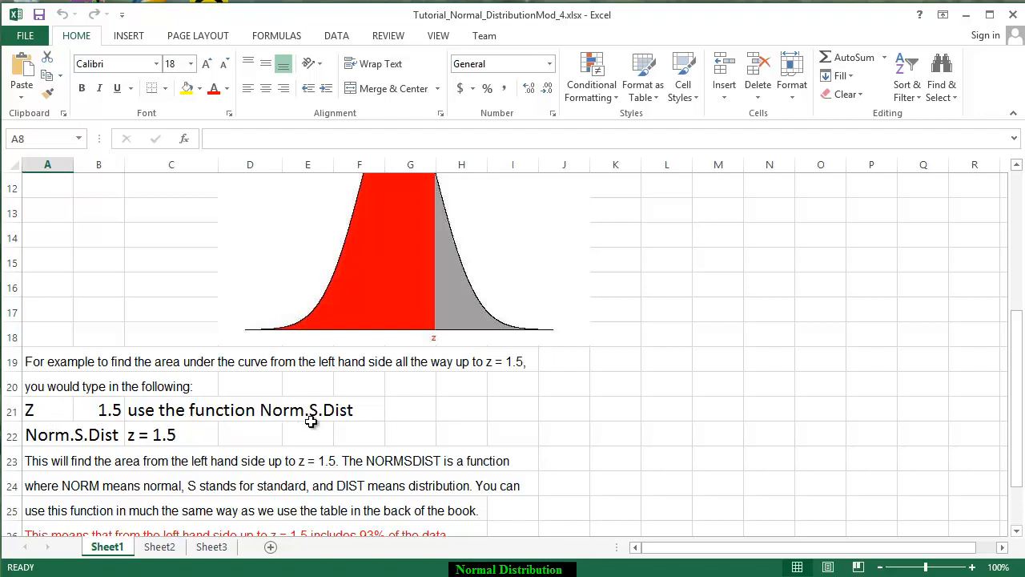
{"action": "mouse_move", "coordinate": [330, 420]}
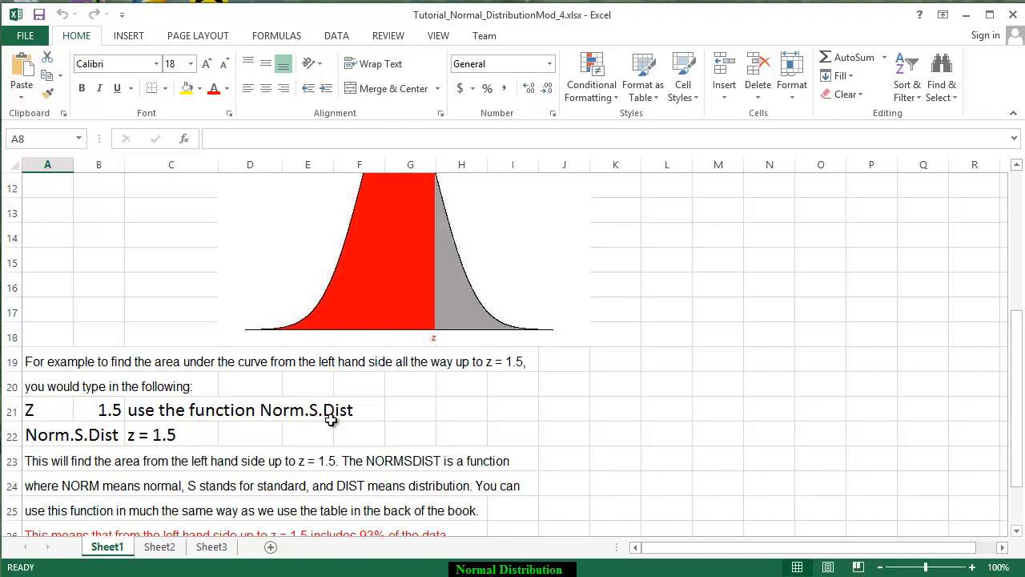
{"action": "mouse_move", "coordinate": [157, 442]}
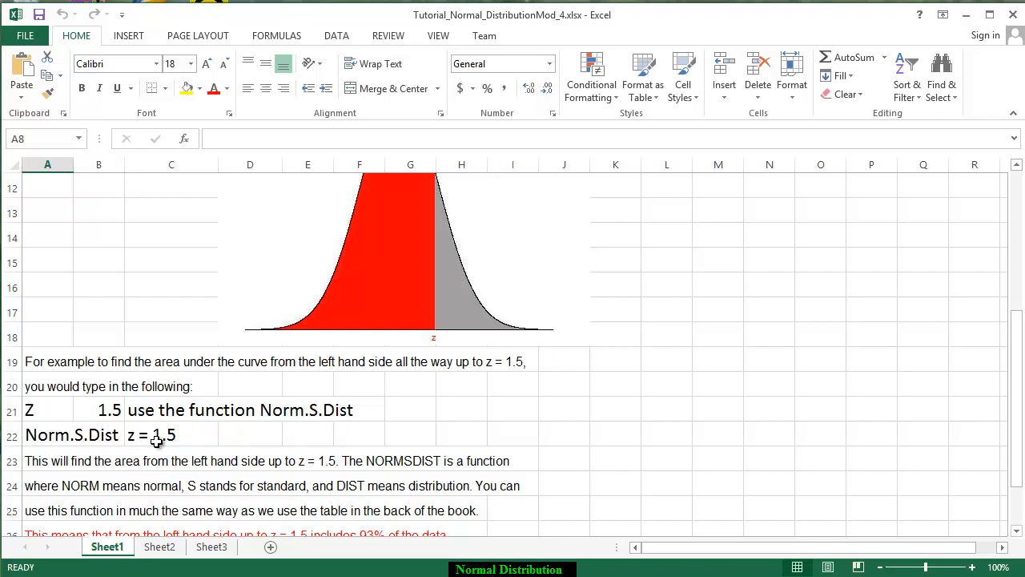
{"action": "mouse_move", "coordinate": [374, 298]}
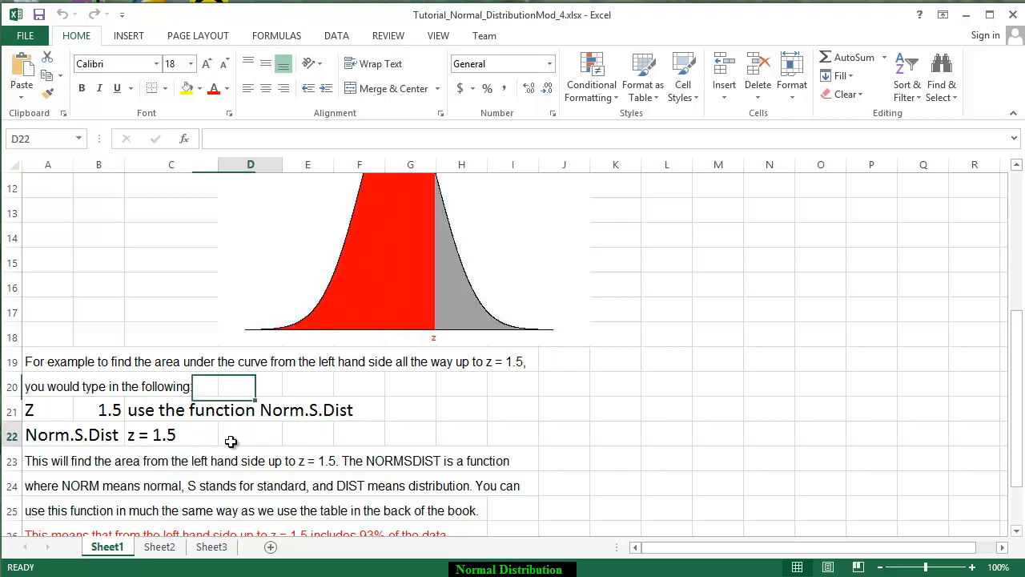
Insert a NORM.S.DIST function into D22 from the Statistical category, opening its arguments
{"action": "left_click", "coordinate": [250, 434]}
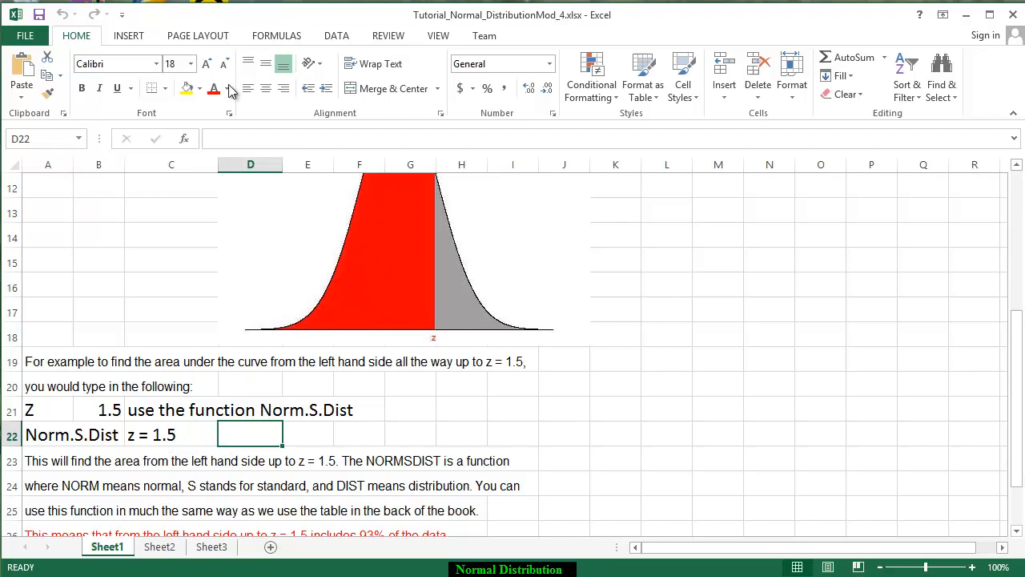
{"action": "left_click", "coordinate": [275, 35]}
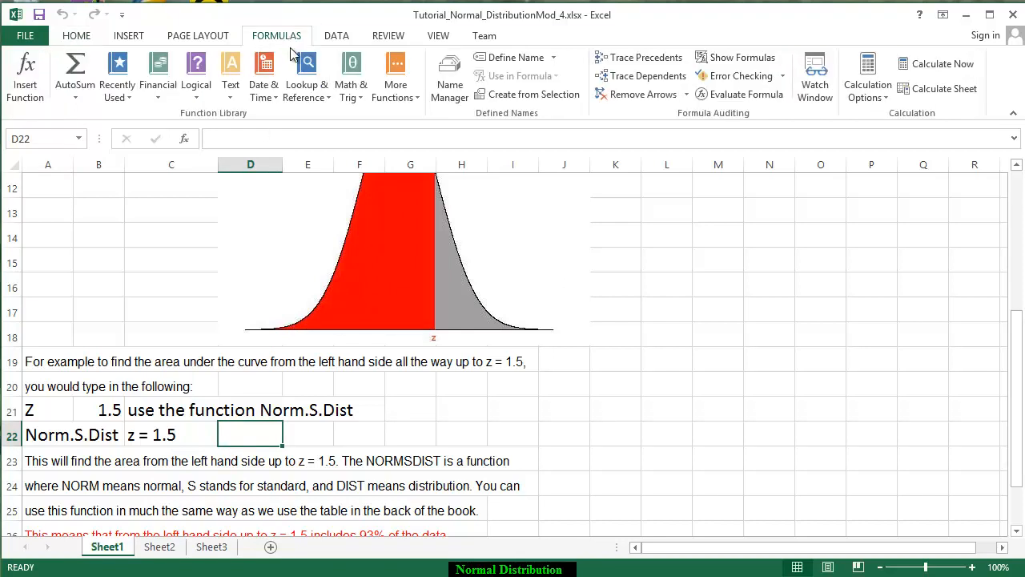
{"action": "left_click", "coordinate": [394, 72]}
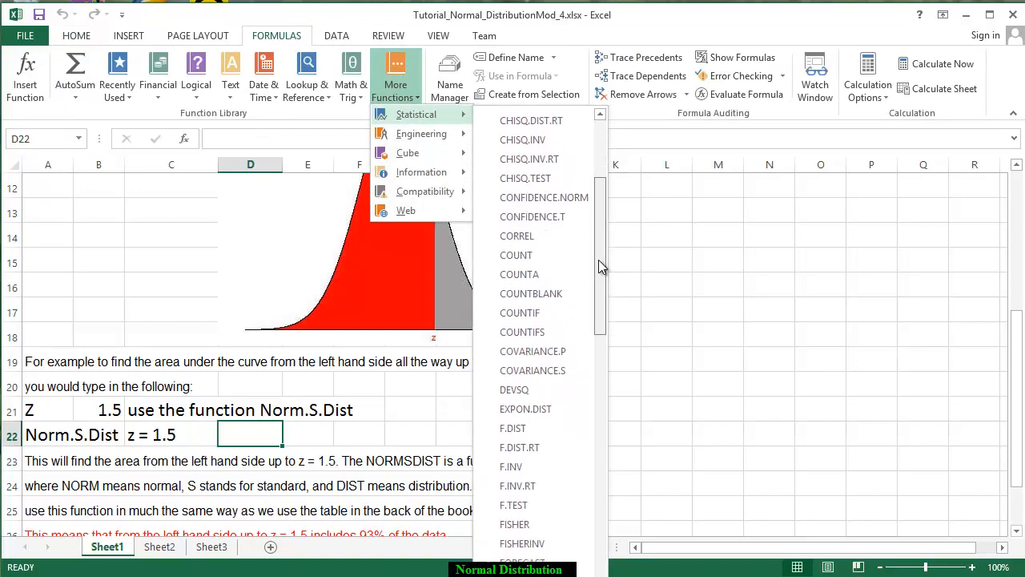
{"action": "scroll", "scroll_direction": "down", "scroll_amount": 3}
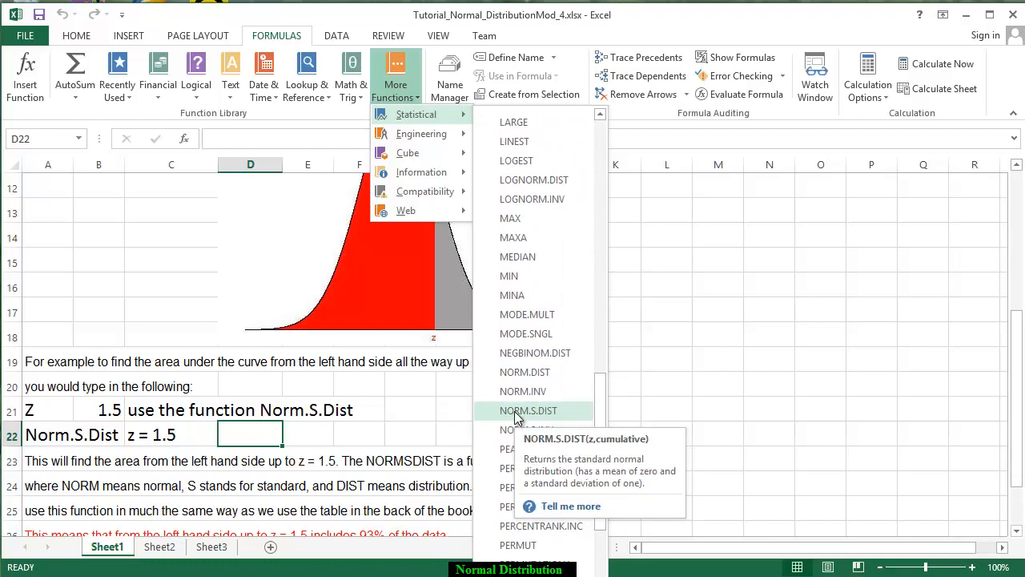
{"action": "left_click", "coordinate": [528, 410]}
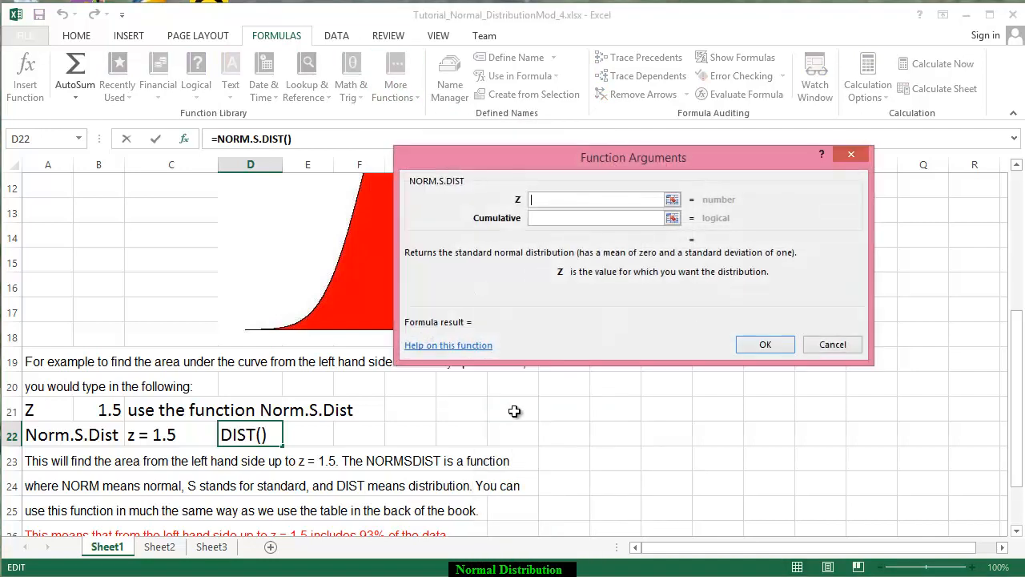
Set Z to B21 and Cumulative to true, so D22 returns 0.9332
{"action": "left_click", "coordinate": [156, 436]}
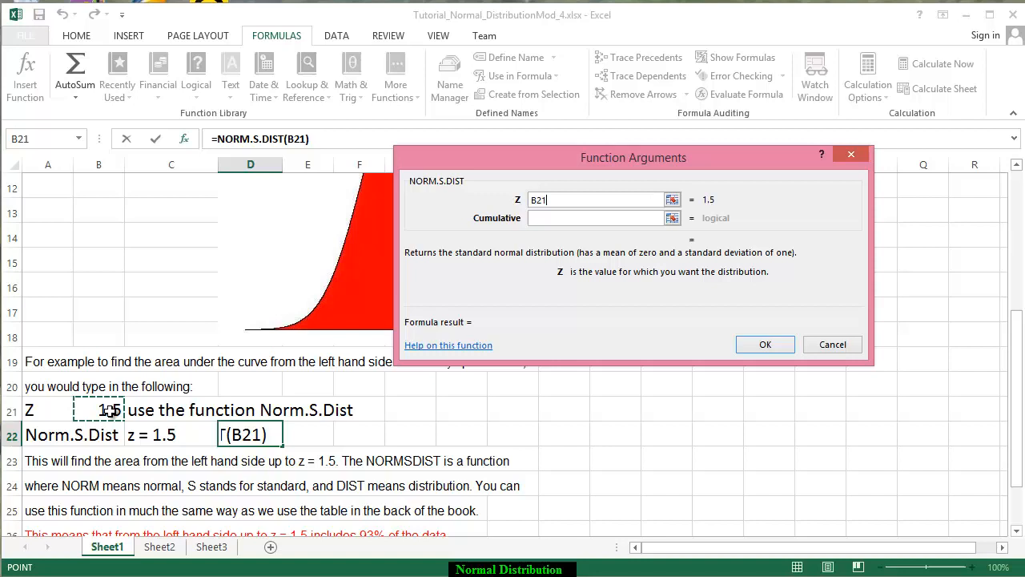
{"action": "mouse_move", "coordinate": [544, 222]}
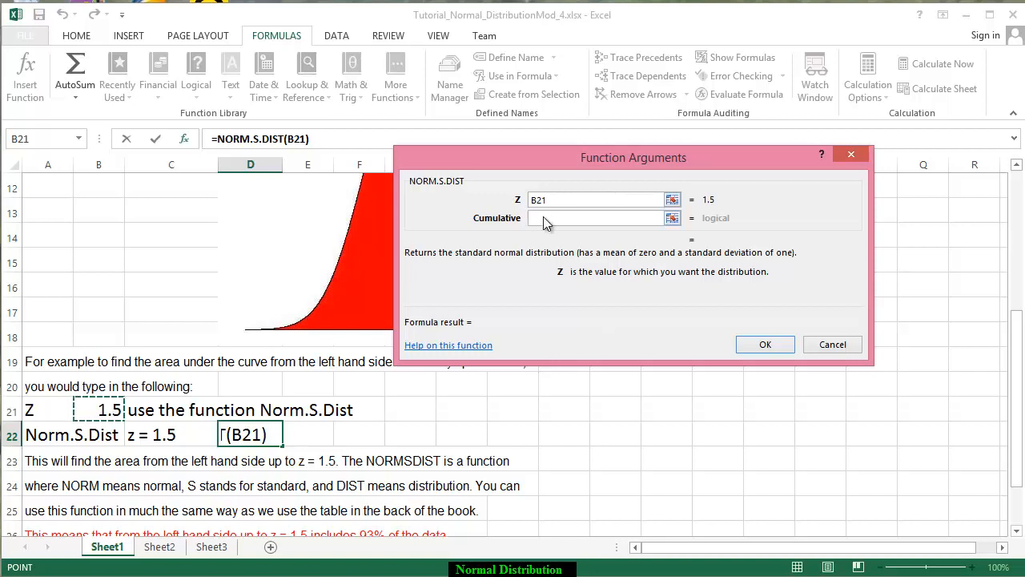
{"action": "left_click", "coordinate": [596, 218]}
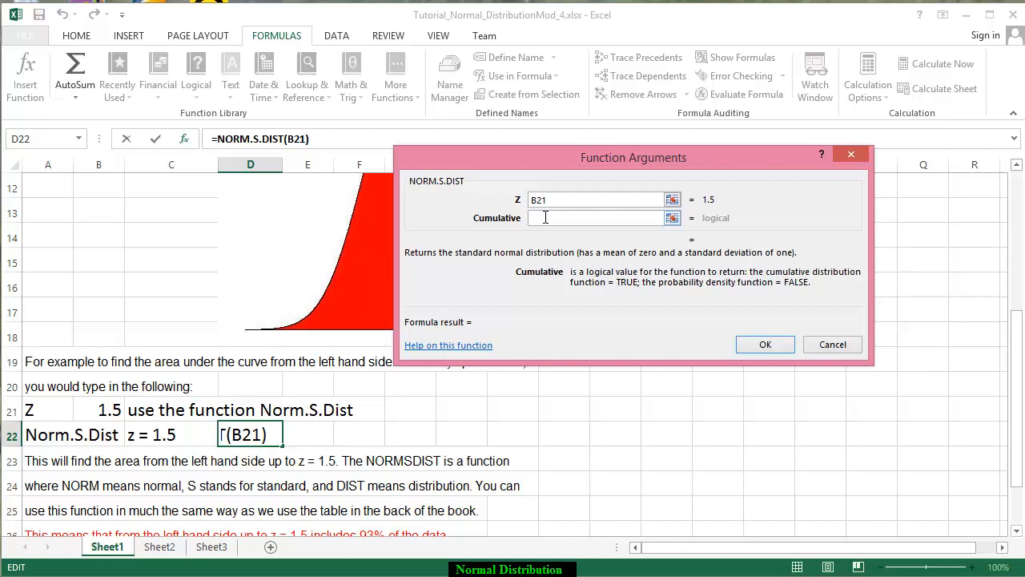
{"action": "type", "text": "tru"}
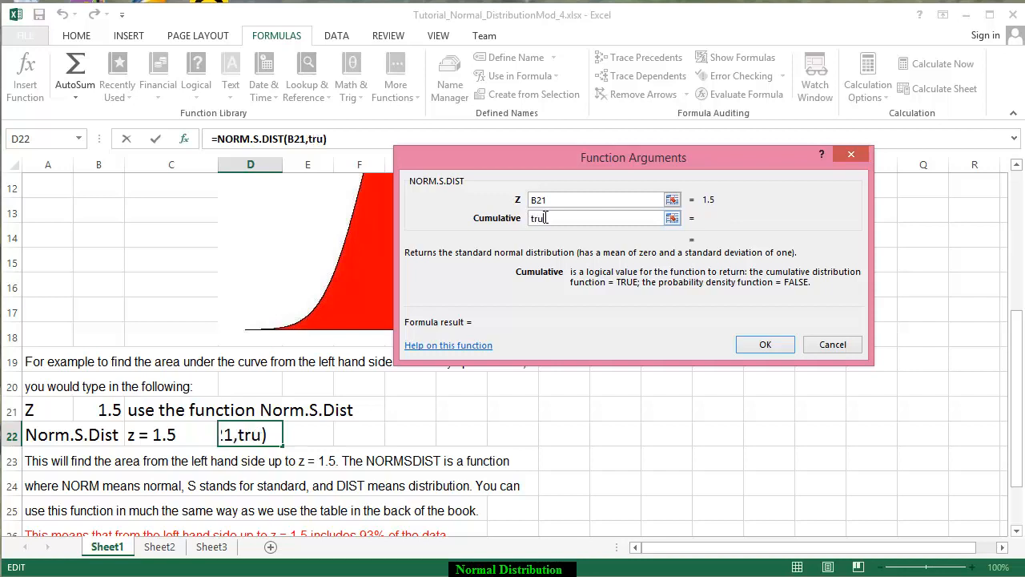
{"action": "type", "text": "e"}
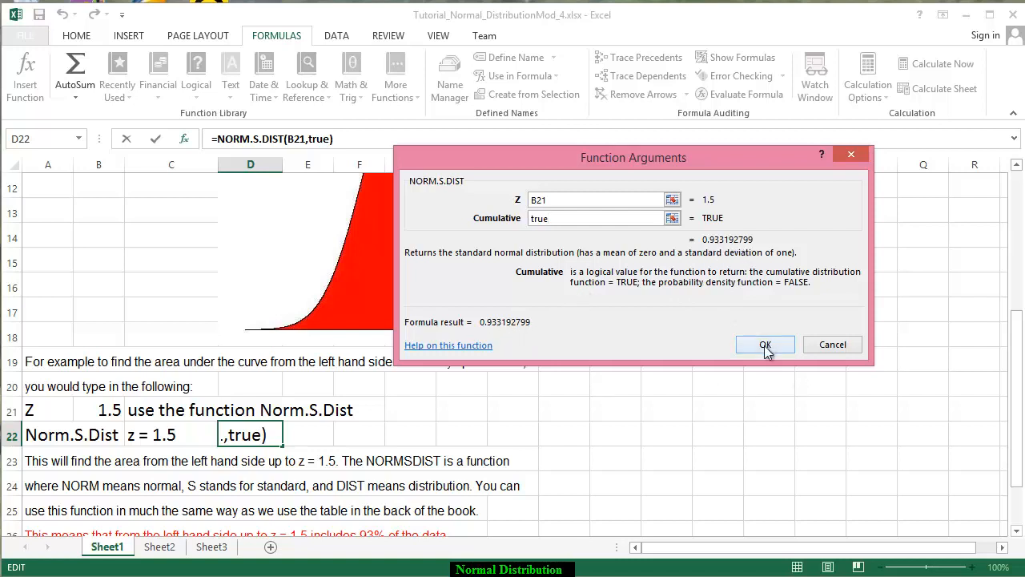
{"action": "left_click", "coordinate": [763, 345]}
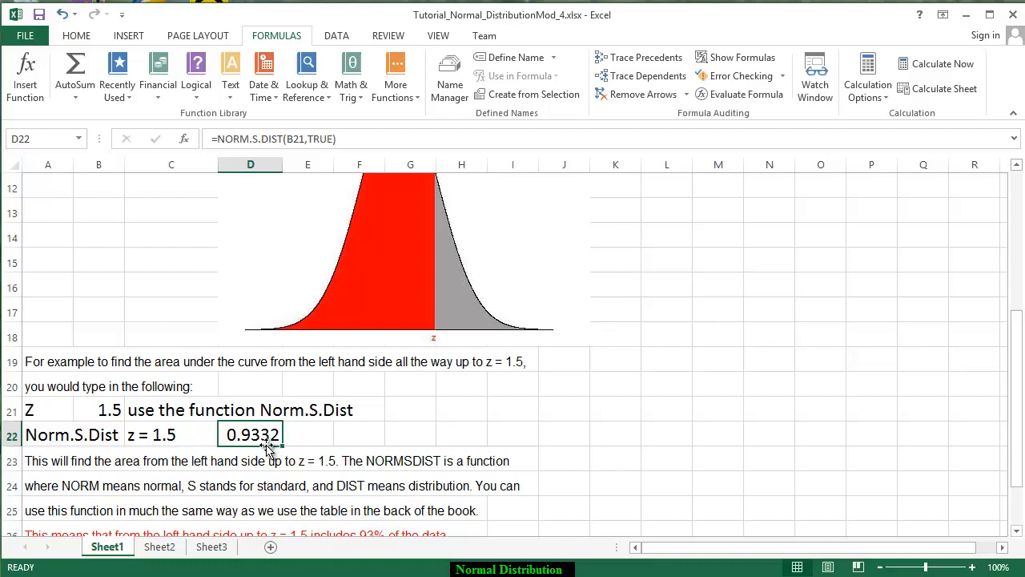
{"action": "mouse_move", "coordinate": [166, 471]}
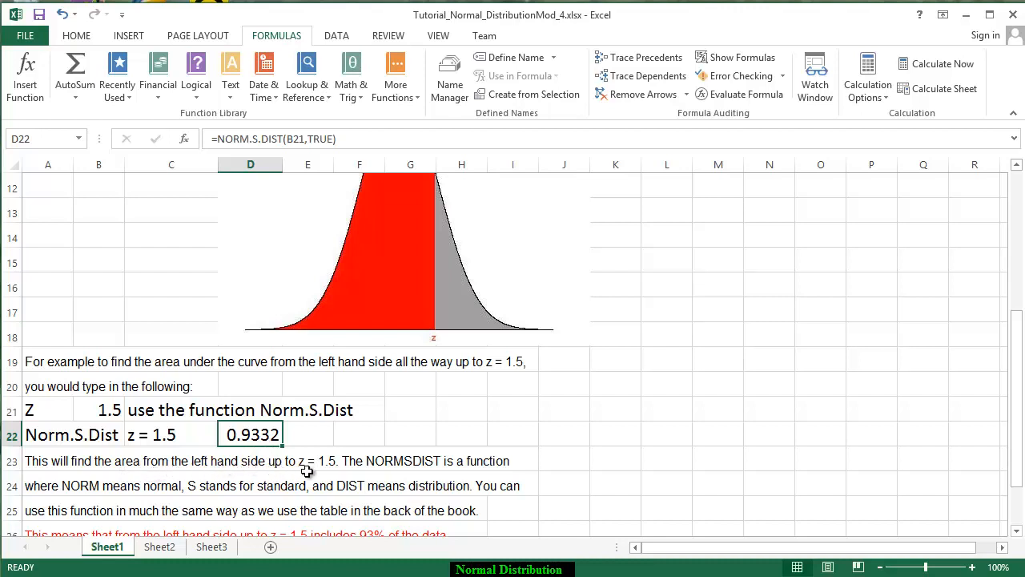
{"action": "mouse_move", "coordinate": [330, 470]}
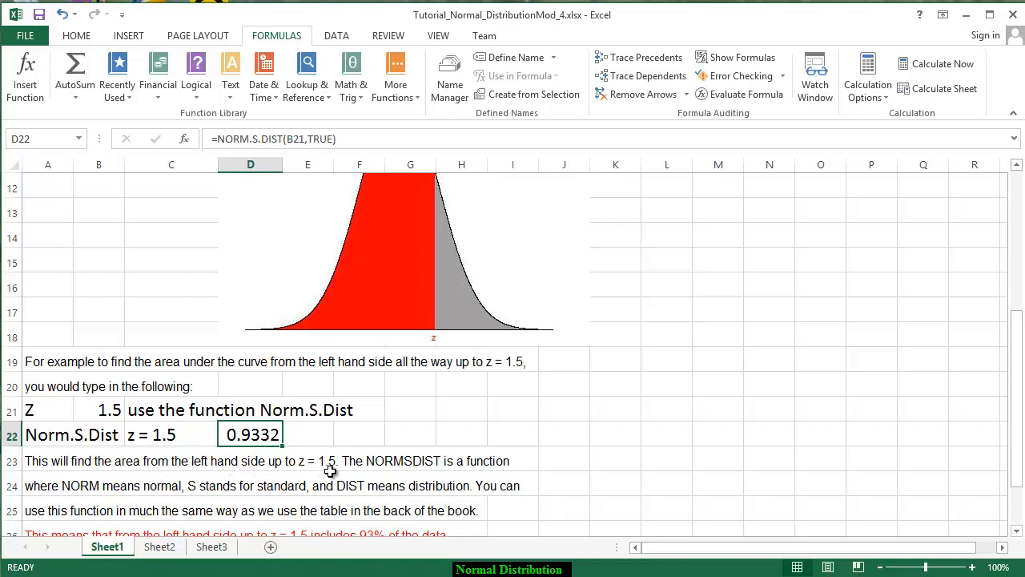
{"action": "mouse_move", "coordinate": [355, 469]}
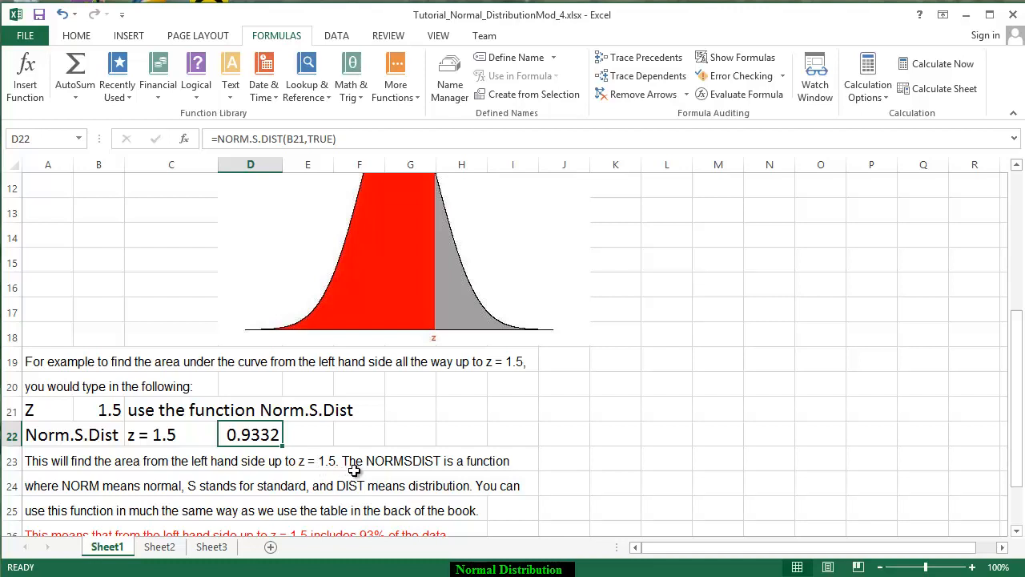
{"action": "mouse_move", "coordinate": [83, 497]}
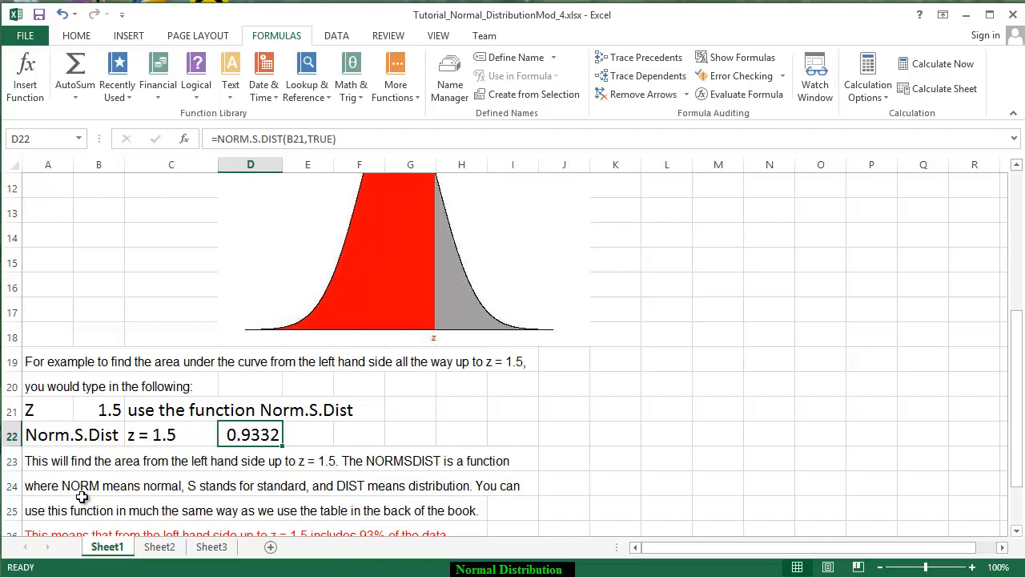
{"action": "mouse_move", "coordinate": [205, 493]}
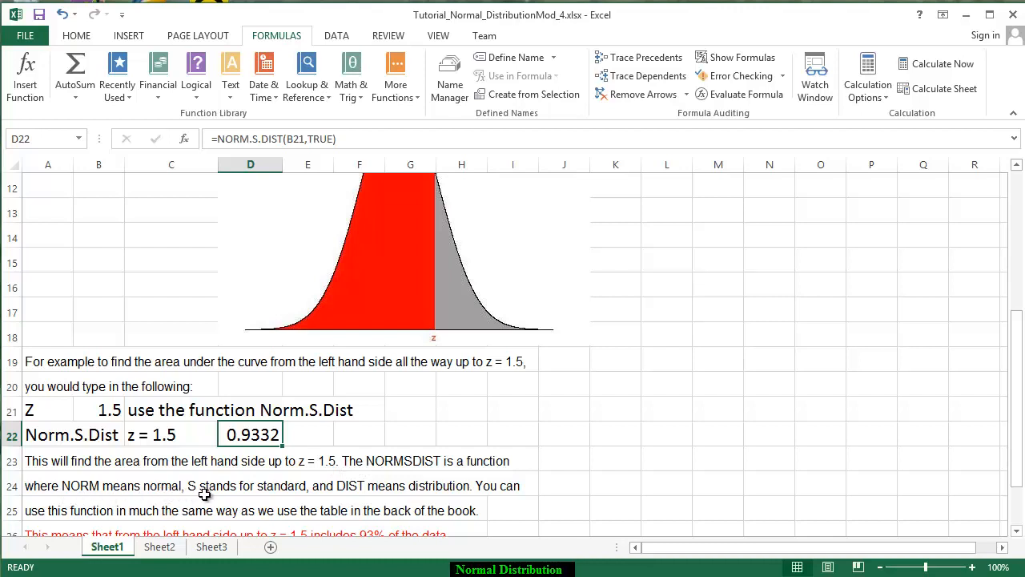
{"action": "mouse_move", "coordinate": [344, 506]}
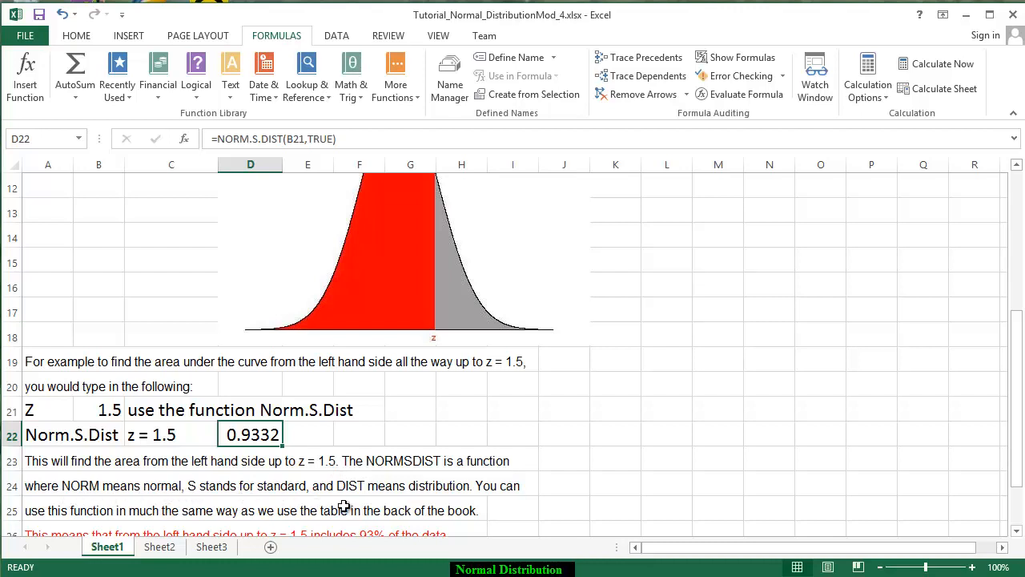
Scroll down Sheet1 until the 'GO TO SHEET 2' note in row 28 is visible
{"action": "scroll", "scroll_direction": "down", "scroll_amount": 3}
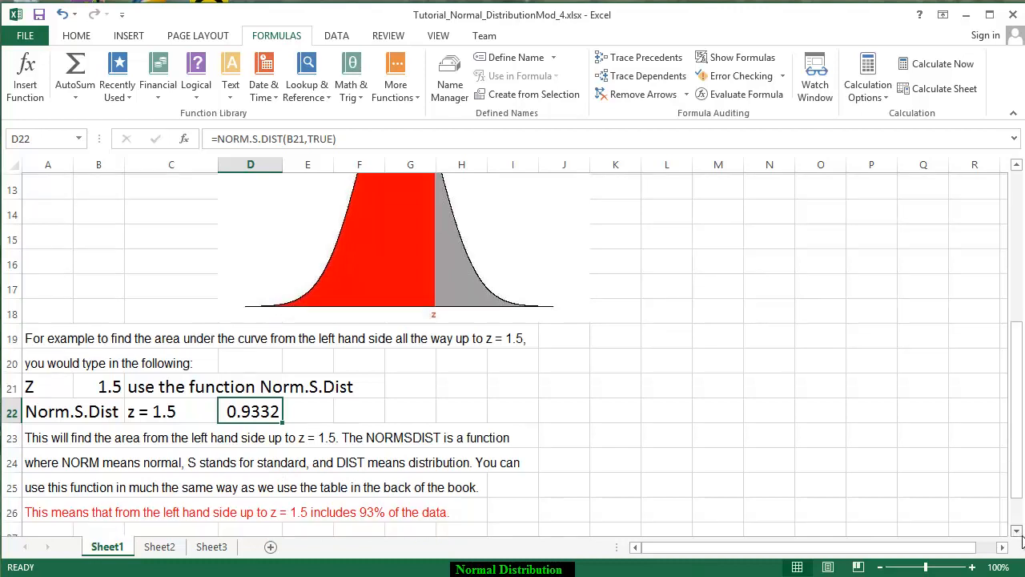
{"action": "scroll", "scroll_direction": "down", "scroll_amount": 3}
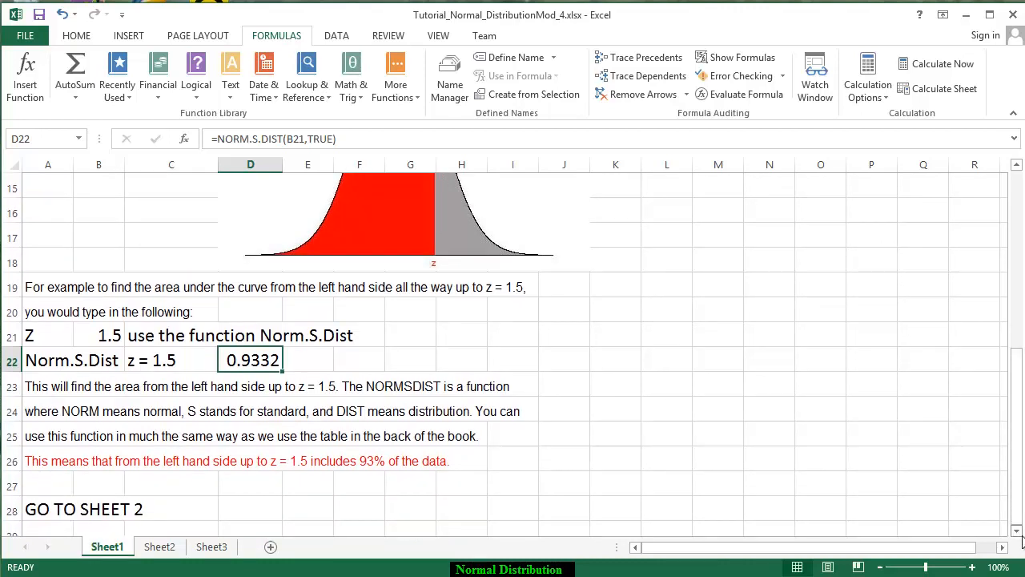
{"action": "scroll", "scroll_direction": "down", "scroll_amount": 3}
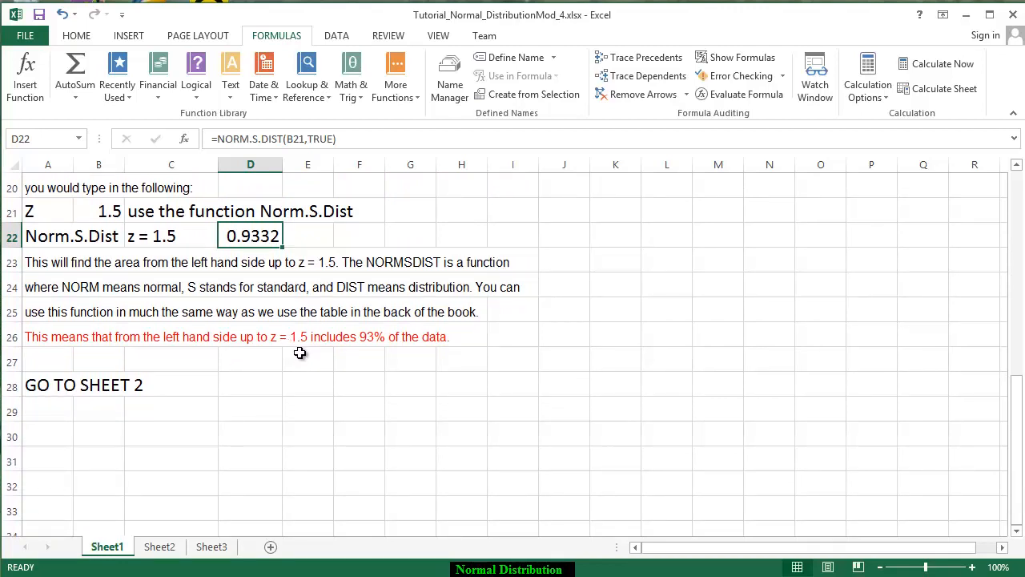
{"action": "mouse_move", "coordinate": [258, 361]}
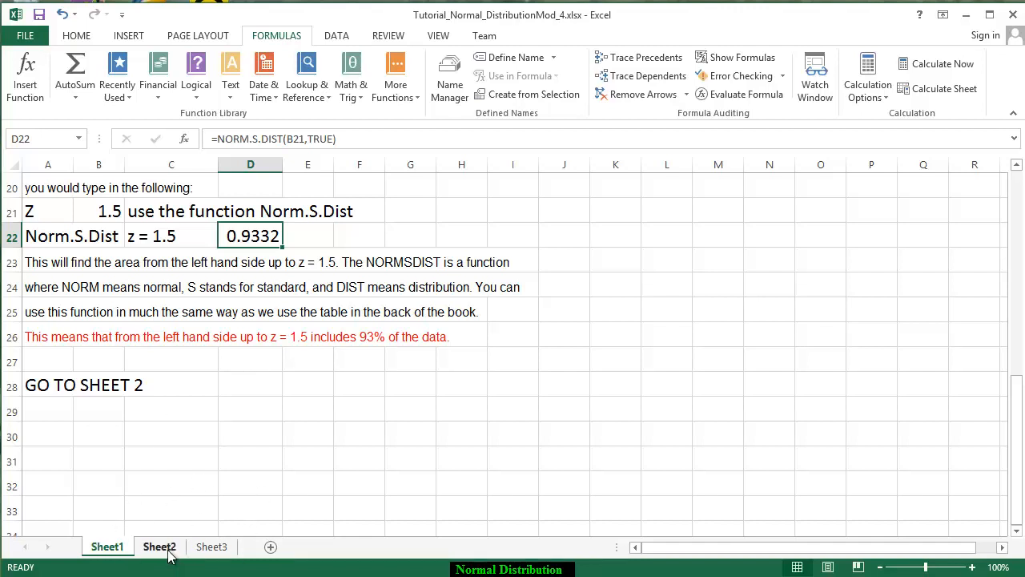
Switch to Sheet2 and view the curve diagram at its top
{"action": "left_click", "coordinate": [158, 546]}
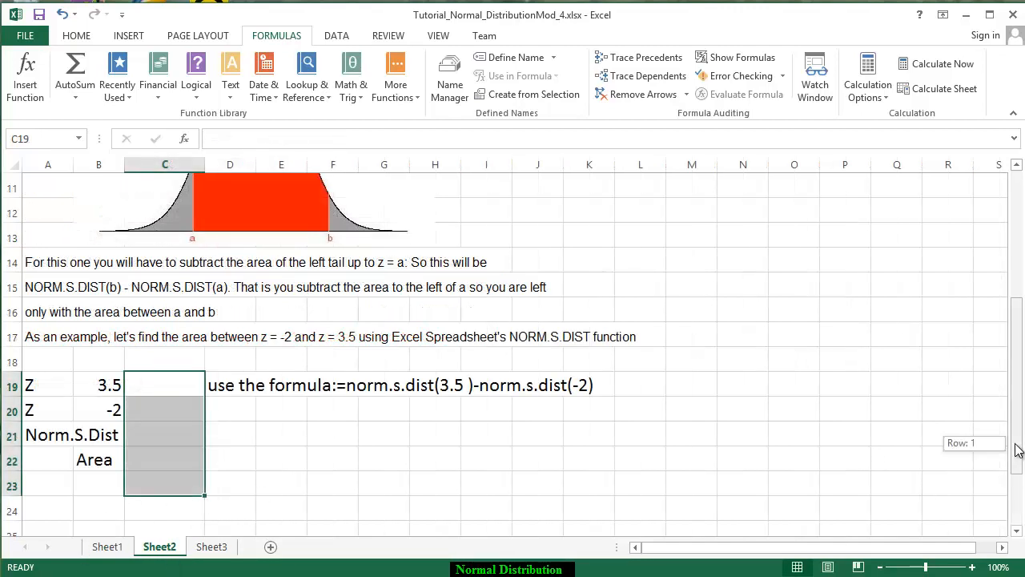
{"action": "scroll", "scroll_direction": "up", "scroll_amount": 3}
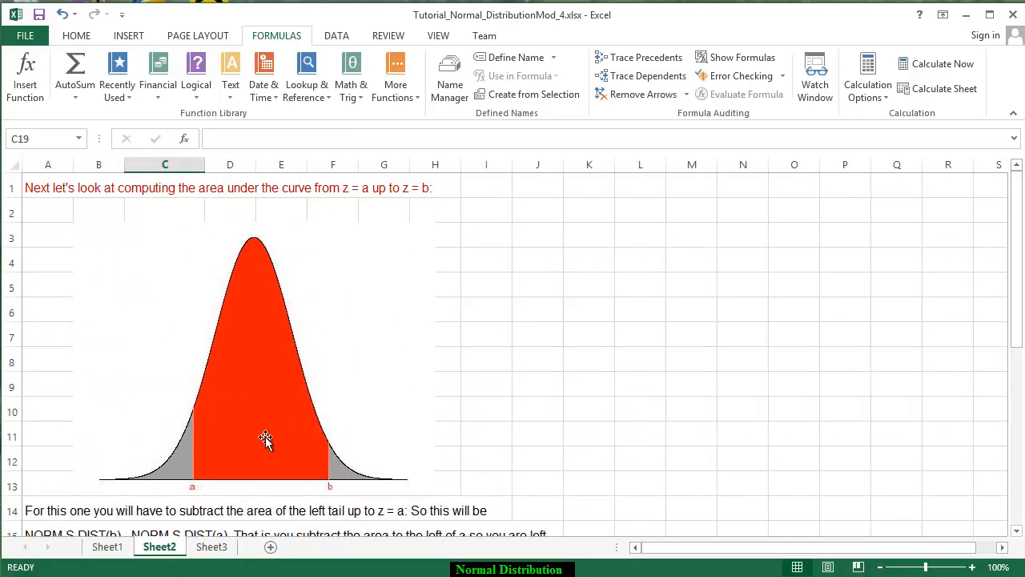
{"action": "mouse_move", "coordinate": [253, 354]}
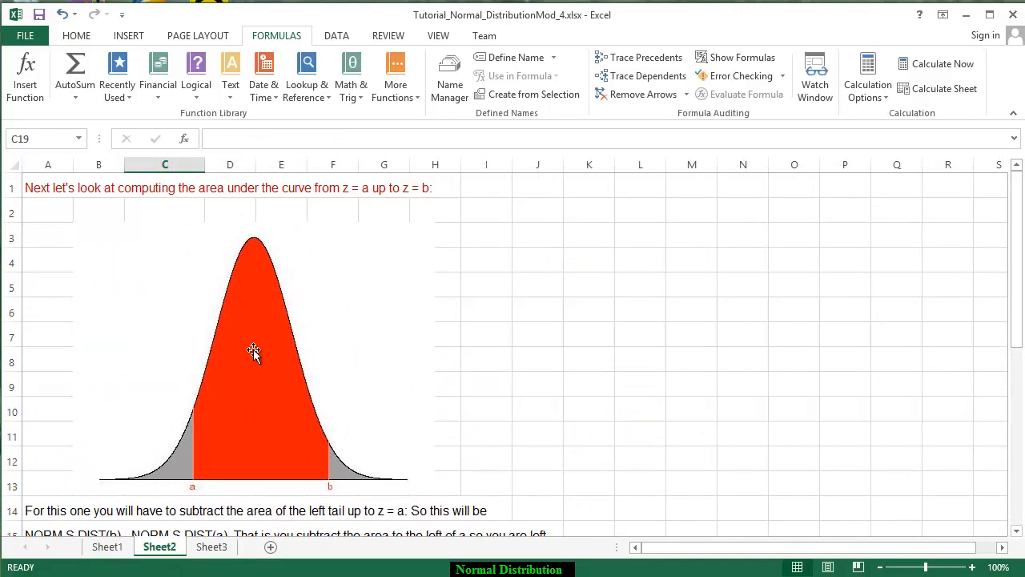
{"action": "mouse_move", "coordinate": [267, 447]}
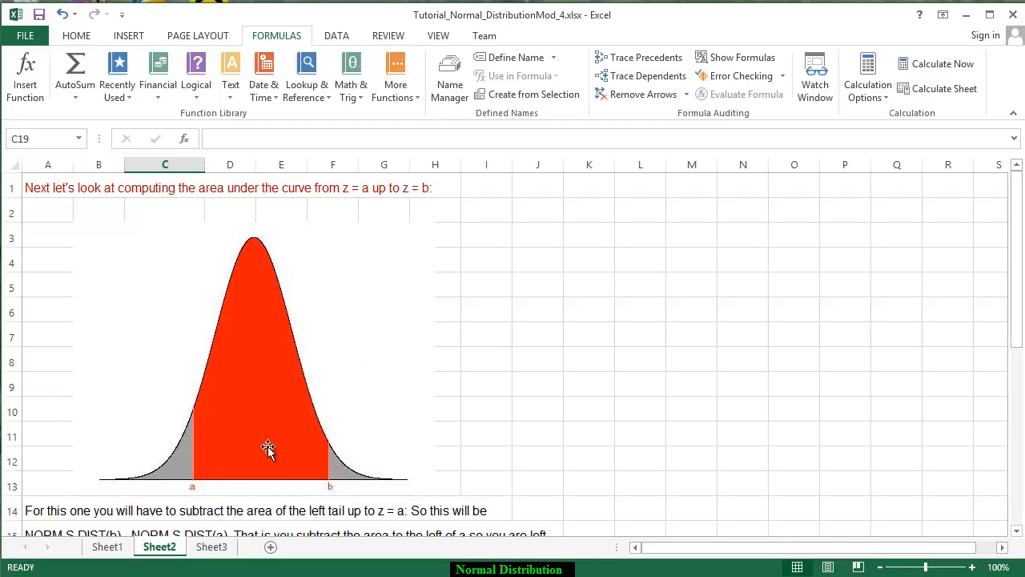
{"action": "mouse_move", "coordinate": [195, 491]}
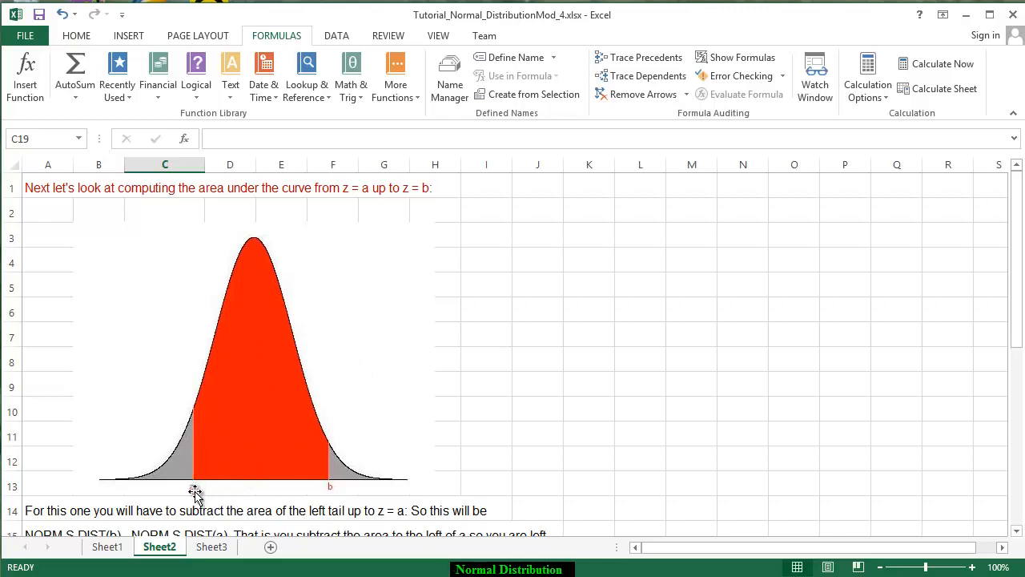
{"action": "mouse_move", "coordinate": [195, 487]}
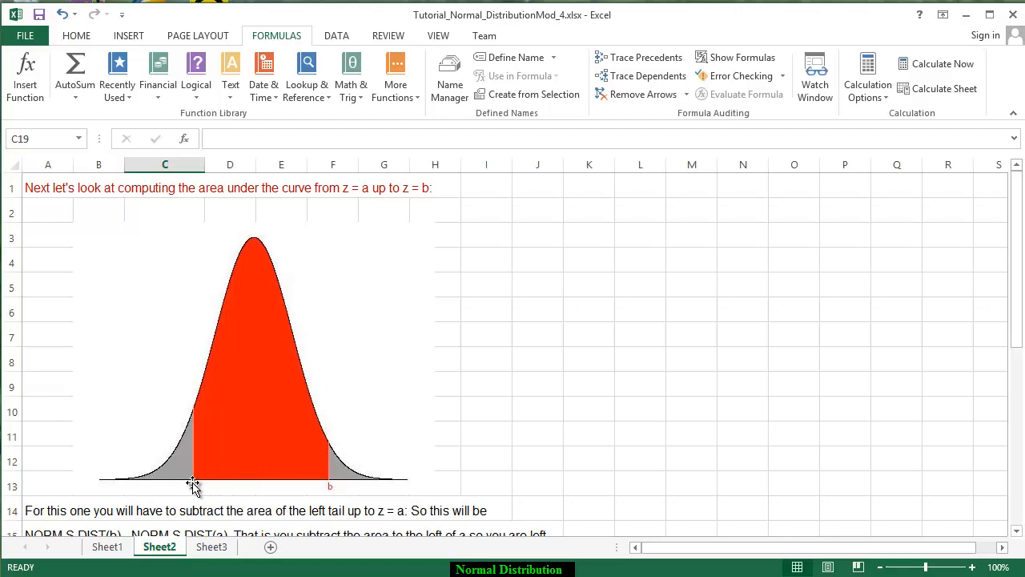
{"action": "mouse_move", "coordinate": [345, 472]}
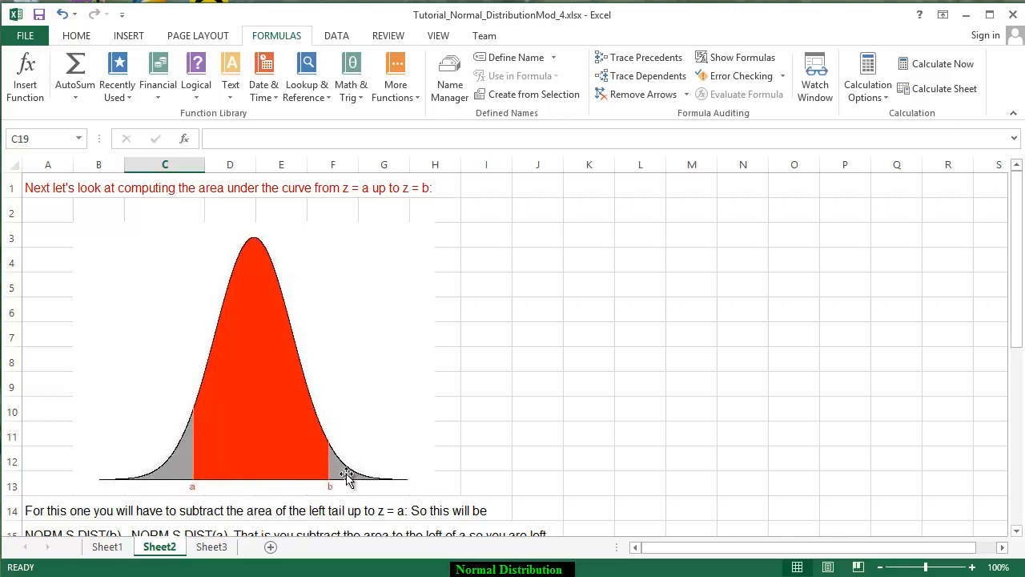
{"action": "mouse_move", "coordinate": [288, 416]}
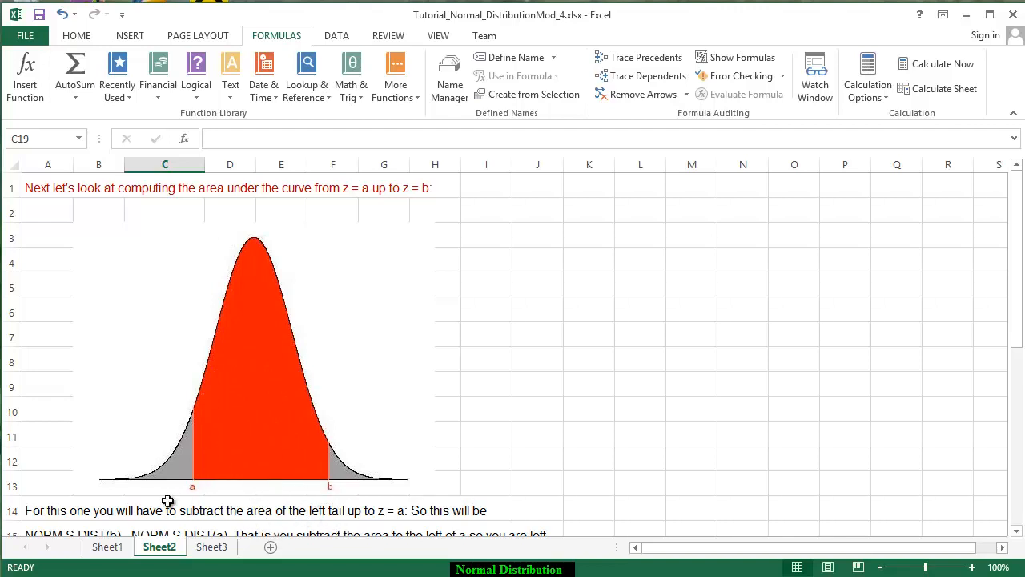
{"action": "mouse_move", "coordinate": [182, 471]}
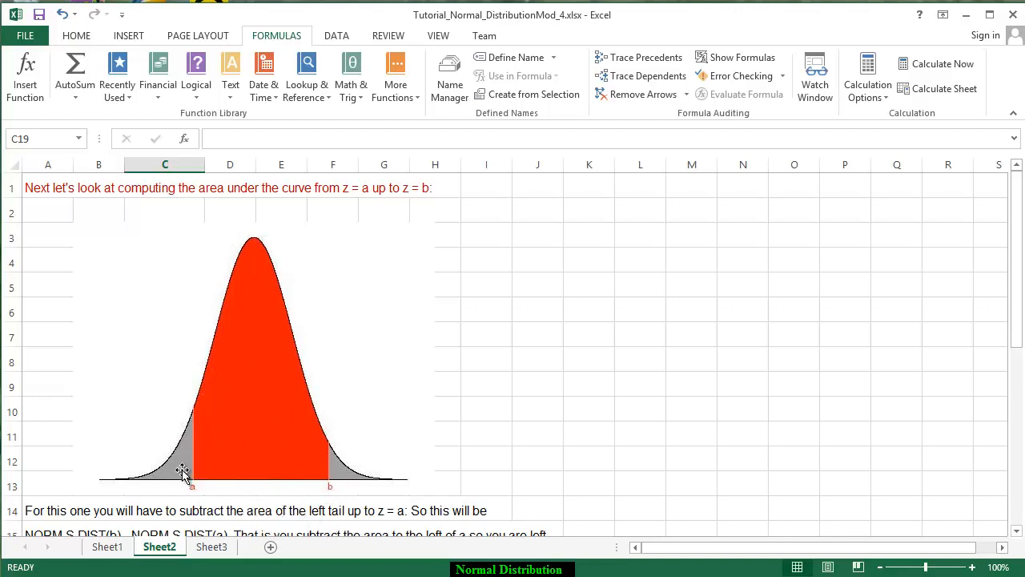
{"action": "mouse_move", "coordinate": [291, 488]}
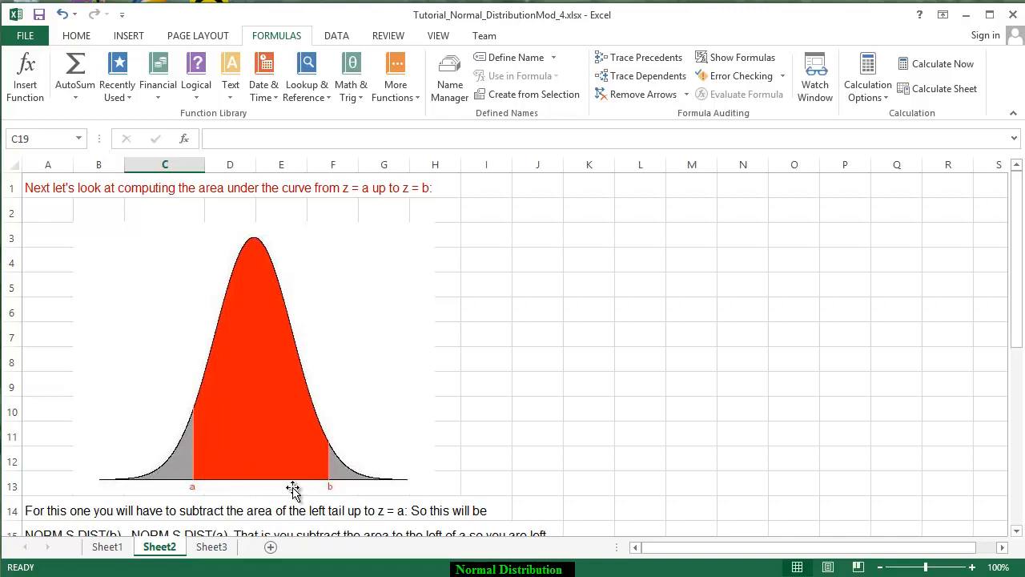
{"action": "mouse_move", "coordinate": [198, 215]}
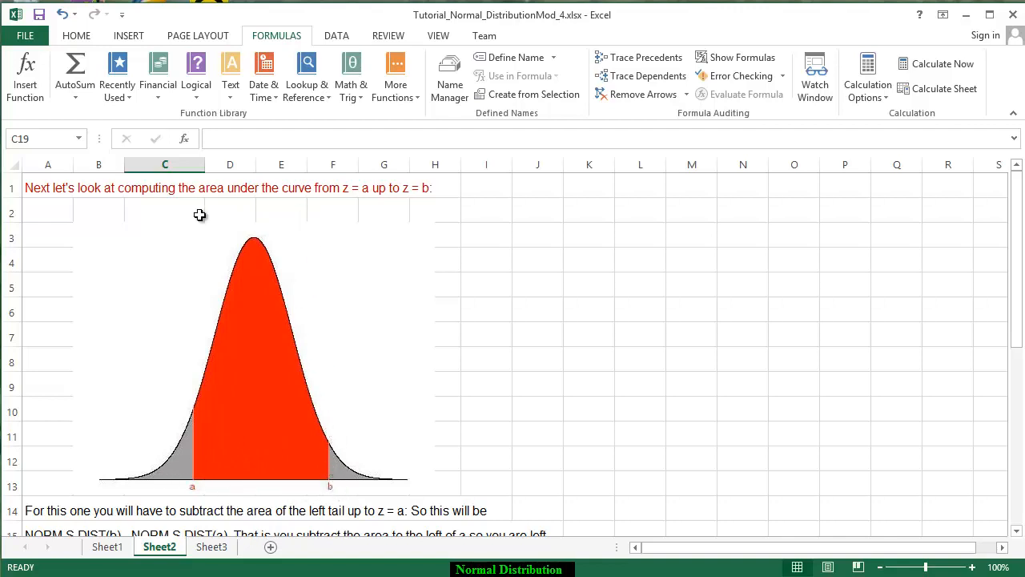
{"action": "mouse_move", "coordinate": [329, 472]}
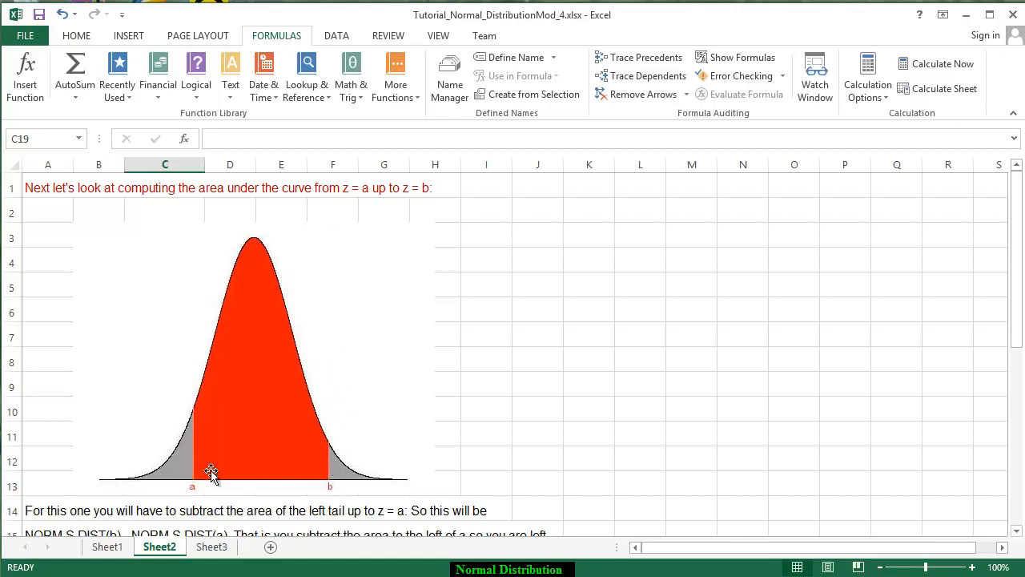
{"action": "mouse_move", "coordinate": [246, 487]}
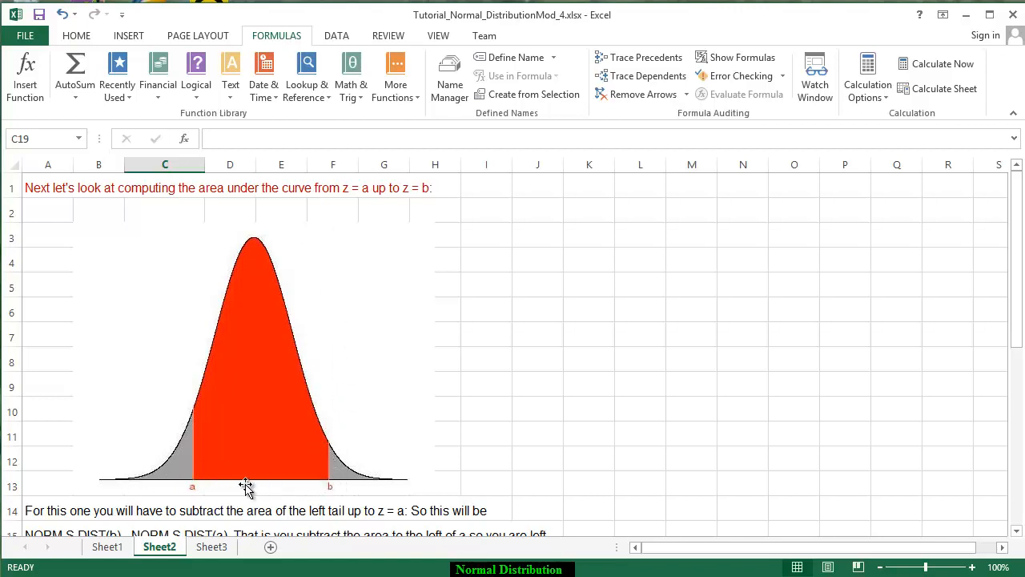
{"action": "mouse_move", "coordinate": [173, 470]}
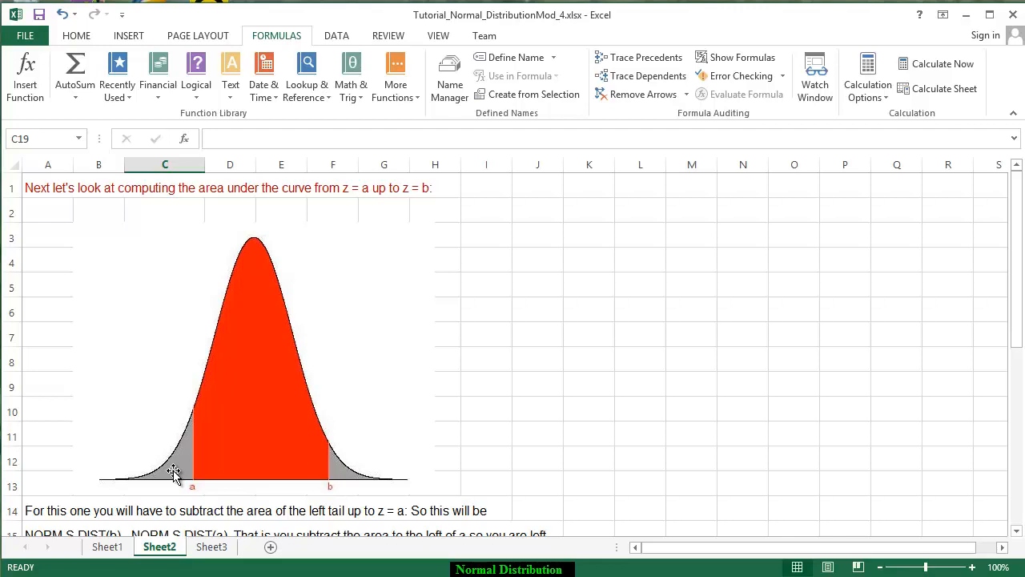
{"action": "mouse_move", "coordinate": [693, 558]}
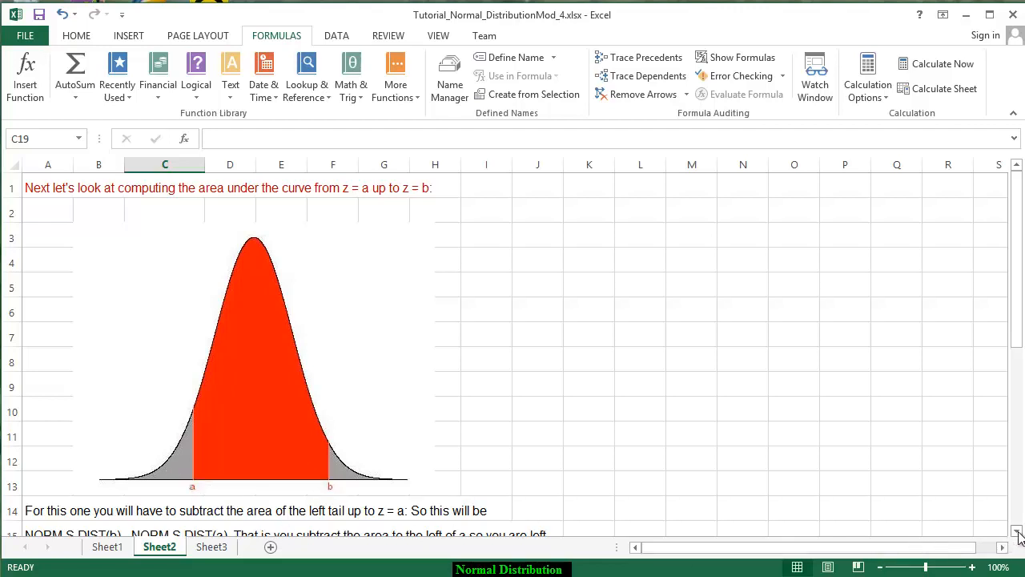
{"action": "scroll", "scroll_direction": "down", "scroll_amount": 3}
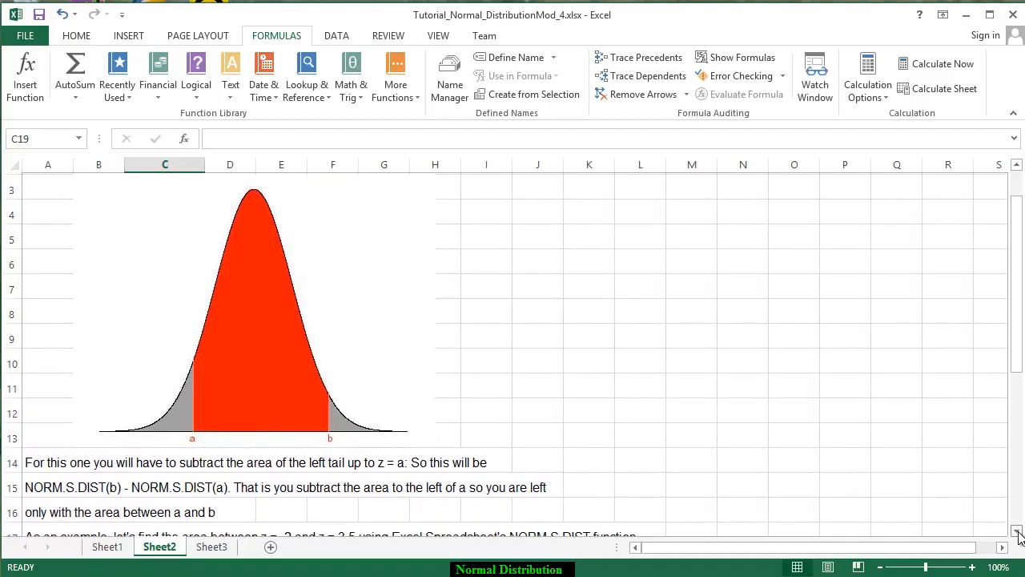
{"action": "scroll", "scroll_direction": "down", "scroll_amount": 3}
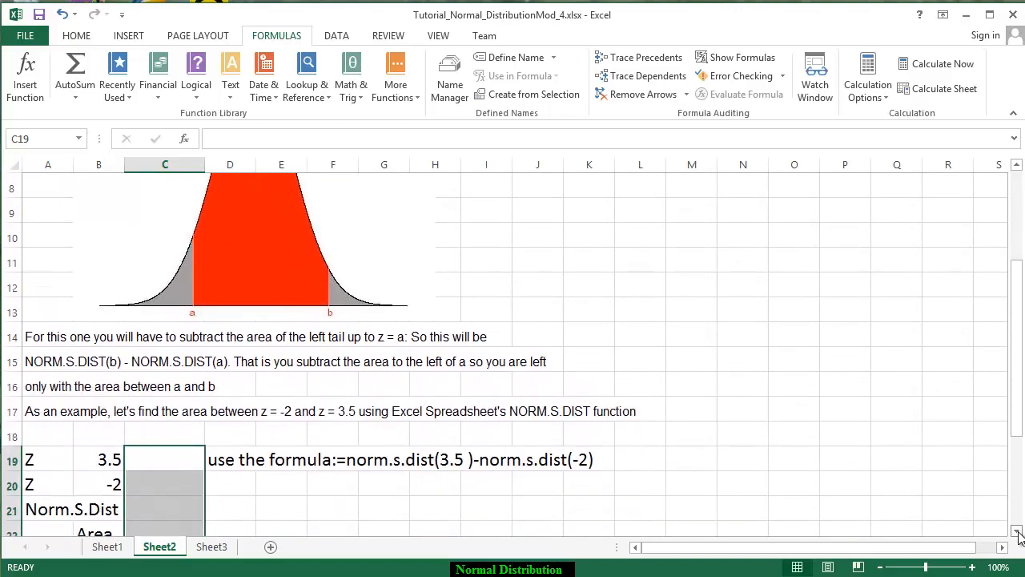
{"action": "scroll", "scroll_direction": "down", "scroll_amount": 3}
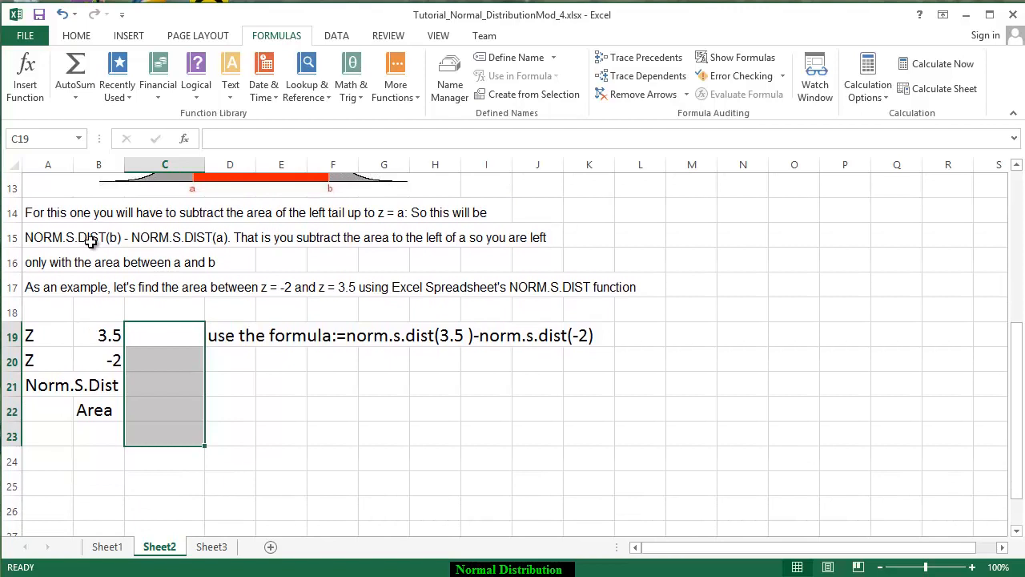
{"action": "mouse_move", "coordinate": [199, 253]}
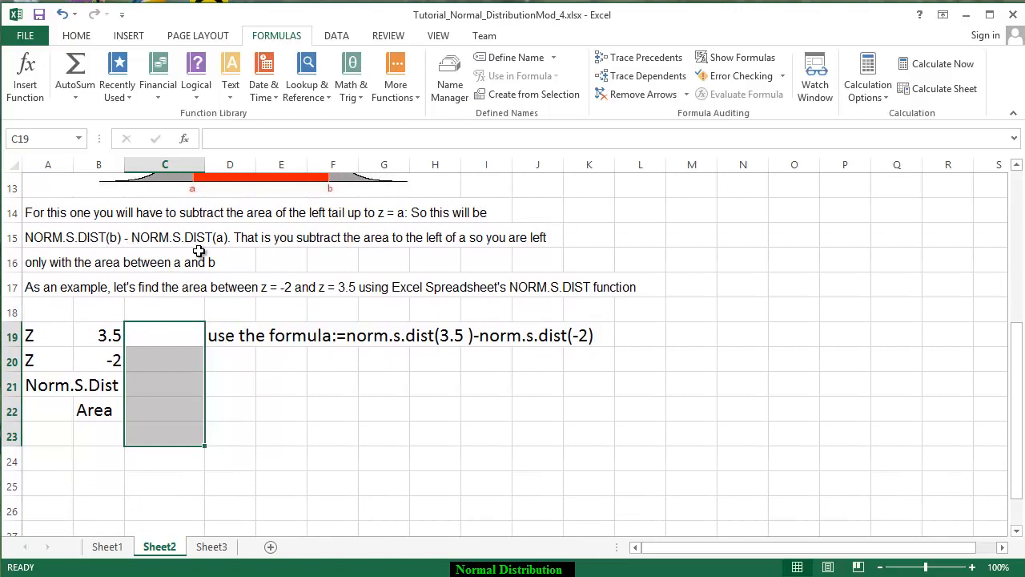
{"action": "mouse_move", "coordinate": [221, 247]}
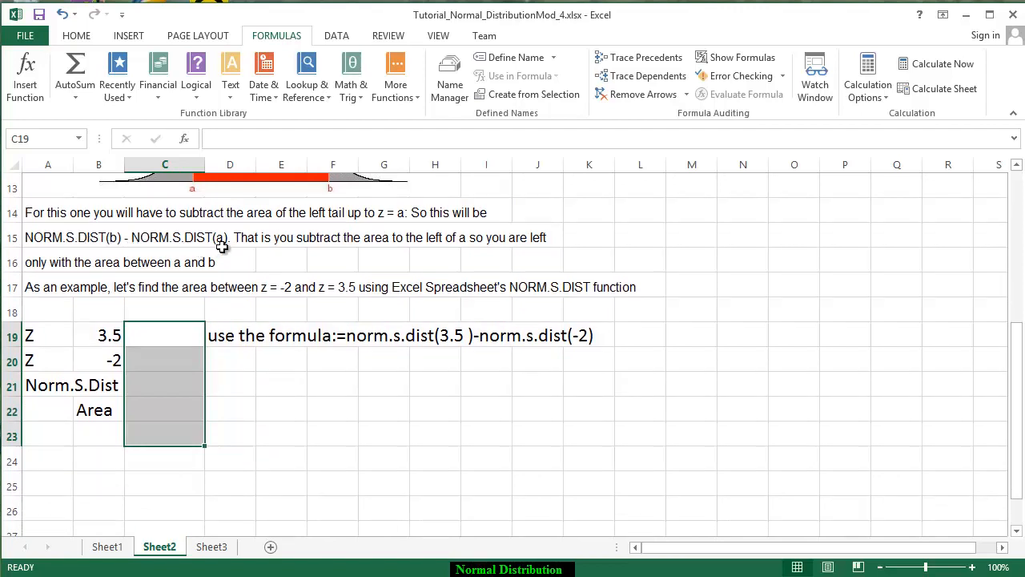
{"action": "mouse_move", "coordinate": [198, 266]}
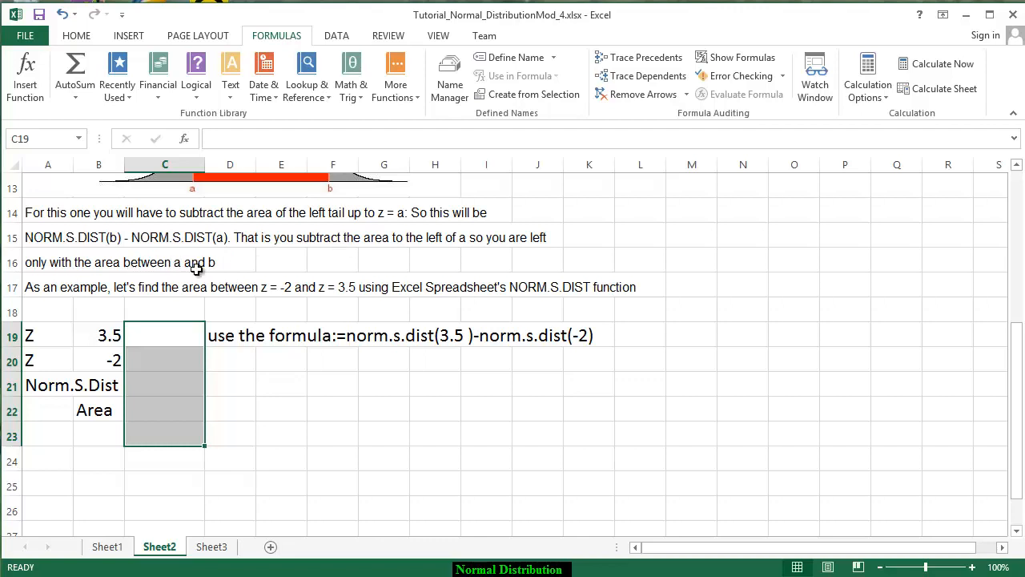
{"action": "scroll", "scroll_direction": "up", "scroll_amount": 3}
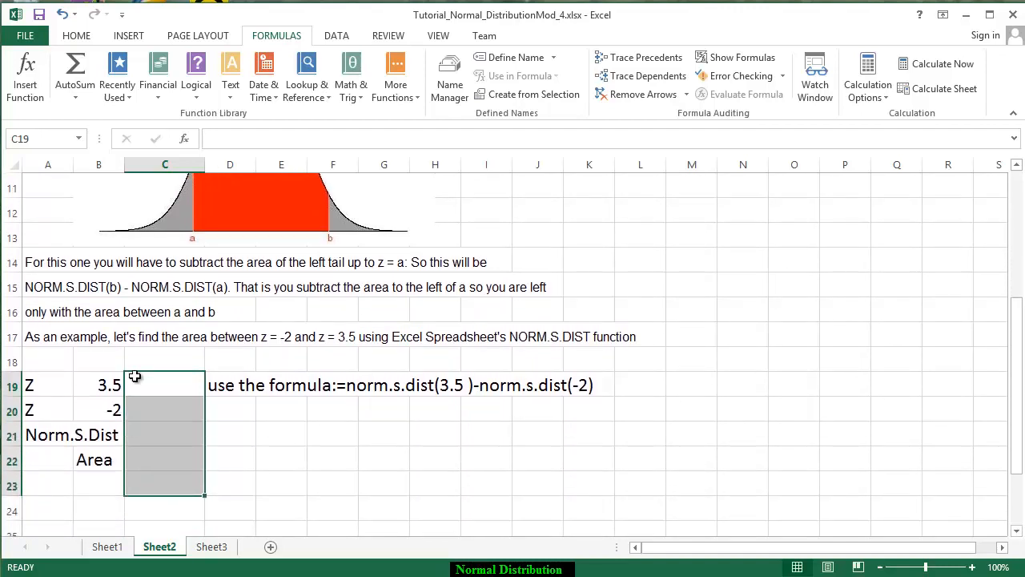
Start NORM.S.DIST in C19 from Recently Used with Z set to B19 (3.5)
{"action": "left_click", "coordinate": [164, 385]}
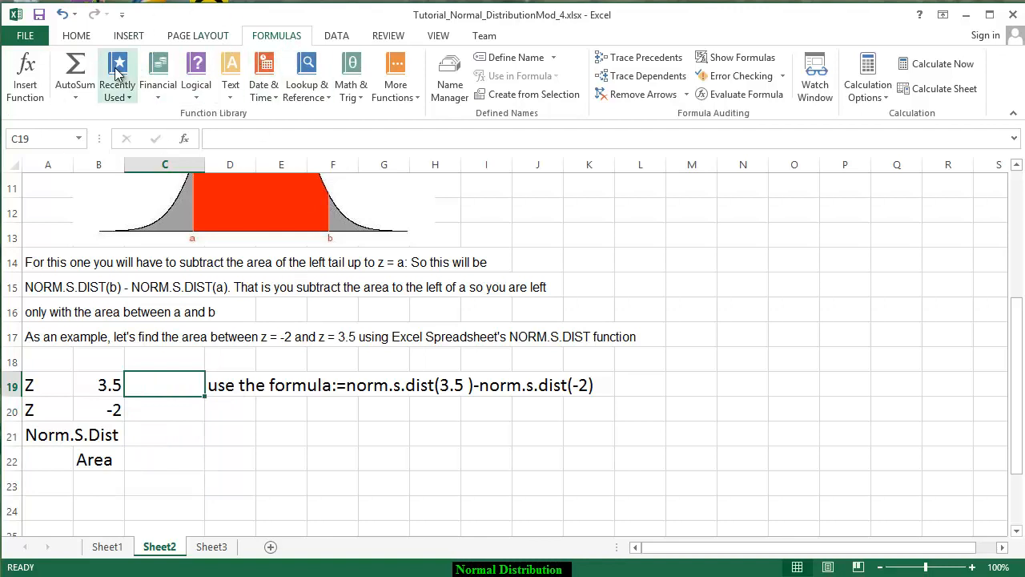
{"action": "left_click", "coordinate": [117, 74]}
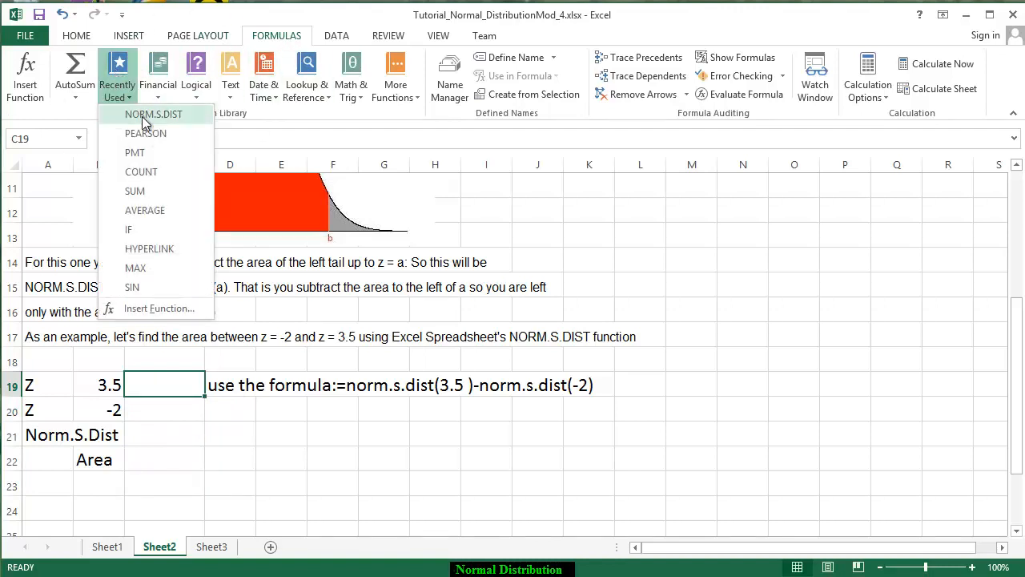
{"action": "left_click", "coordinate": [153, 114]}
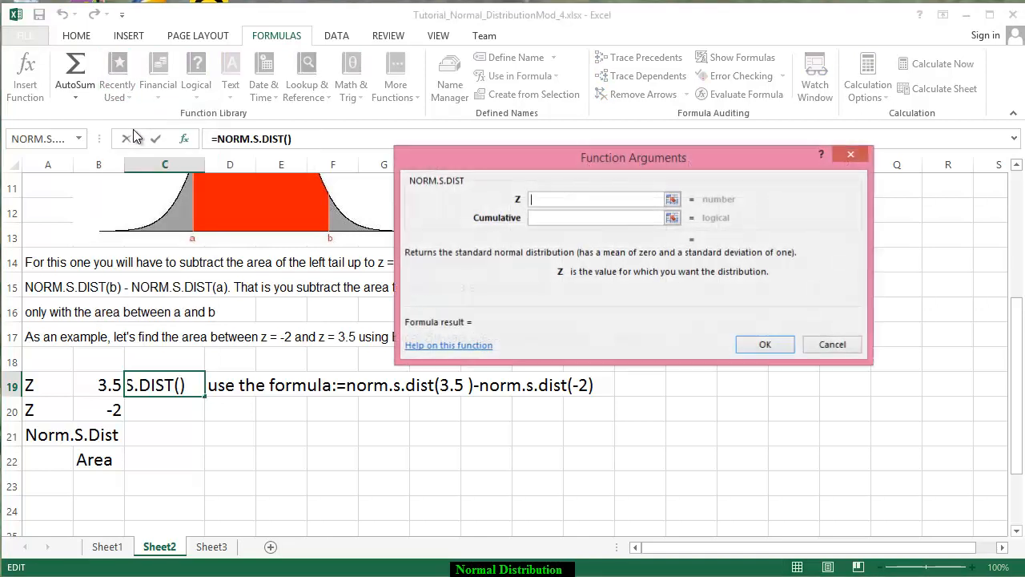
{"action": "left_click", "coordinate": [99, 384]}
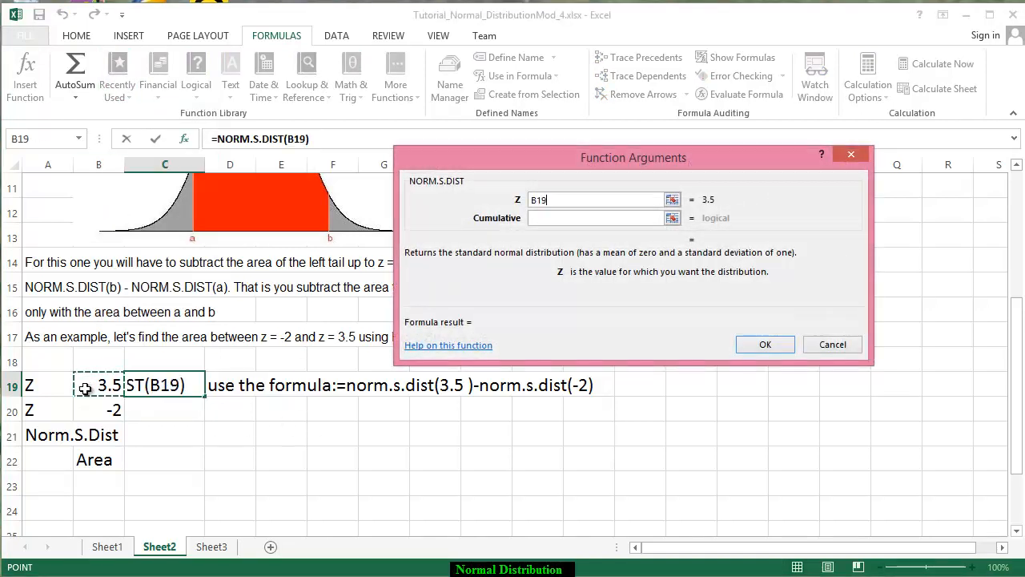
Set Cumulative to true and confirm, giving 0.9998 beside z = 3.5
{"action": "left_click", "coordinate": [596, 218]}
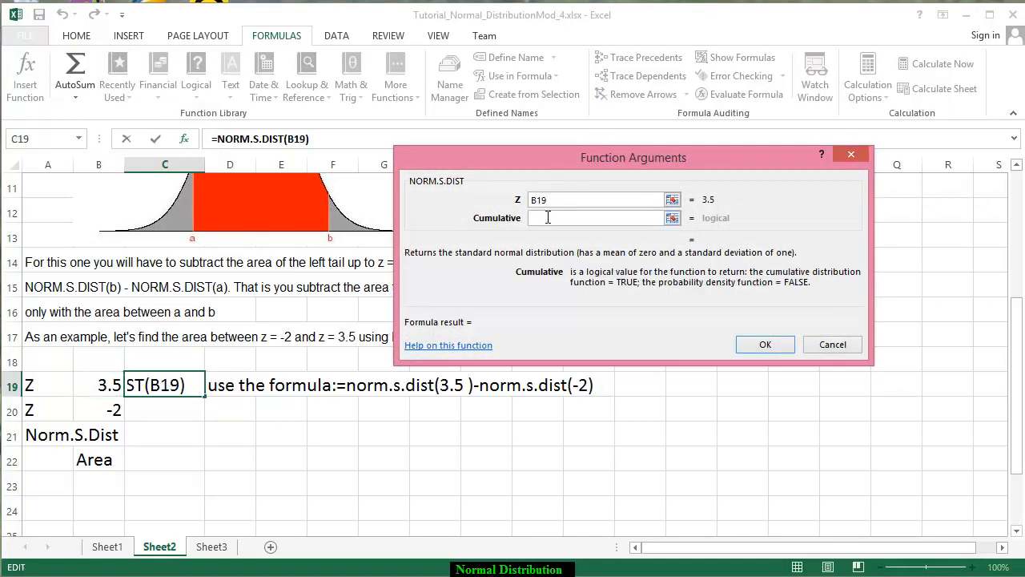
{"action": "type", "text": "tru"}
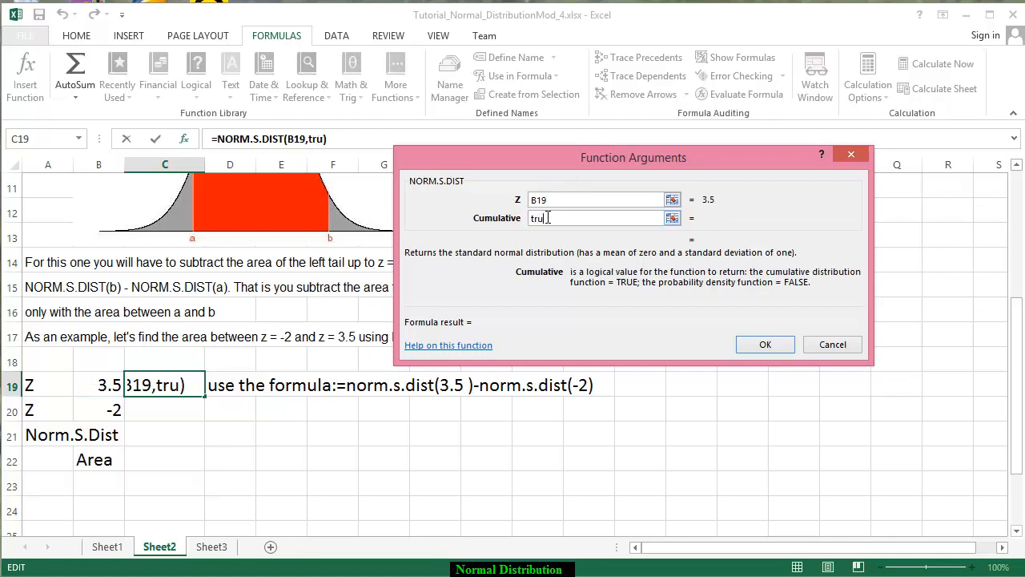
{"action": "type", "text": "e"}
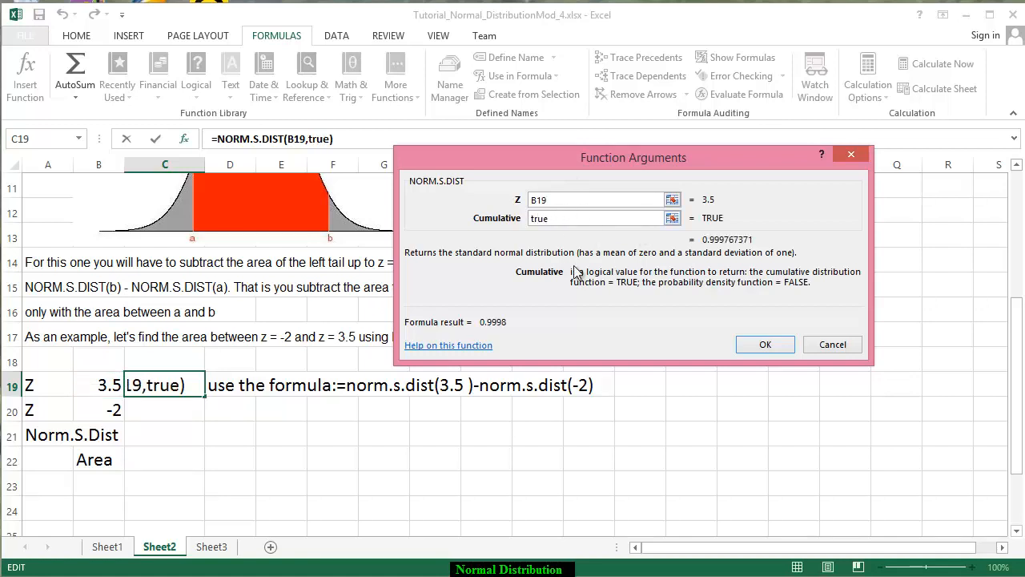
{"action": "left_click", "coordinate": [763, 344]}
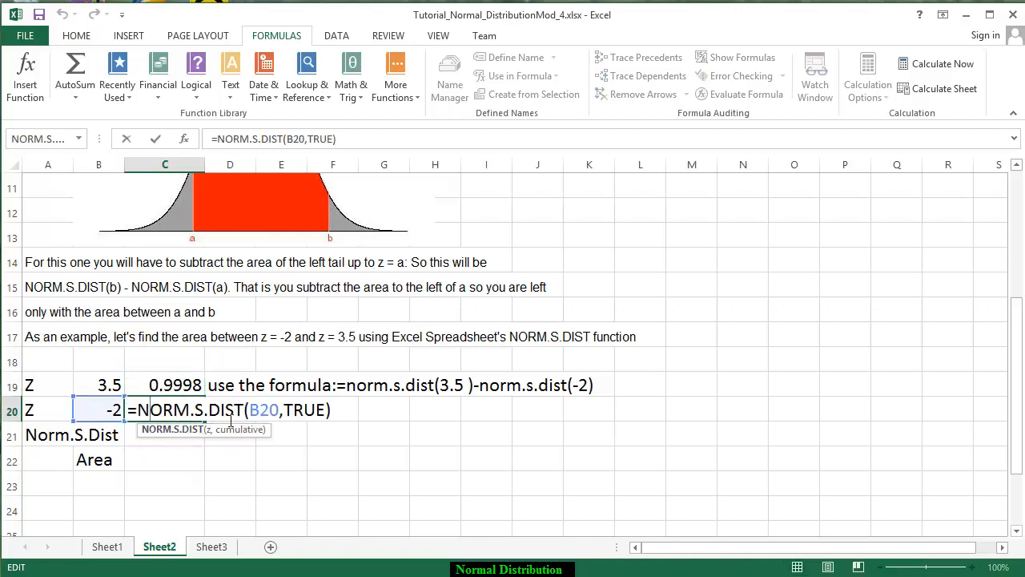
{"action": "mouse_move", "coordinate": [282, 431]}
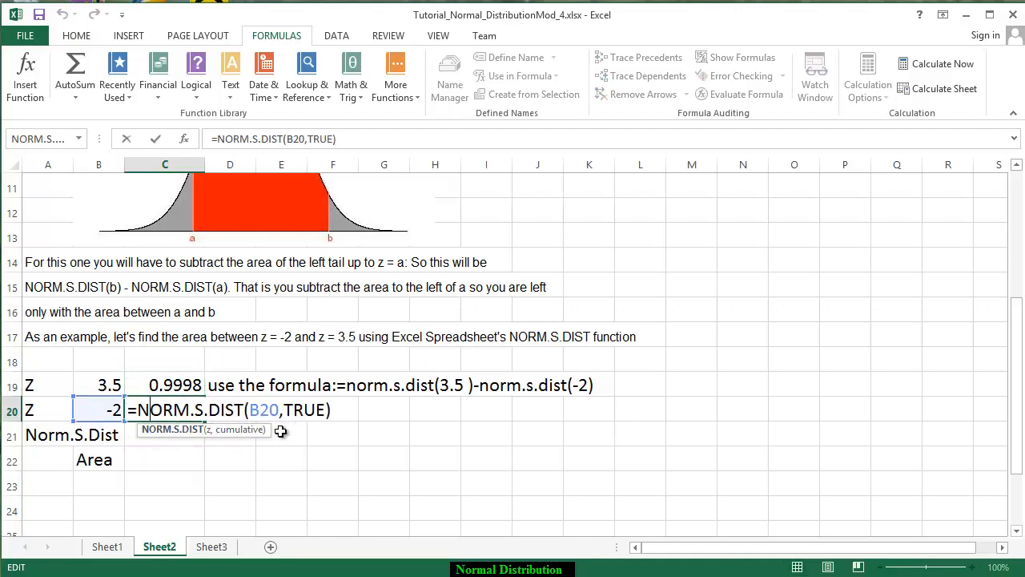
Confirm =NORM.S.DIST(B20,TRUE) in C20, returning 0.0228 for z = -2
{"action": "key", "text": "Return"}
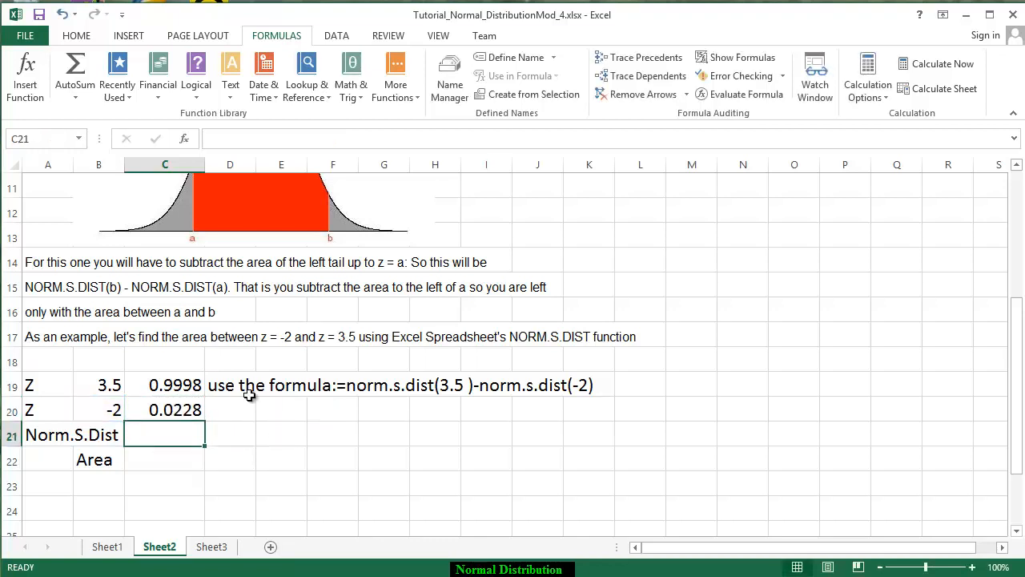
{"action": "mouse_move", "coordinate": [211, 234]}
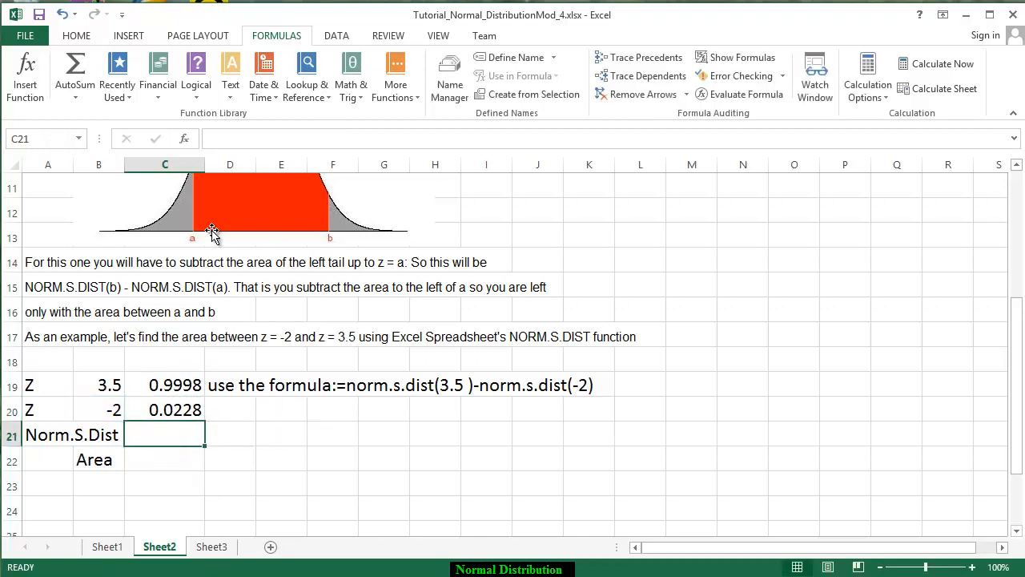
{"action": "mouse_move", "coordinate": [179, 404]}
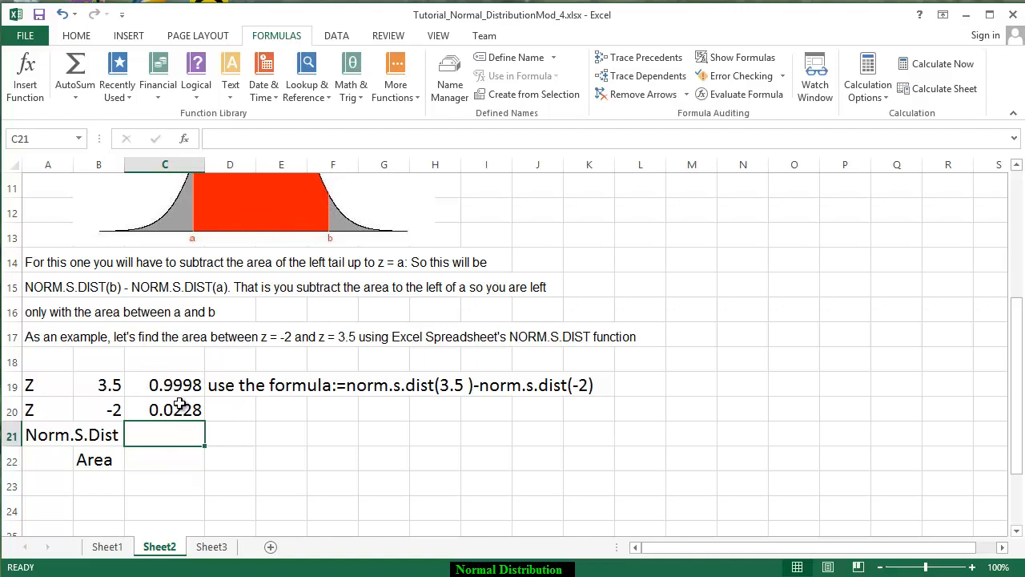
{"action": "mouse_move", "coordinate": [184, 243]}
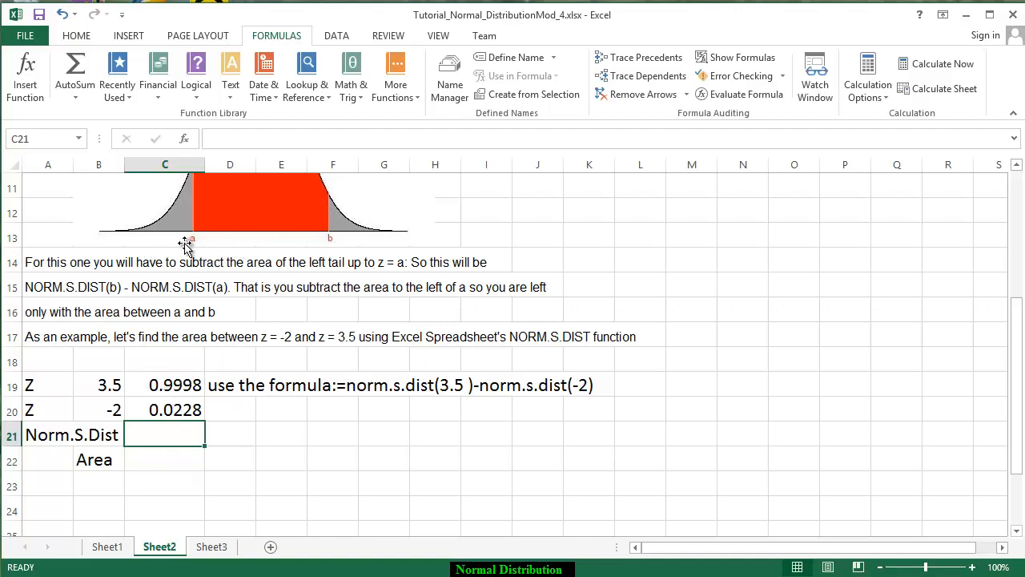
{"action": "mouse_move", "coordinate": [163, 232]}
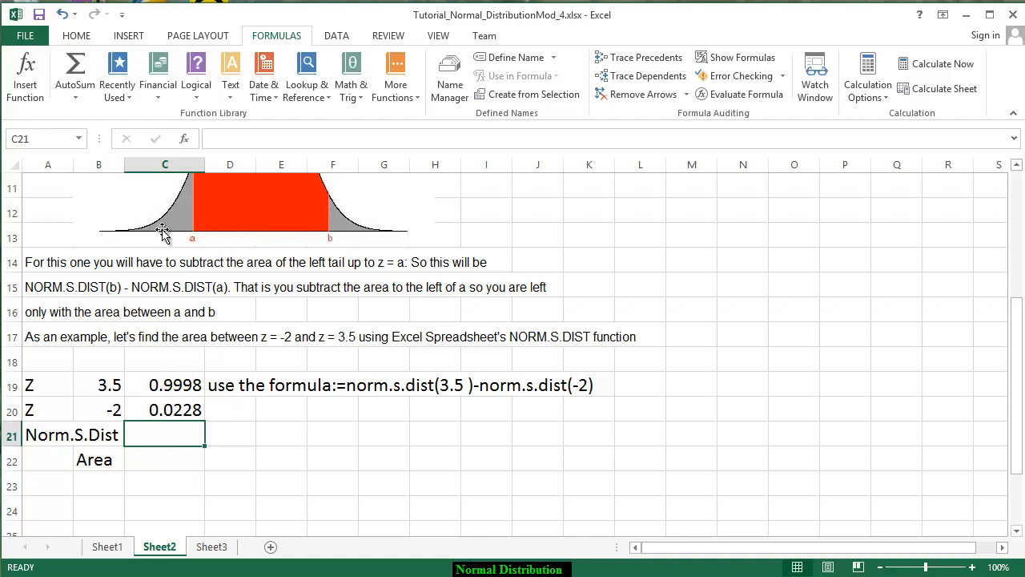
{"action": "mouse_move", "coordinate": [323, 233]}
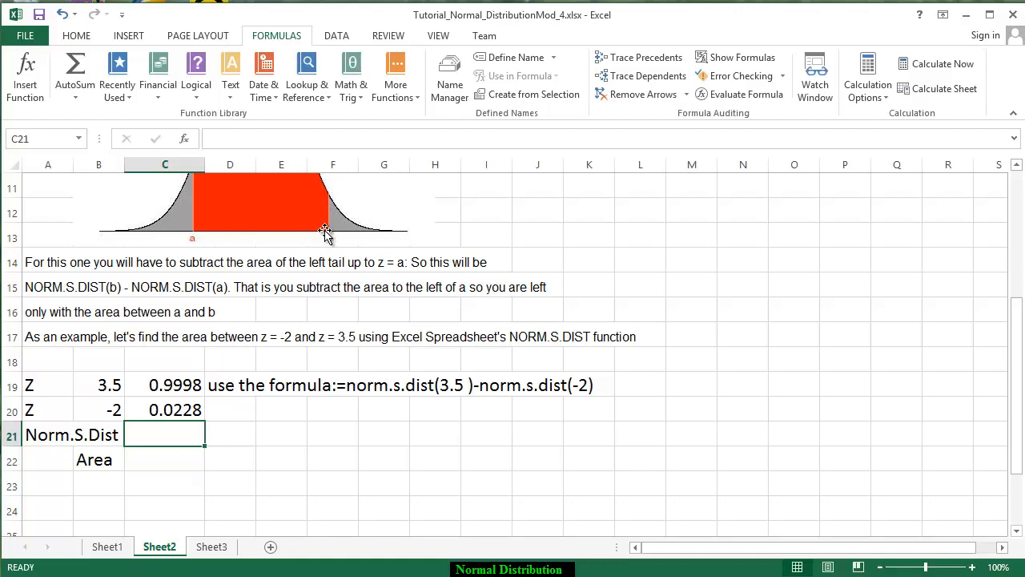
{"action": "mouse_move", "coordinate": [256, 238]}
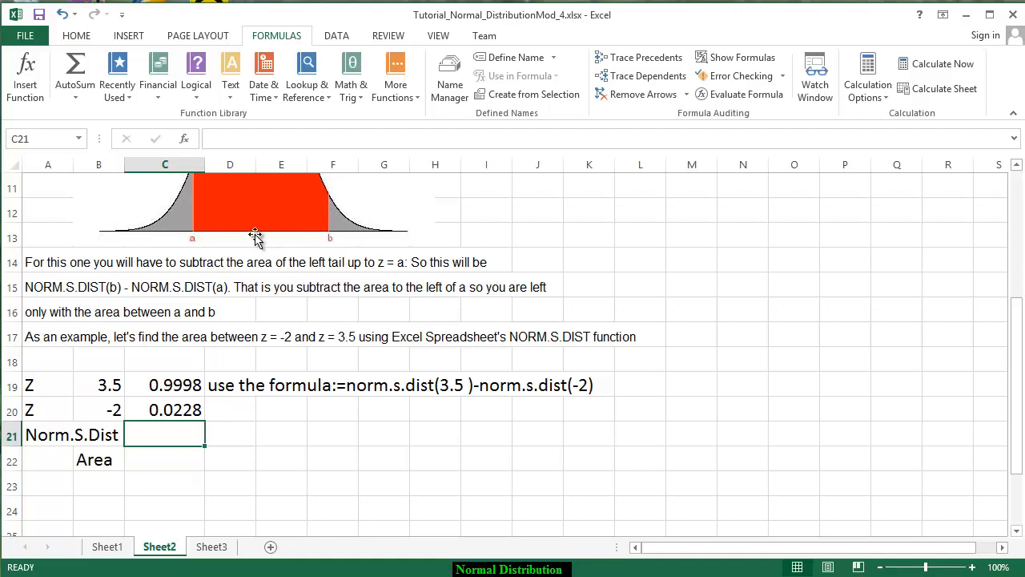
{"action": "mouse_move", "coordinate": [128, 241]}
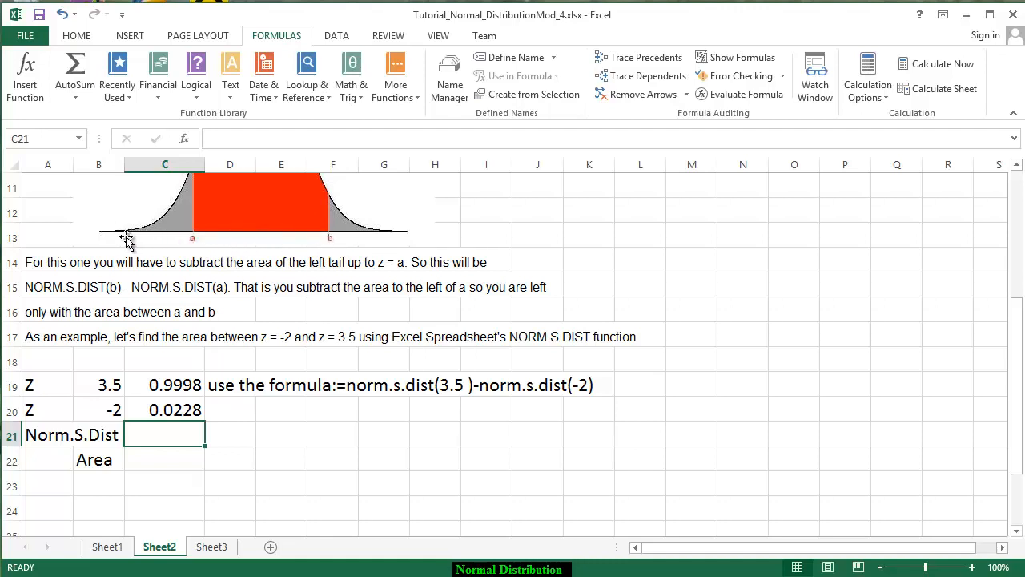
{"action": "mouse_move", "coordinate": [205, 253]}
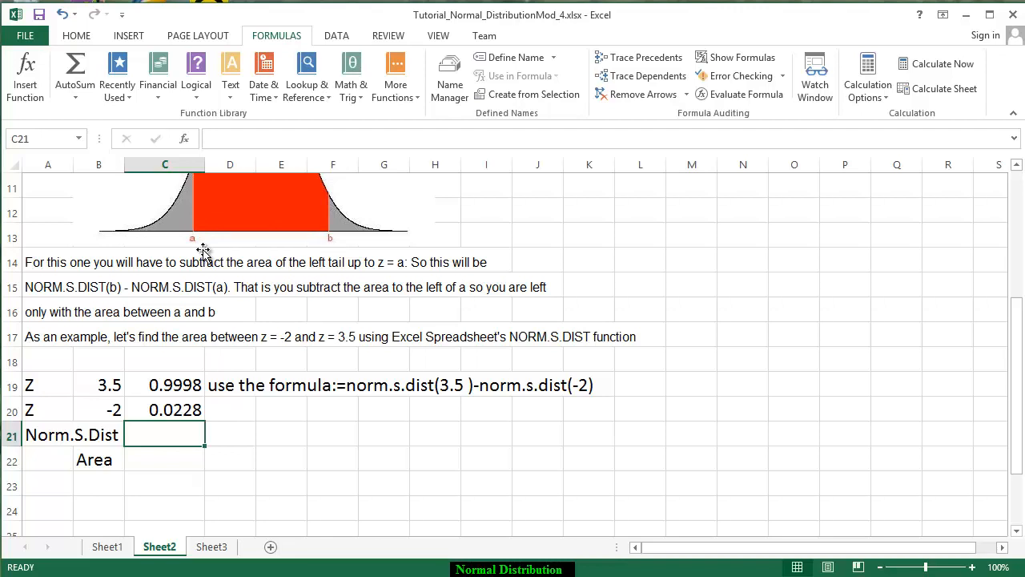
{"action": "mouse_move", "coordinate": [172, 458]}
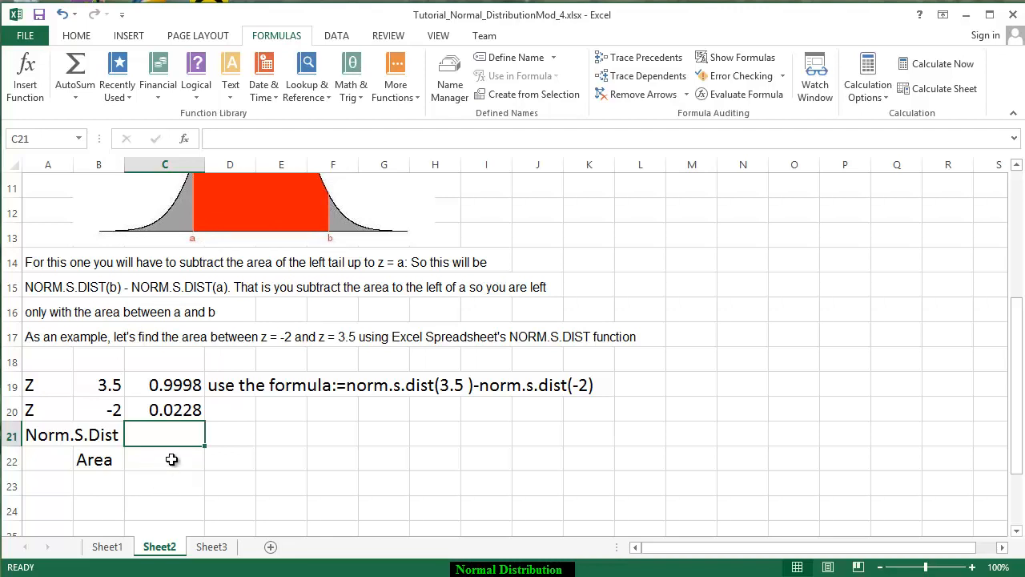
Enter =C19-C20 in the Area cell C22, giving 0.9770
{"action": "left_click", "coordinate": [165, 458]}
{"action": "type", "text": "=C19-"}
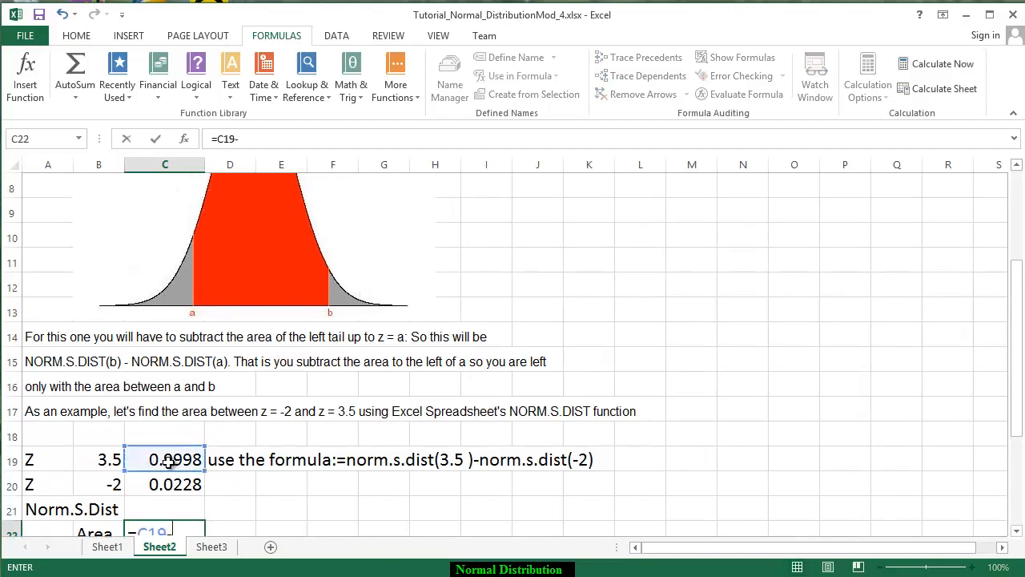
{"action": "key", "text": "Return"}
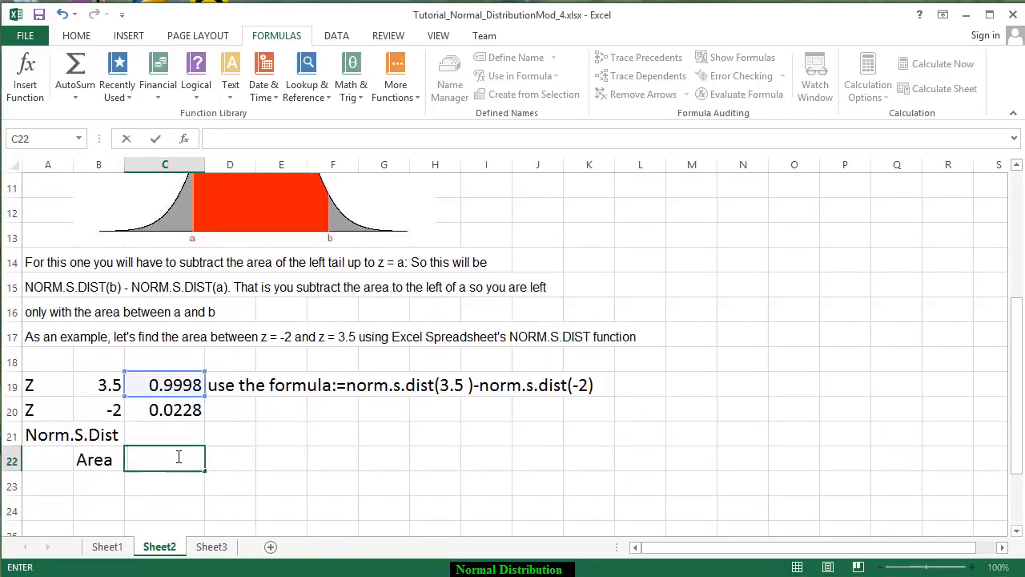
{"action": "type", "text": "="}
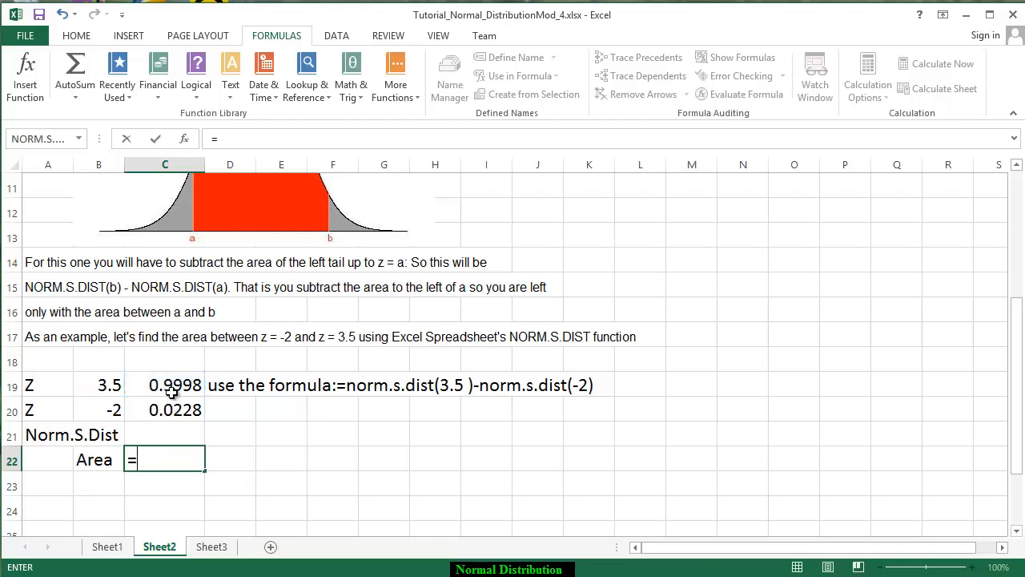
{"action": "left_click", "coordinate": [165, 384]}
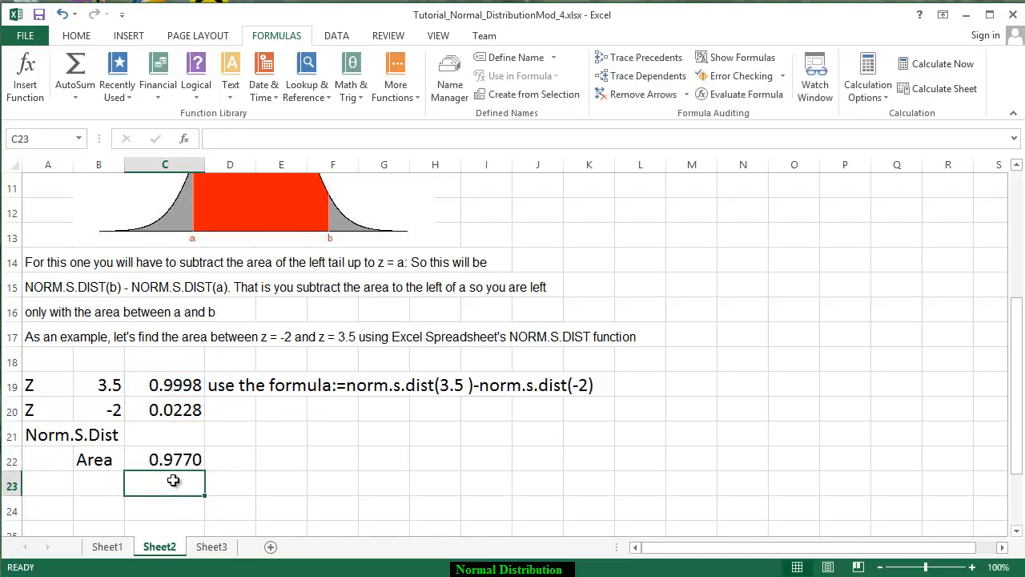
{"action": "mouse_move", "coordinate": [138, 490]}
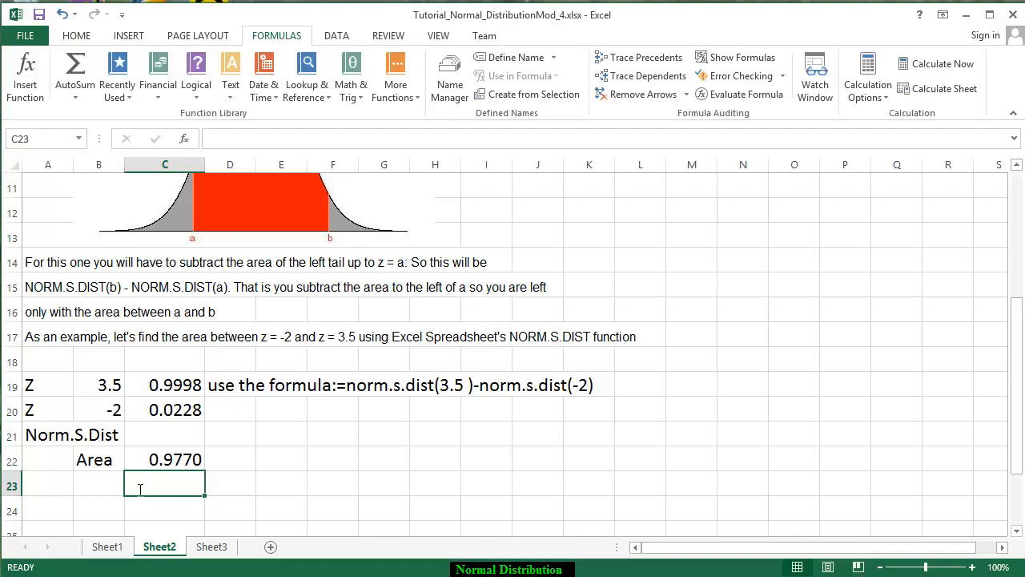
Enter =C22 in C23 as a red 97.70% note, then move to Sheet3
{"action": "type", "text": "=C22"}
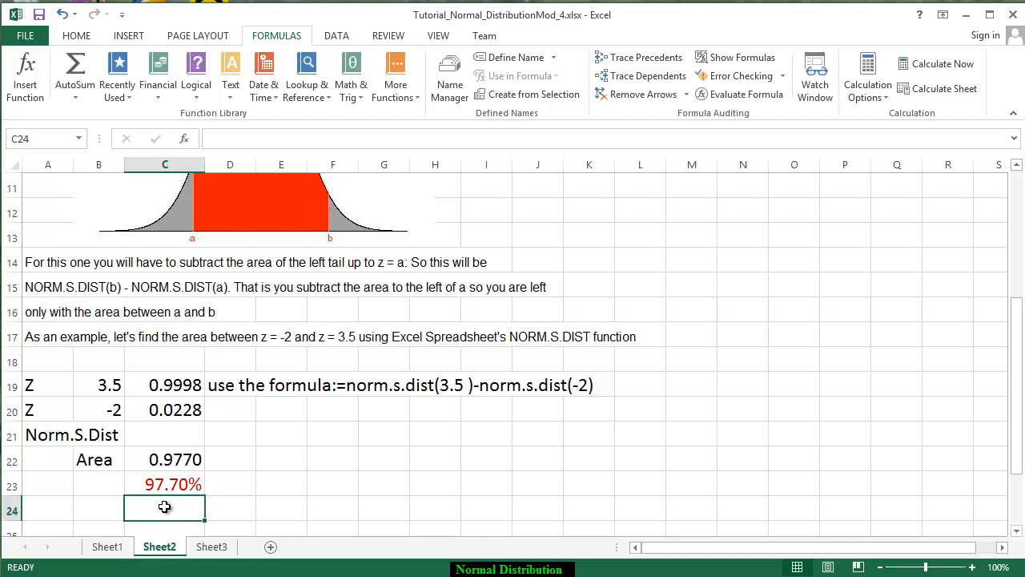
{"action": "mouse_move", "coordinate": [158, 503]}
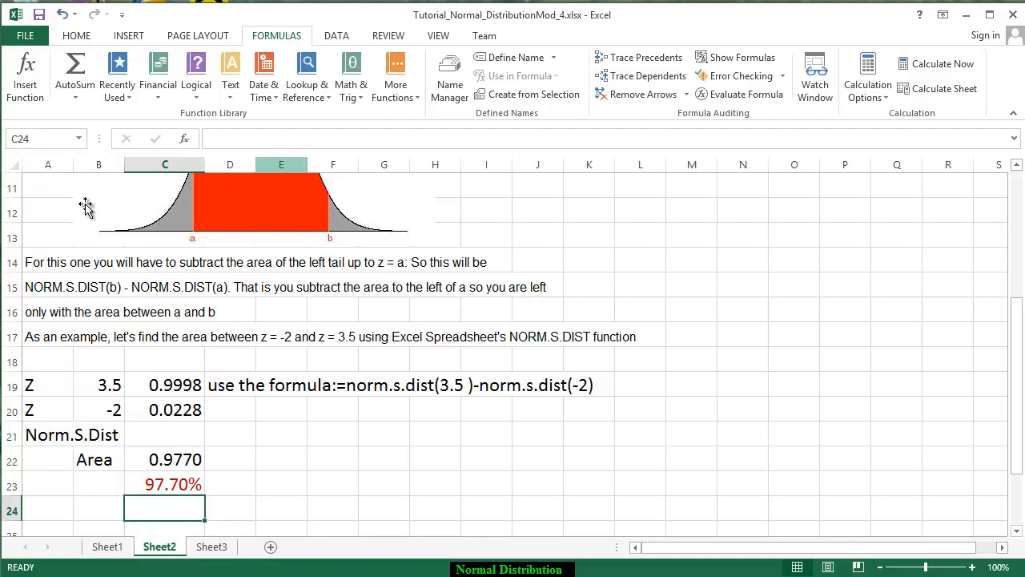
{"action": "left_click", "coordinate": [211, 546]}
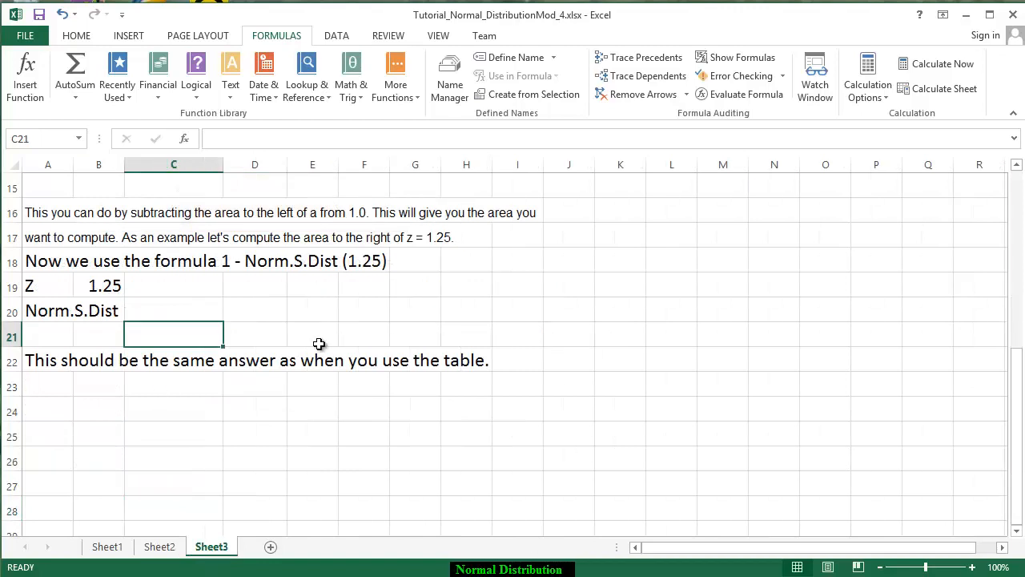
Scroll Sheet3 to show rows 16–22 with the z = 1.25 example and Norm.S.Dist labels
{"action": "scroll", "scroll_direction": "up", "scroll_amount": 3}
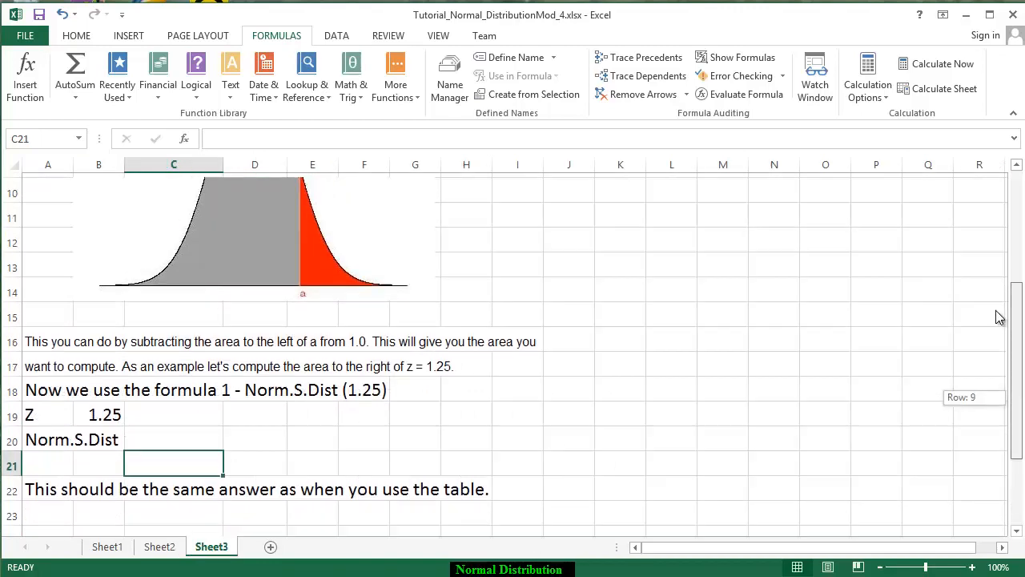
{"action": "scroll", "scroll_direction": "up", "scroll_amount": 3}
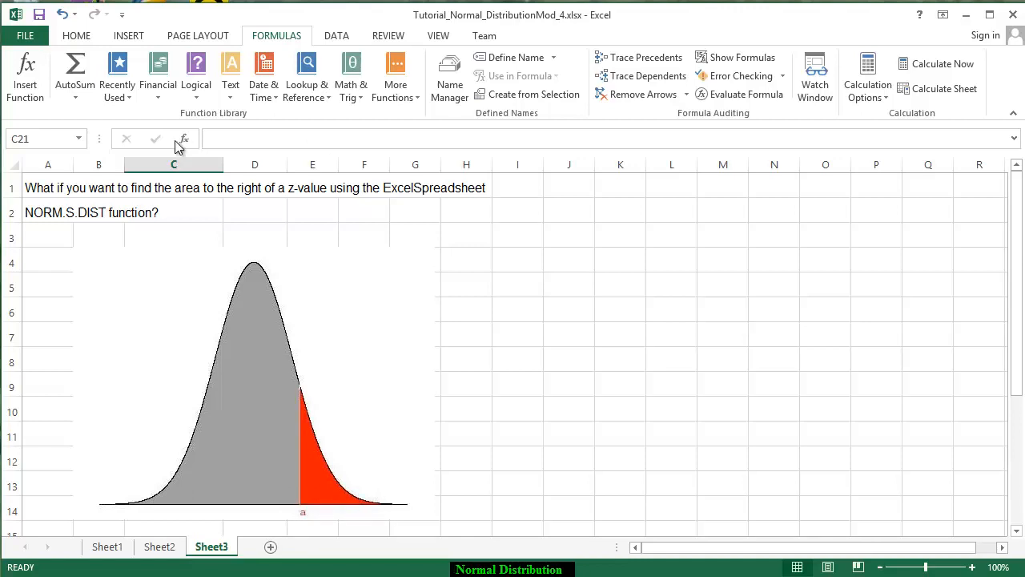
{"action": "mouse_move", "coordinate": [301, 375]}
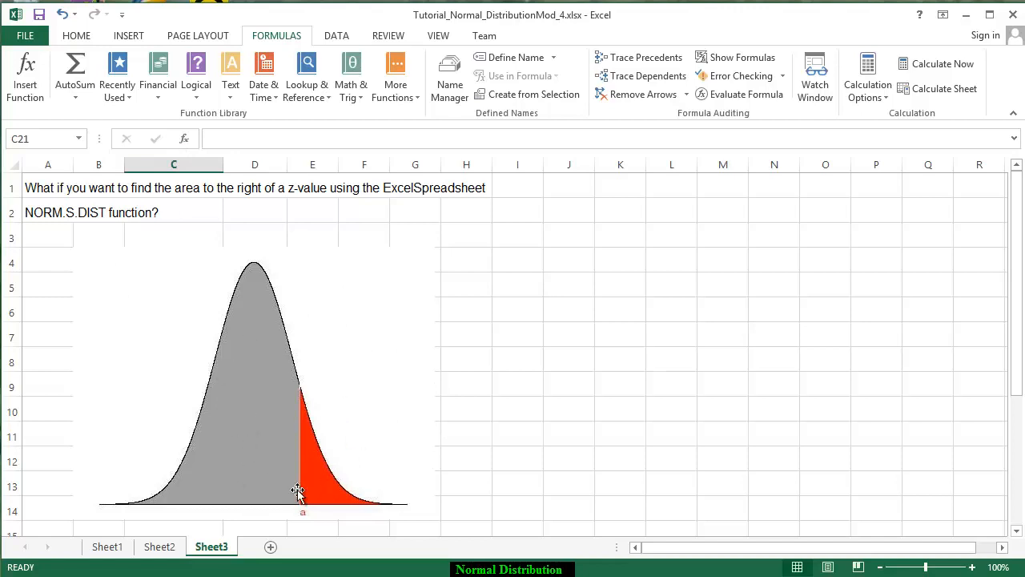
{"action": "mouse_move", "coordinate": [282, 490]}
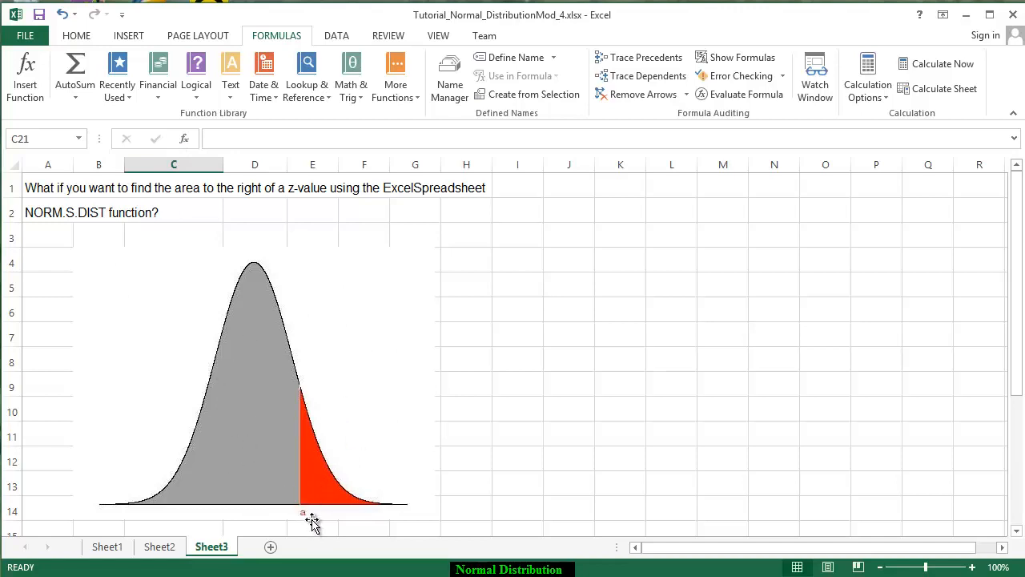
{"action": "mouse_move", "coordinate": [308, 522]}
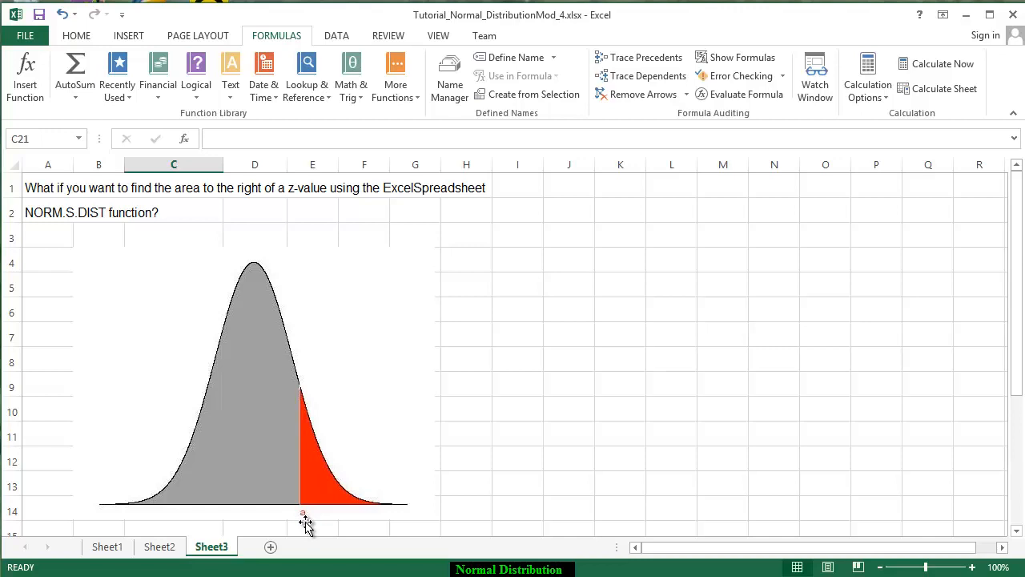
{"action": "mouse_move", "coordinate": [320, 503]}
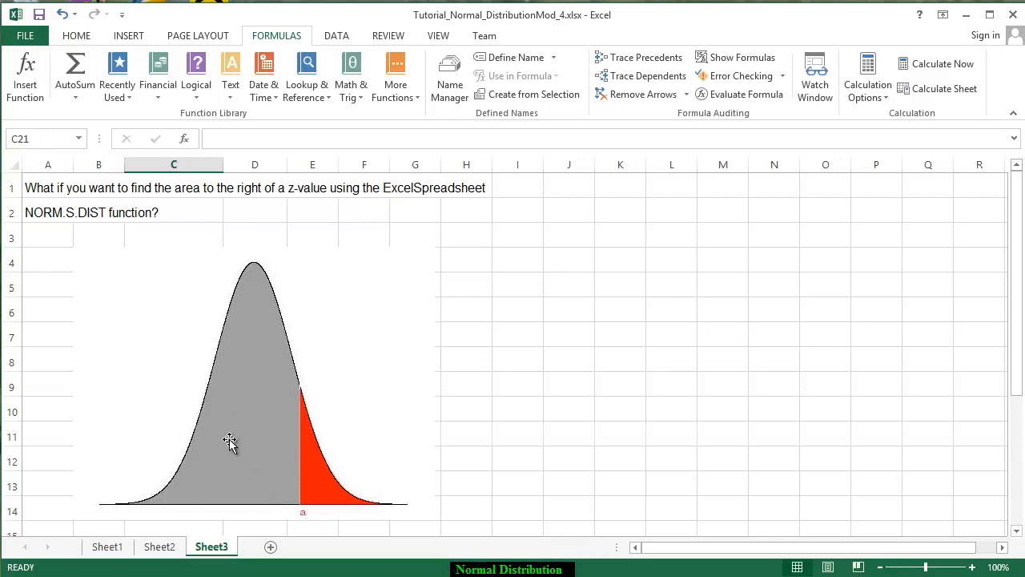
{"action": "mouse_move", "coordinate": [1012, 532]}
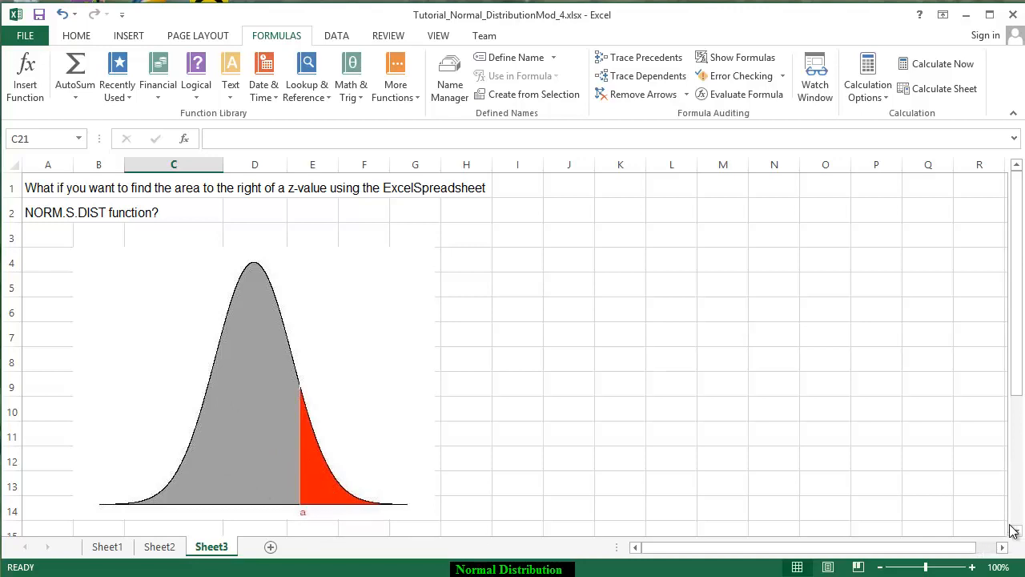
{"action": "scroll", "scroll_direction": "down", "scroll_amount": 3}
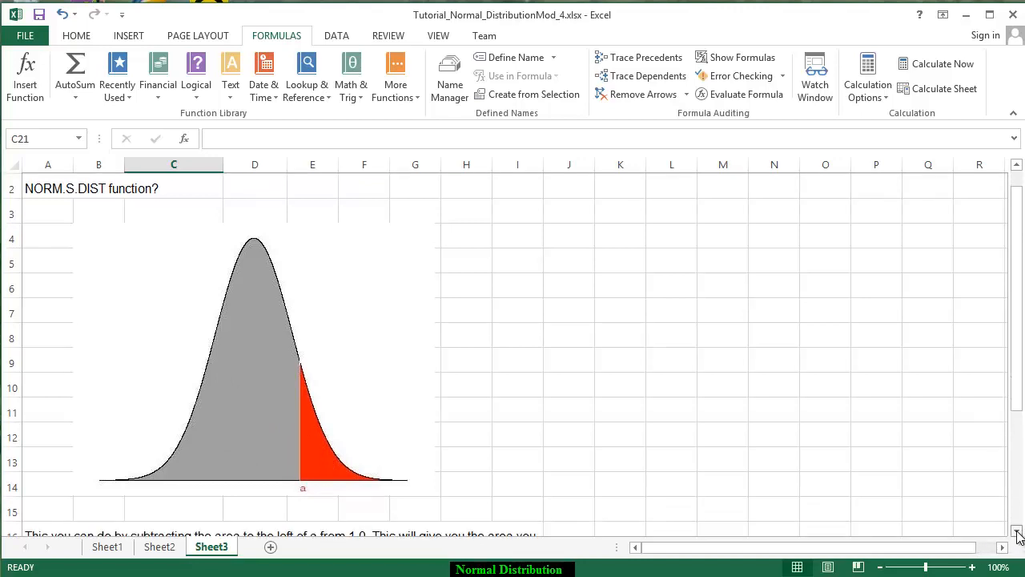
{"action": "scroll", "scroll_direction": "down", "scroll_amount": 3}
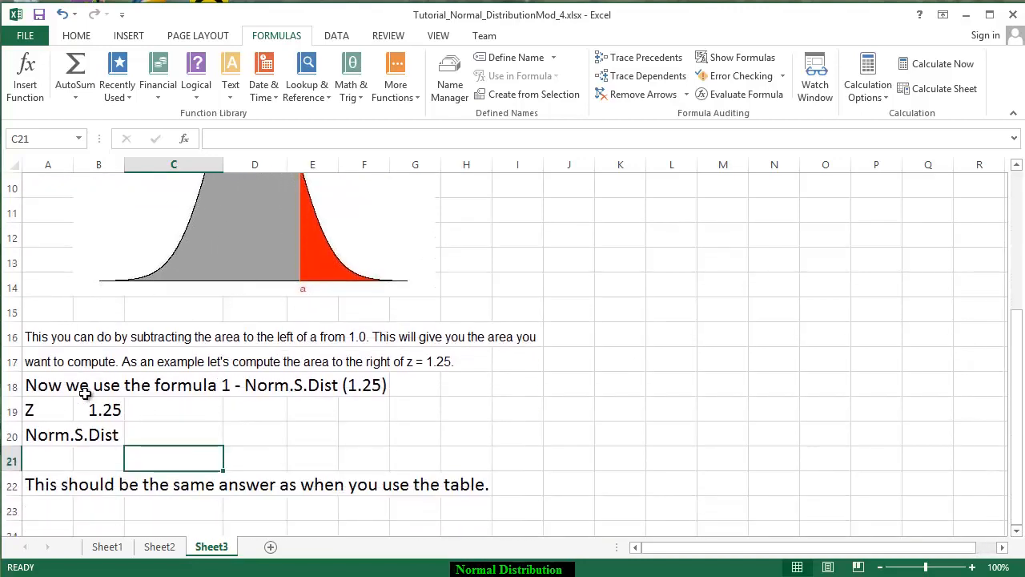
{"action": "mouse_move", "coordinate": [275, 401]}
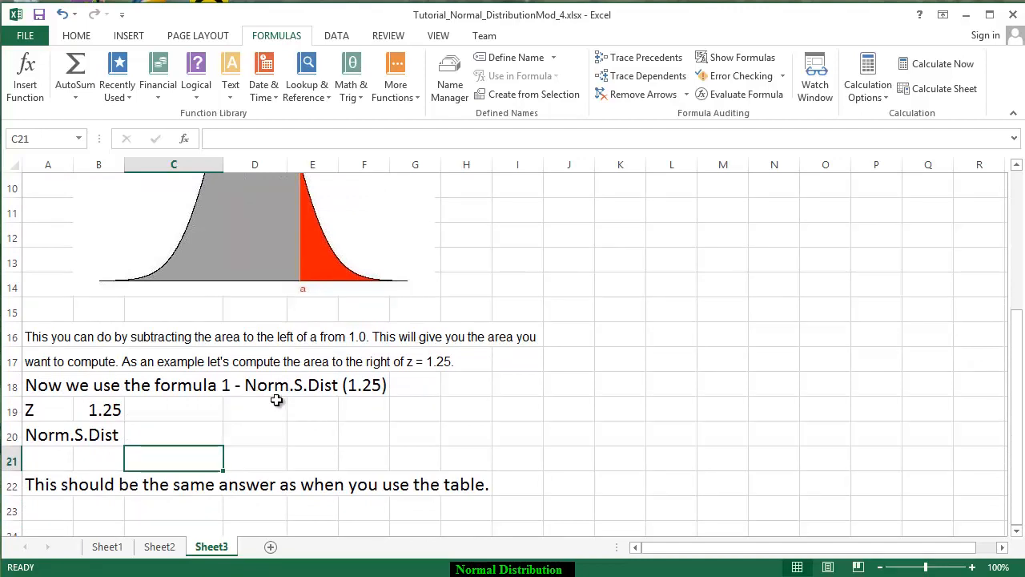
{"action": "mouse_move", "coordinate": [372, 404]}
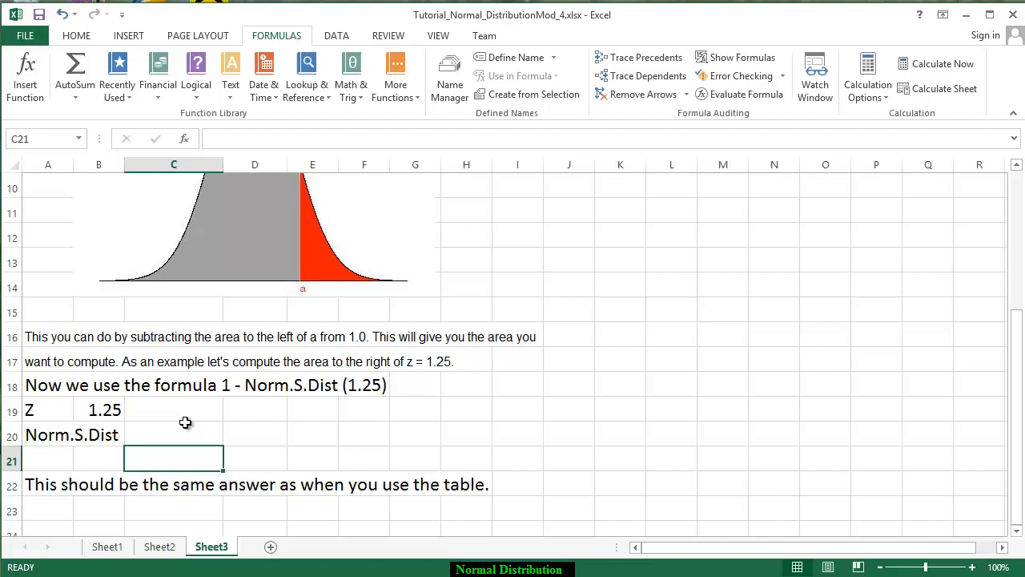
{"action": "mouse_move", "coordinate": [167, 410]}
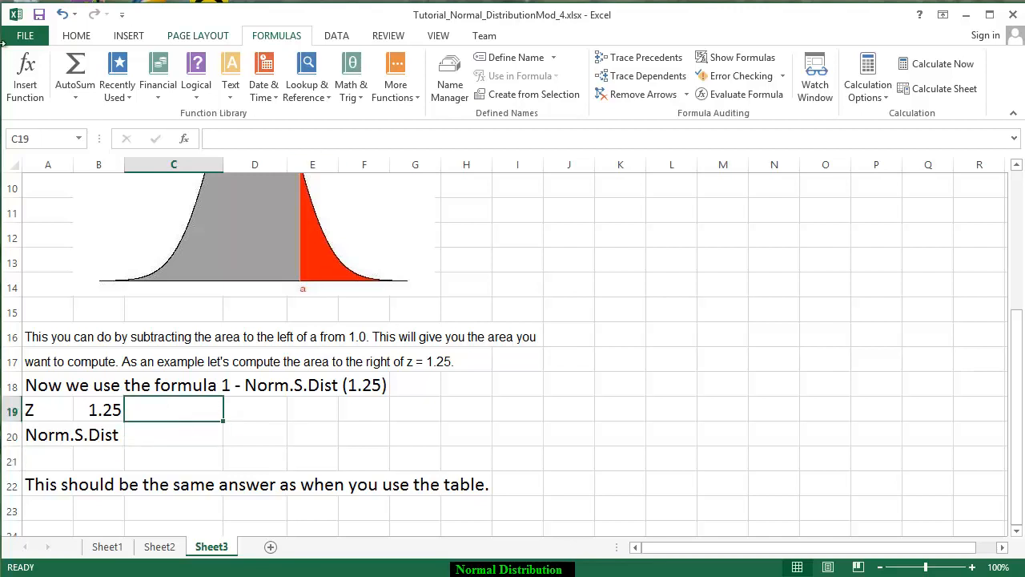
Enter NORM.S.DIST with Z B19 and Cumulative true in C19, returning 0.8944
{"action": "left_click", "coordinate": [117, 72]}
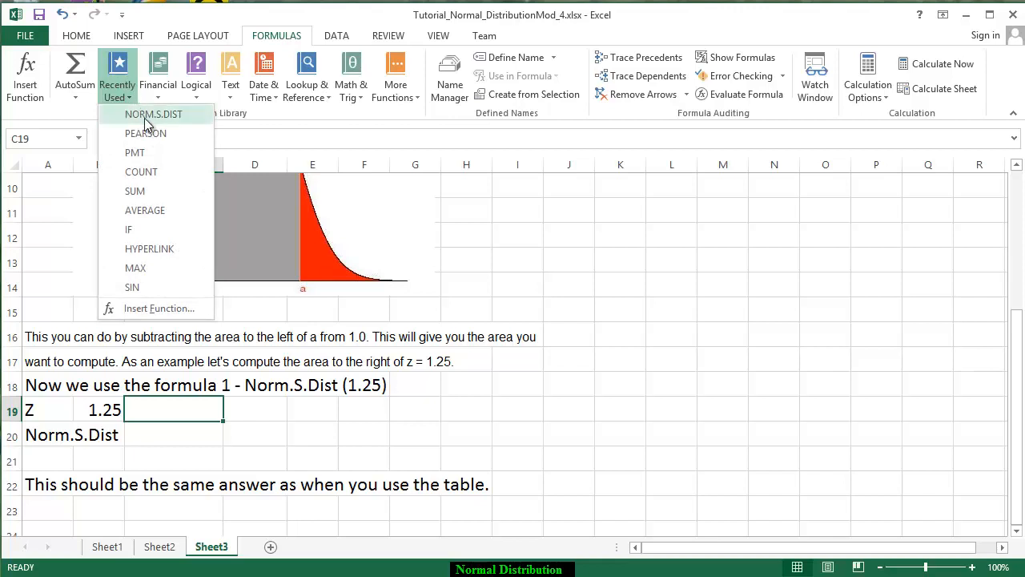
{"action": "left_click", "coordinate": [154, 114]}
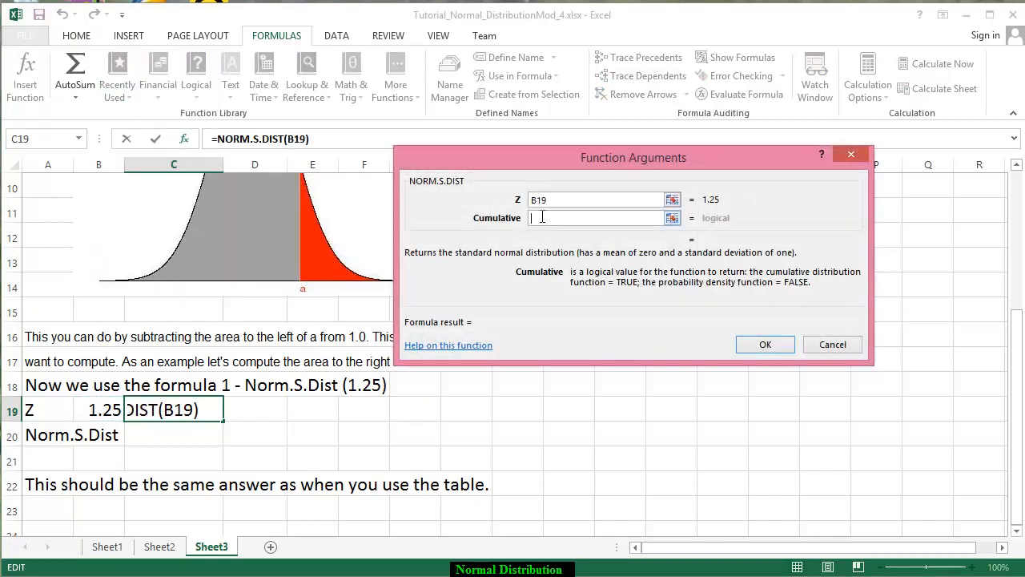
{"action": "type", "text": "tr"}
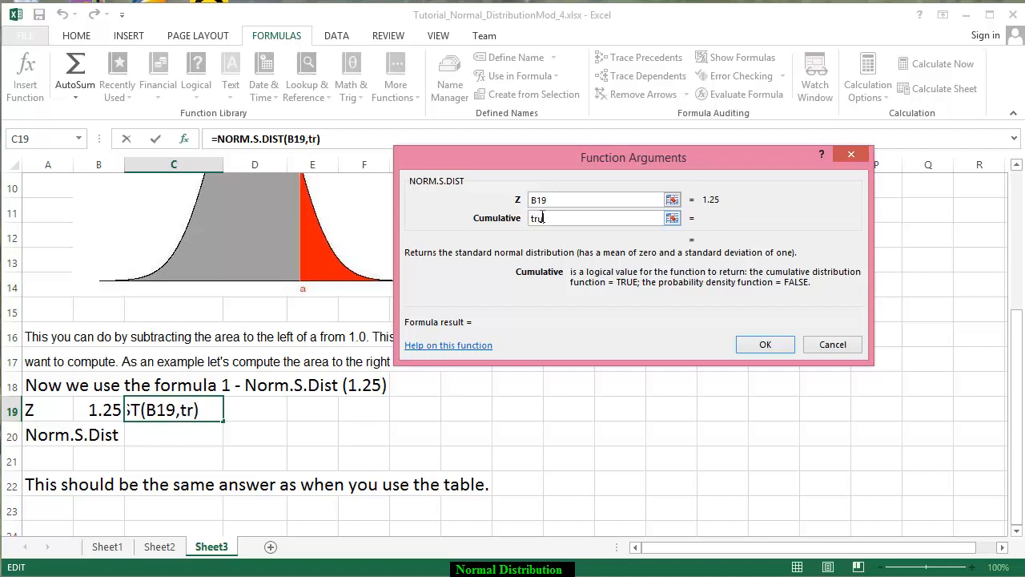
{"action": "type", "text": "e"}
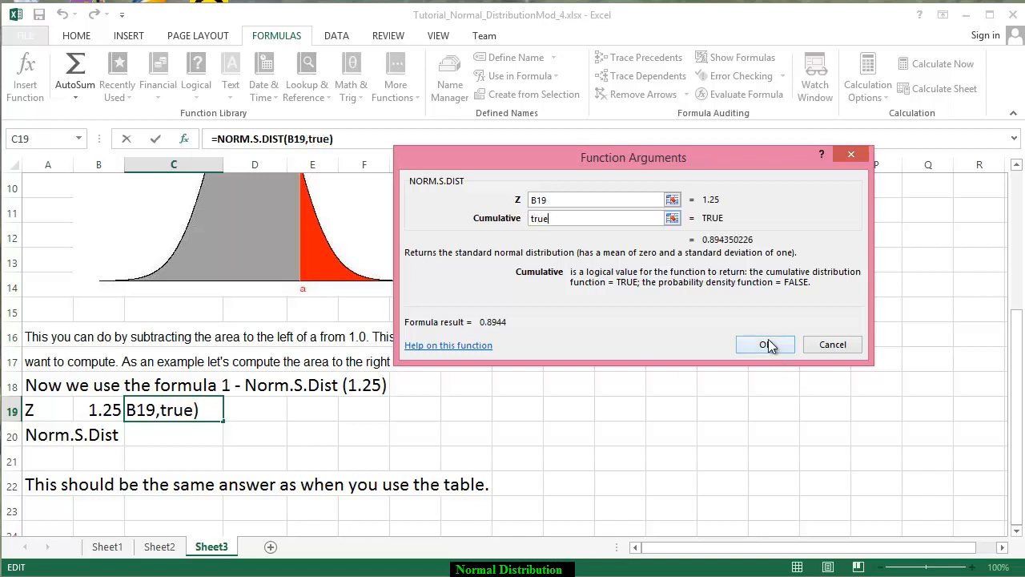
{"action": "left_click", "coordinate": [764, 344]}
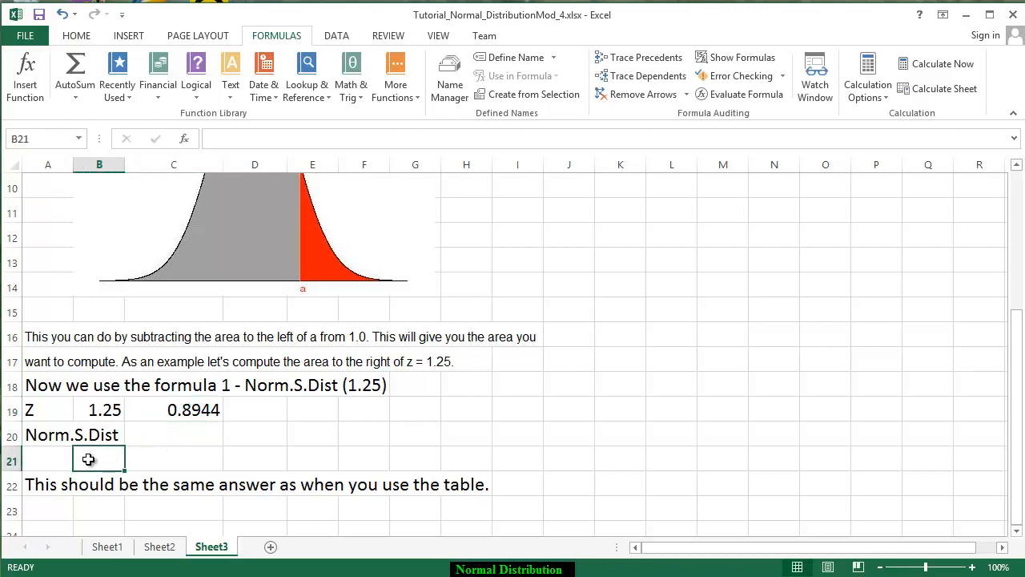
Label B21 'Area' and compute =1-C19 in C21, giving the right-tail area 0.1056
{"action": "type", "text": "Area"}
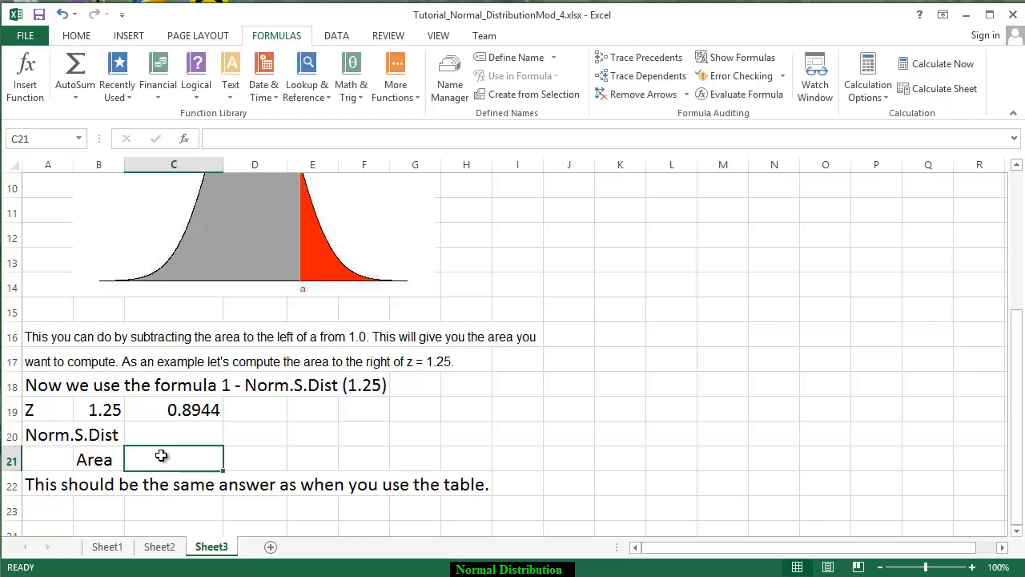
{"action": "type", "text": "=1-C19"}
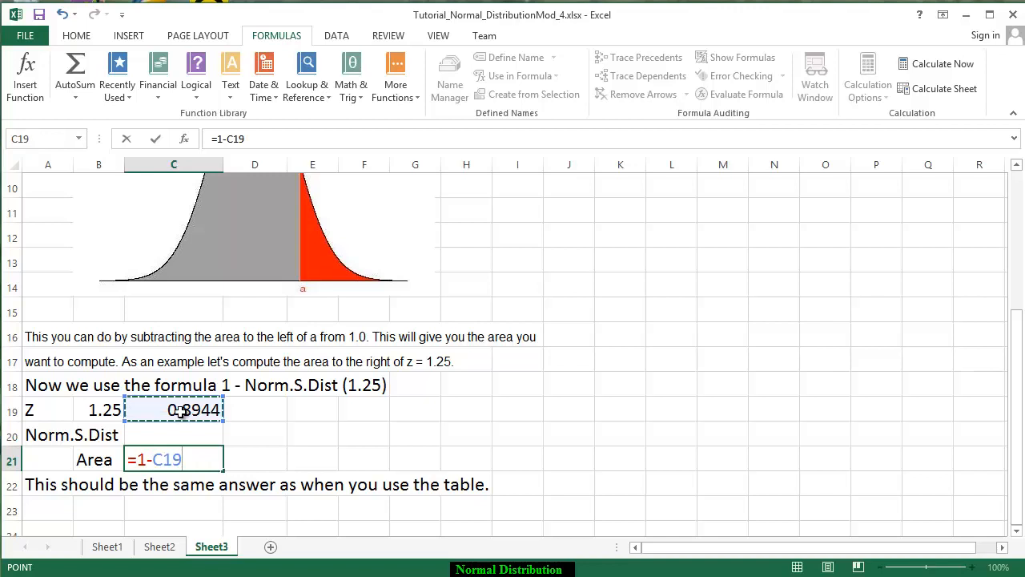
{"action": "key", "text": "Return"}
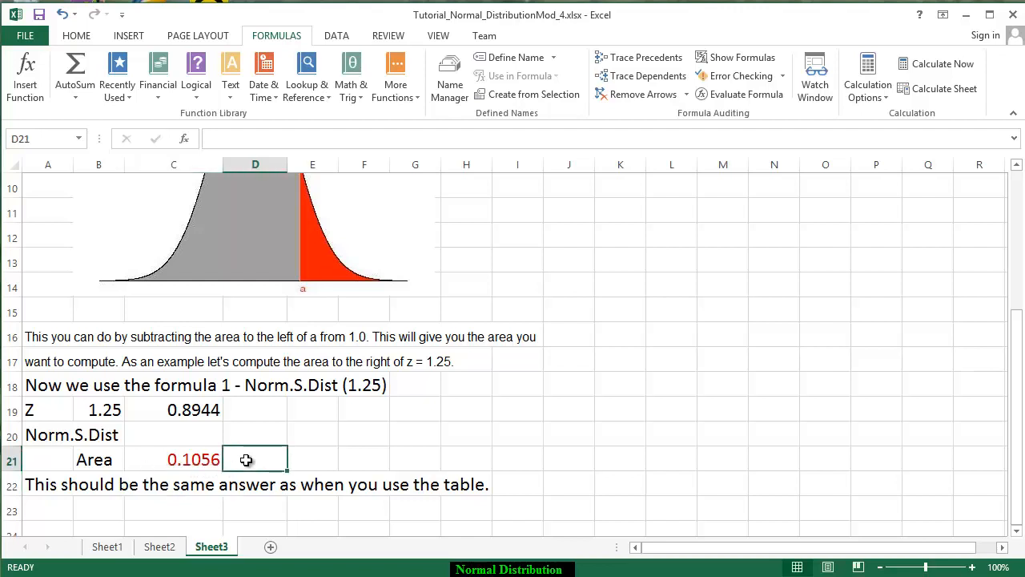
{"action": "type", "text": "="}
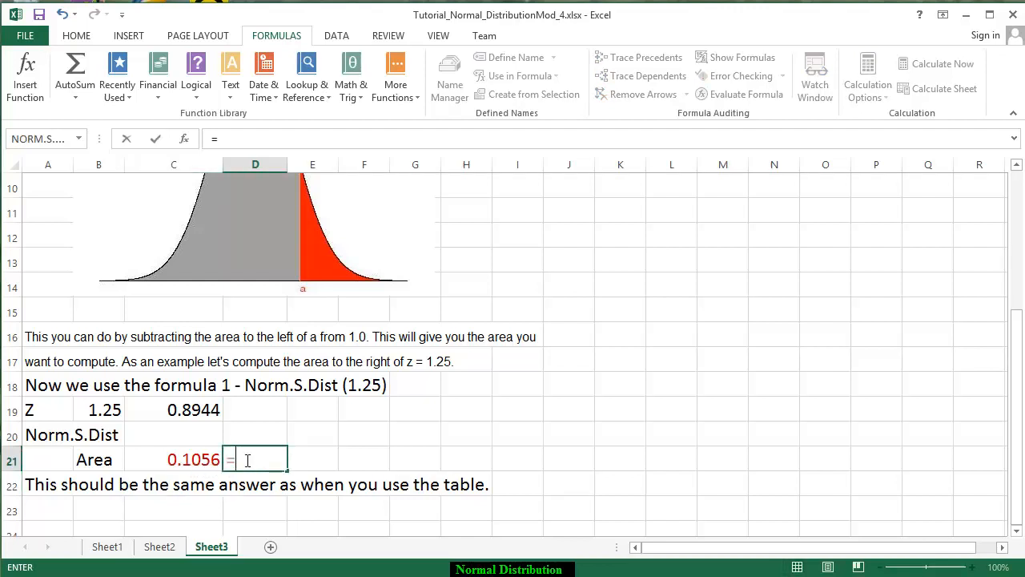
Repeat the area as =C21 showing 10.56% in D21 and colour it dark red
{"action": "left_click", "coordinate": [173, 458]}
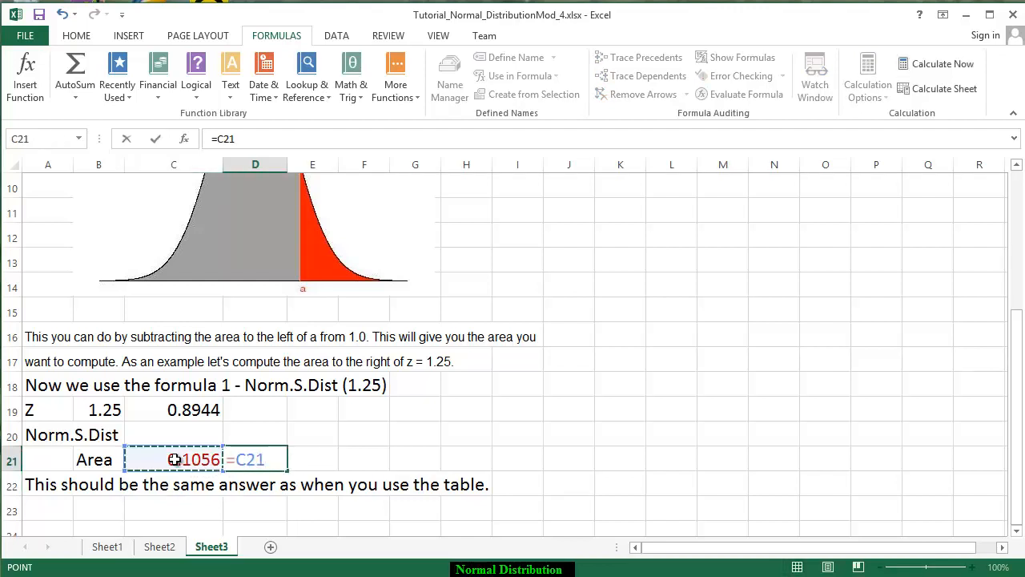
{"action": "key", "text": "Return"}
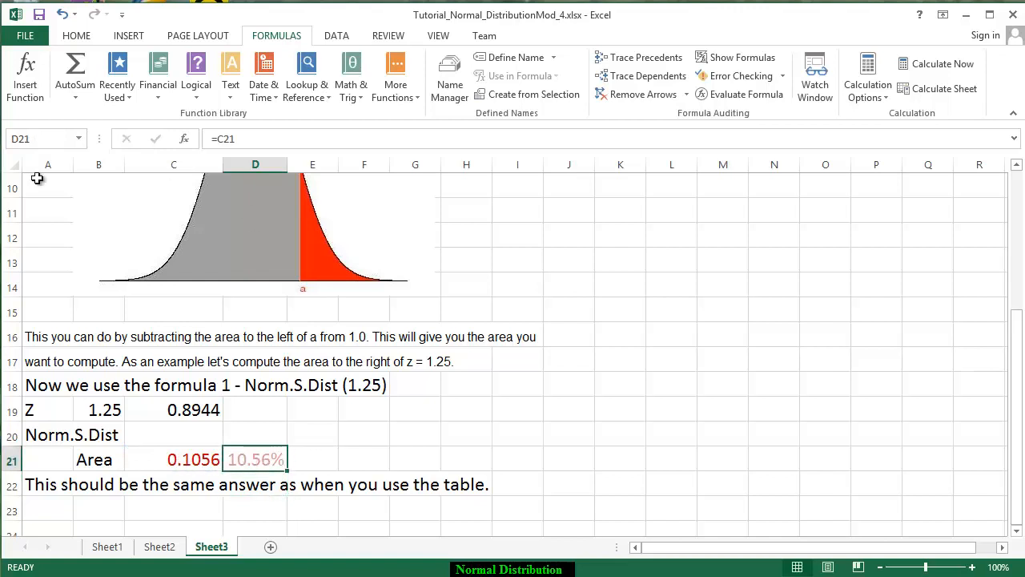
{"action": "left_click", "coordinate": [77, 35]}
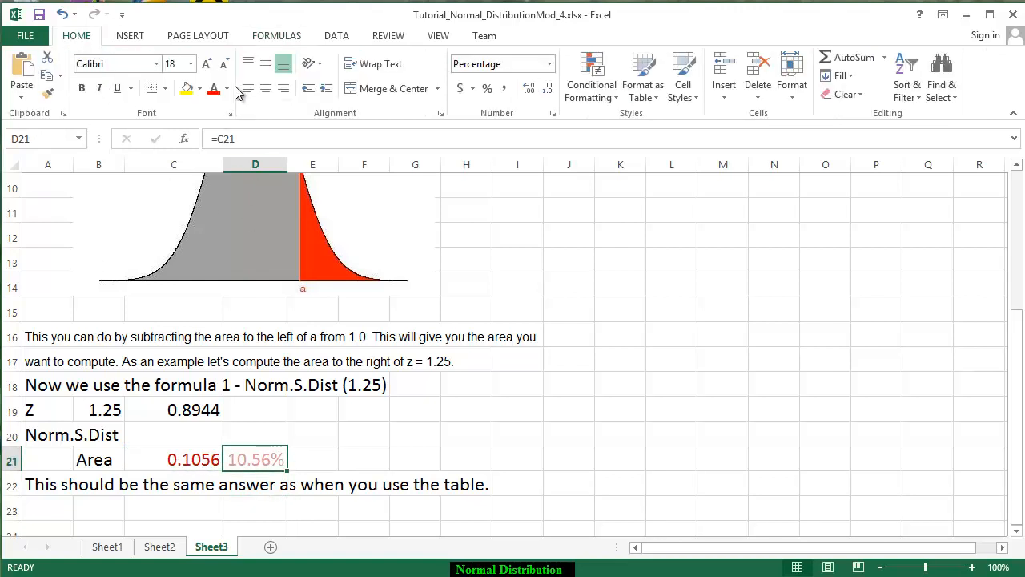
{"action": "left_click", "coordinate": [227, 88]}
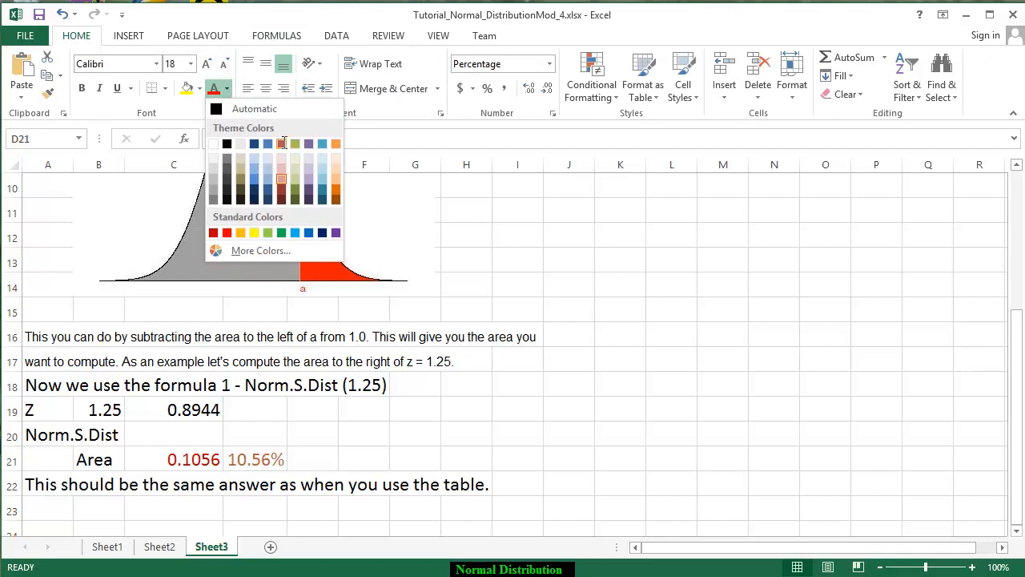
{"action": "left_click", "coordinate": [415, 458]}
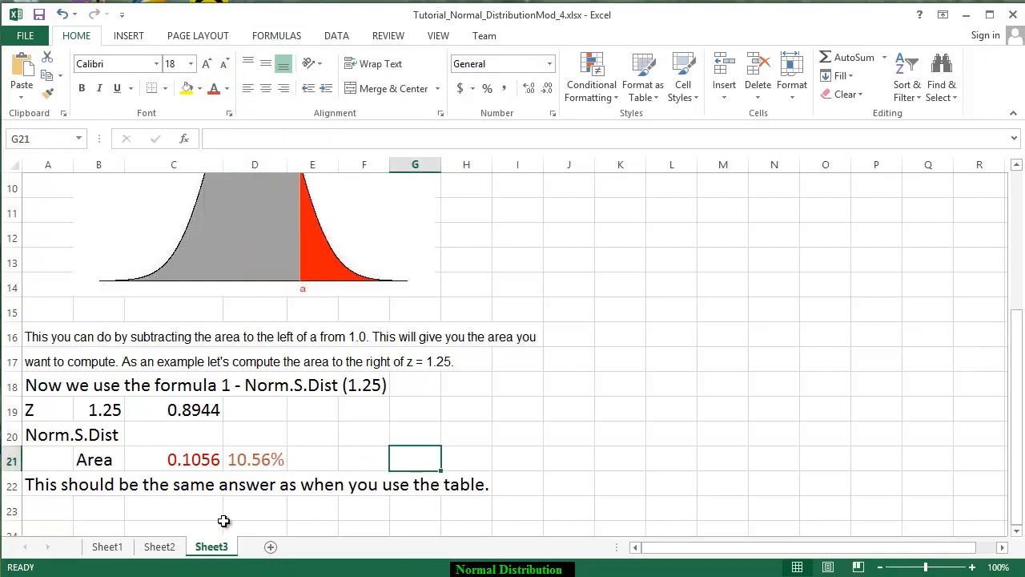
{"action": "mouse_move", "coordinate": [269, 501]}
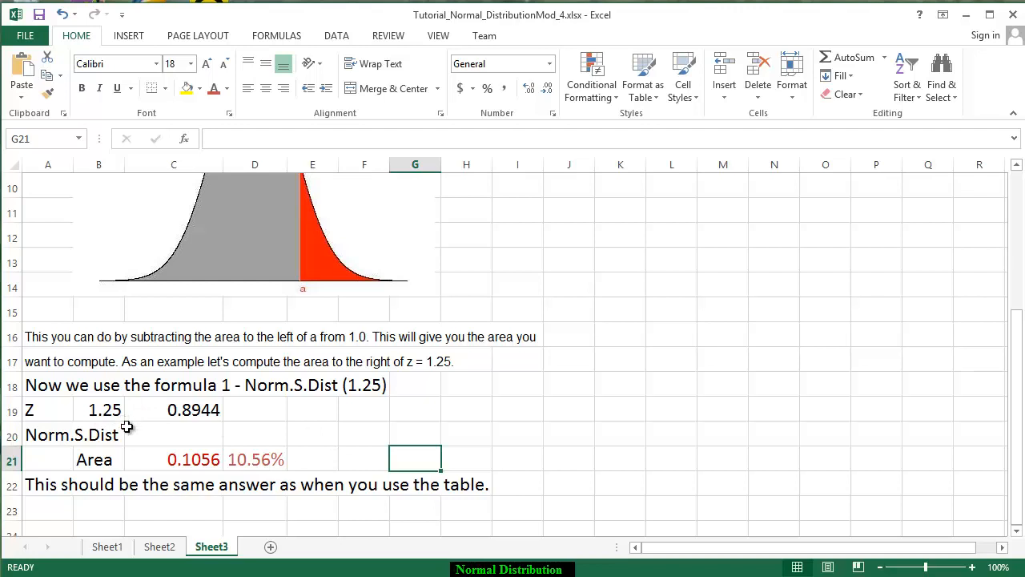
{"action": "mouse_move", "coordinate": [274, 300]}
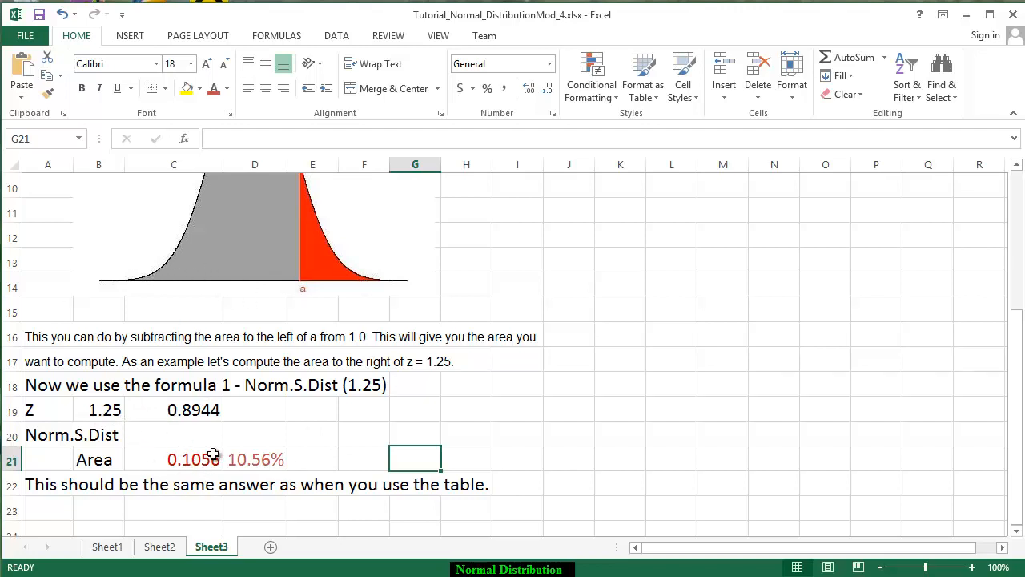
{"action": "mouse_move", "coordinate": [179, 450]}
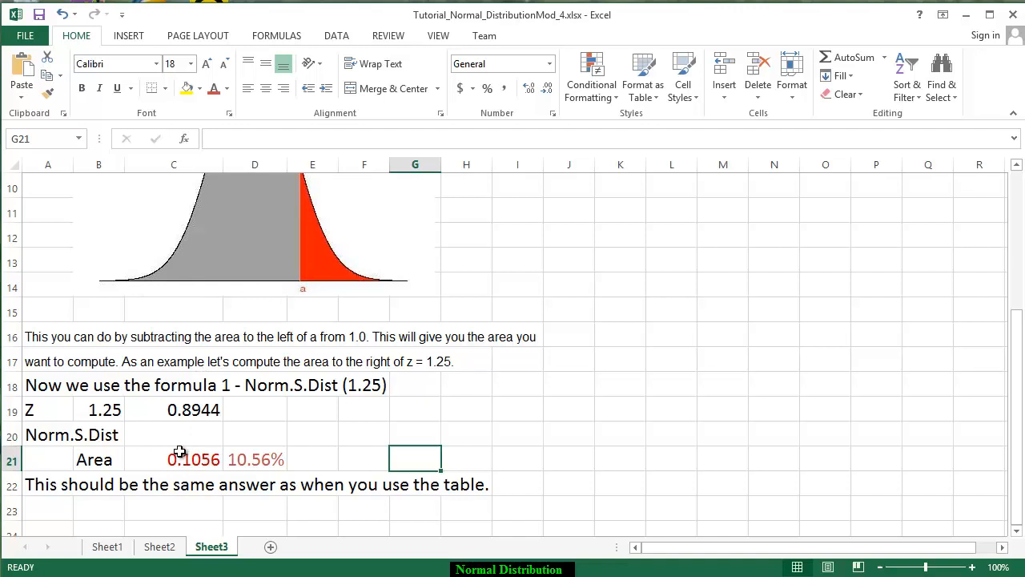